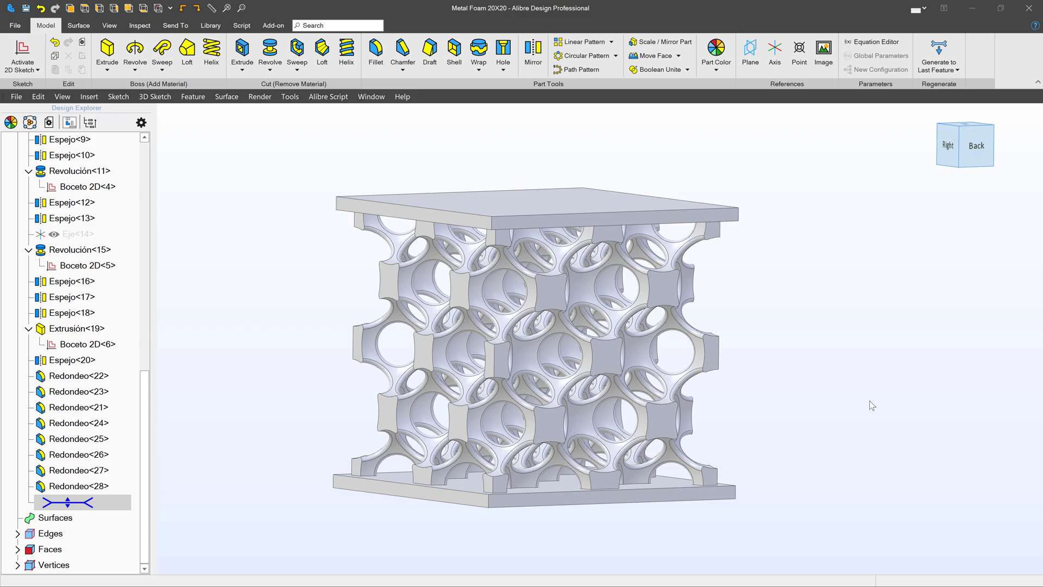
Switch the lattice part to an isometric view using a view cube corner
{"action": "left_click", "coordinate": [975, 145]}
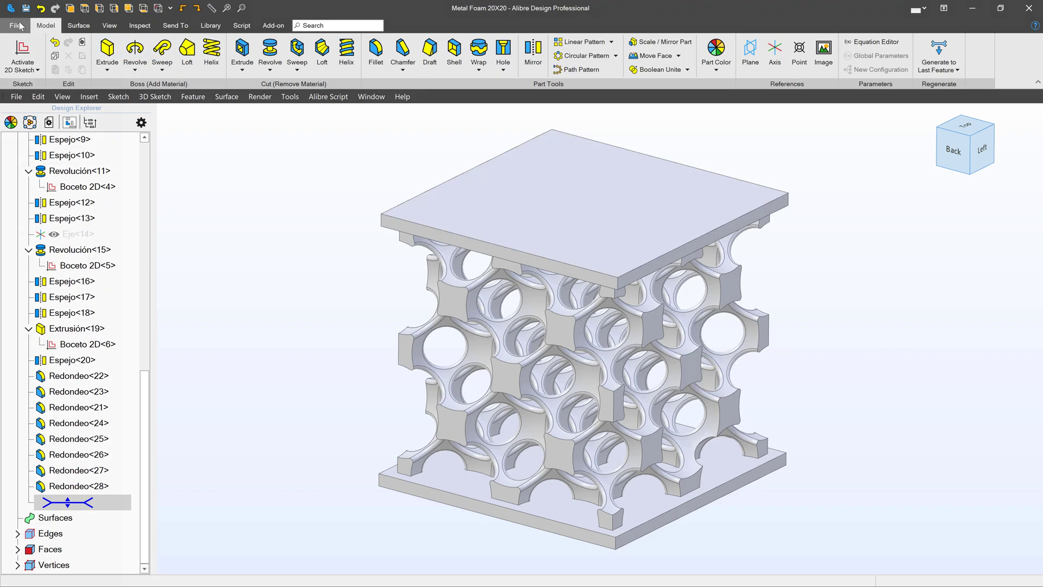
Show the Export submenu listing STEP, STL and other CAD formats
{"action": "left_click", "coordinate": [13, 11]}
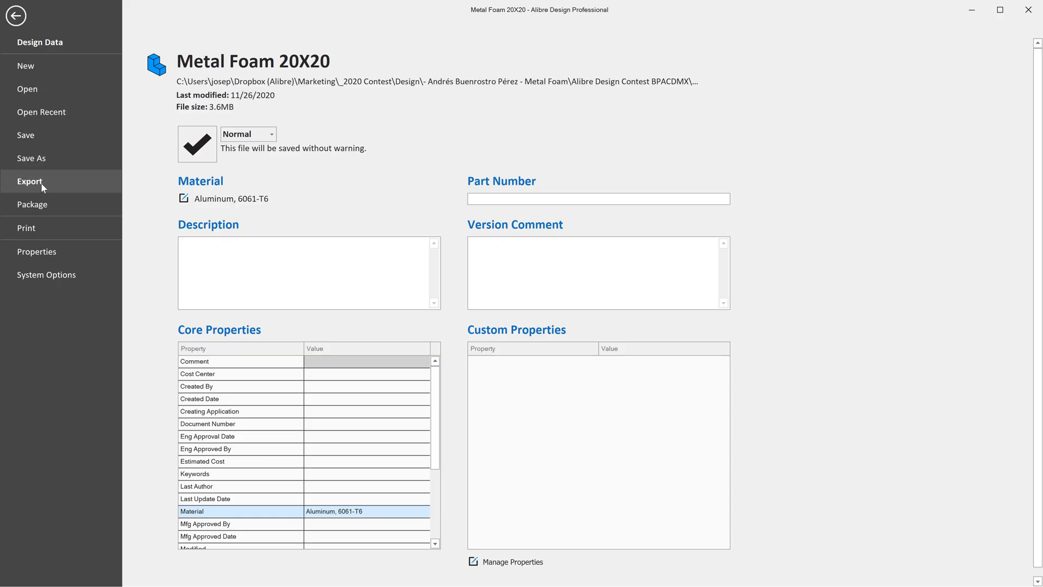
{"action": "left_click", "coordinate": [29, 181]}
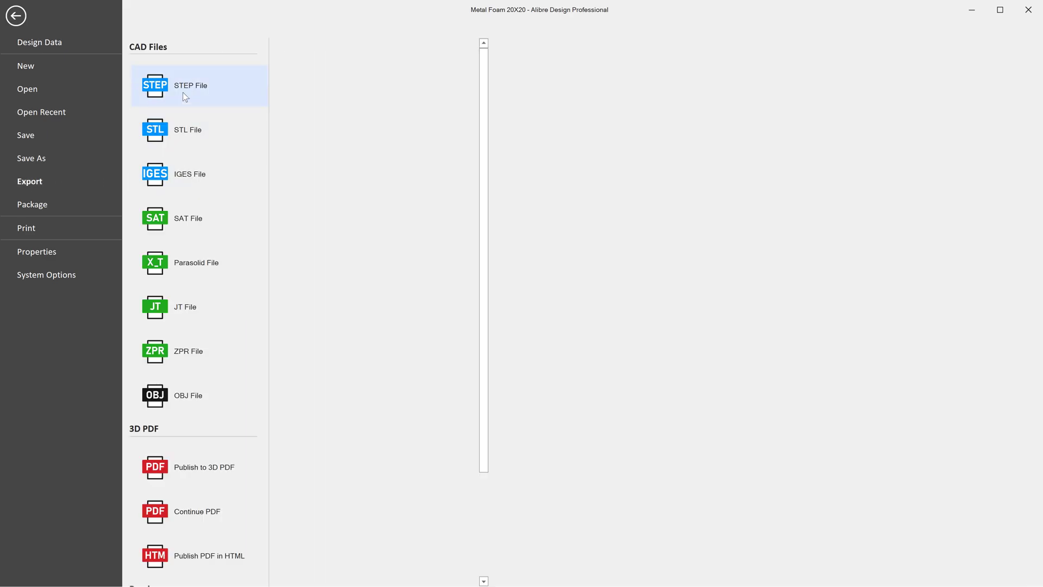
{"action": "mouse_move", "coordinate": [141, 227]}
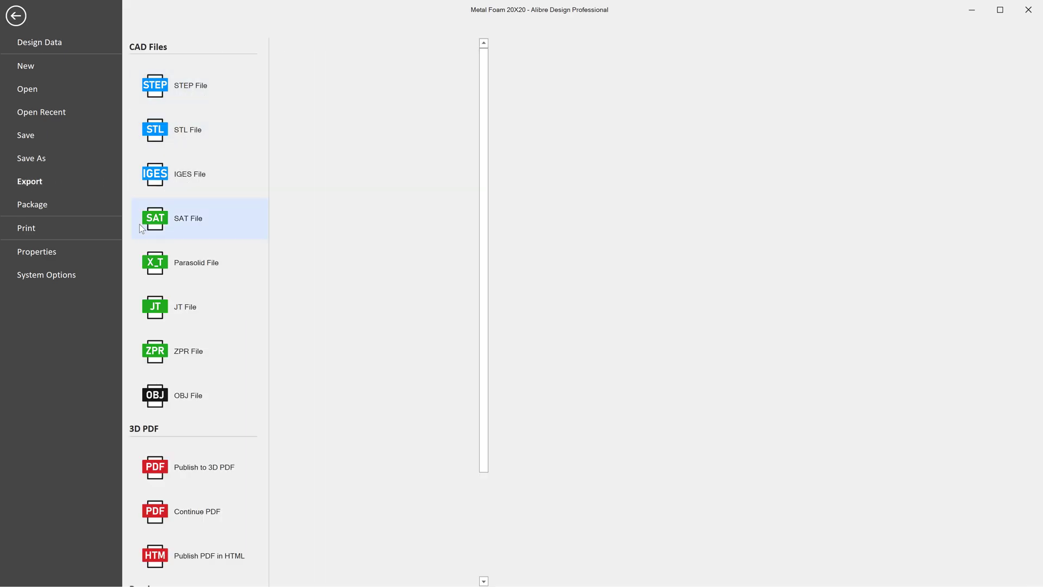
{"action": "mouse_move", "coordinate": [161, 317]}
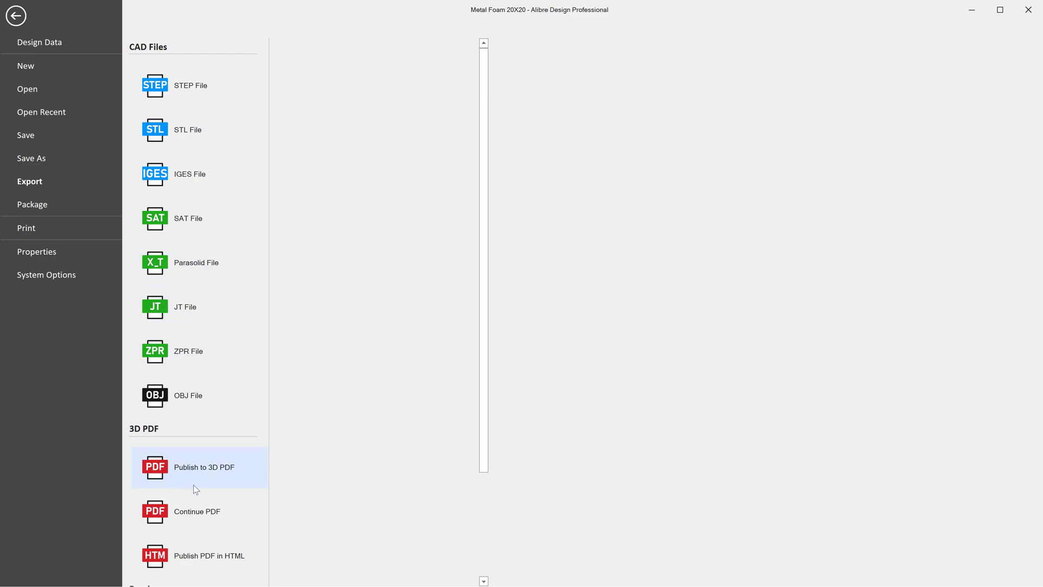
{"action": "mouse_move", "coordinate": [203, 476]}
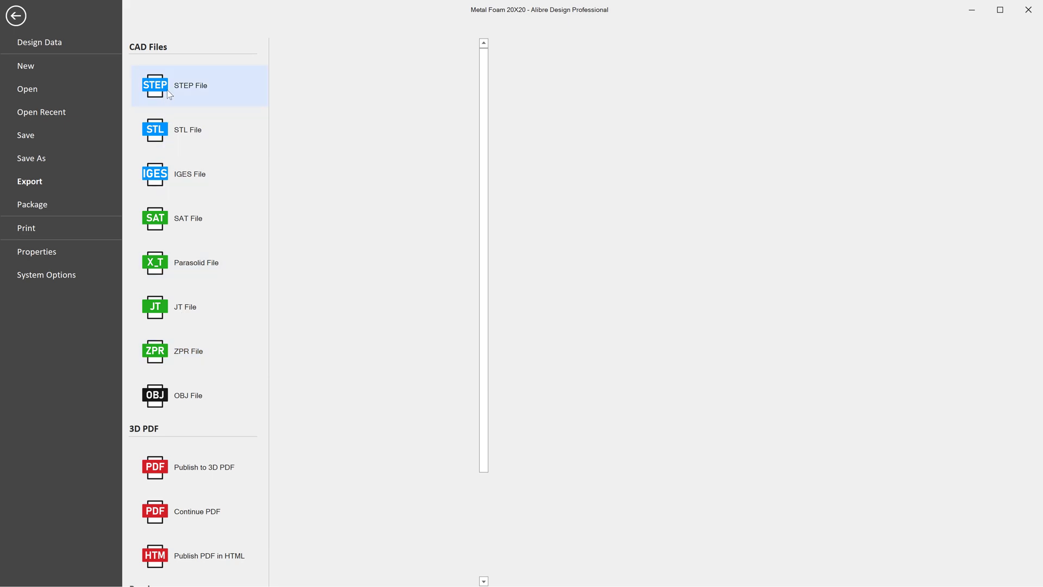
Export the part to STEP and reopen it as one Imported STEP file body
{"action": "left_click", "coordinate": [21, 20]}
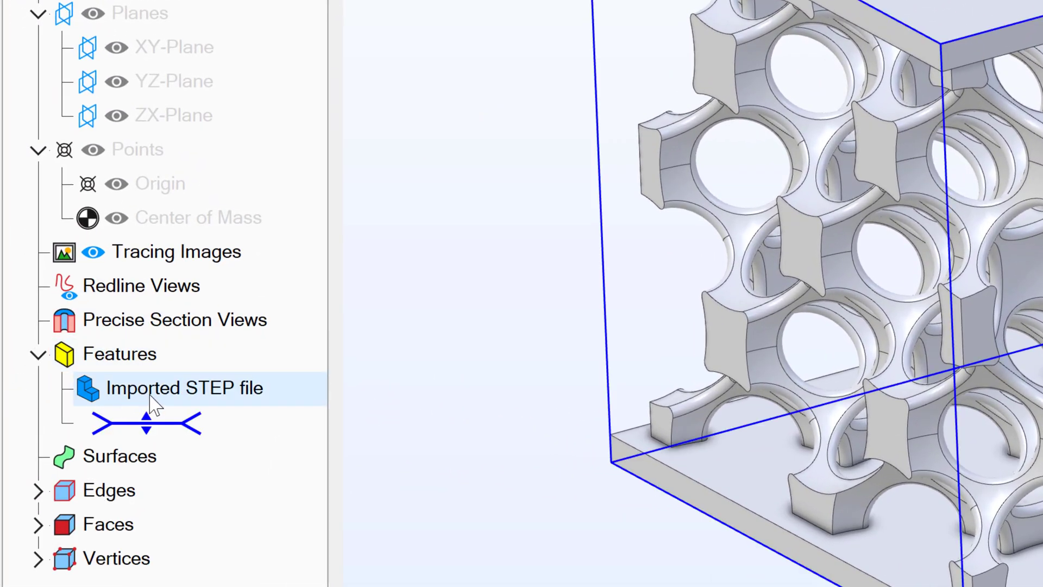
{"action": "left_click", "coordinate": [183, 388]}
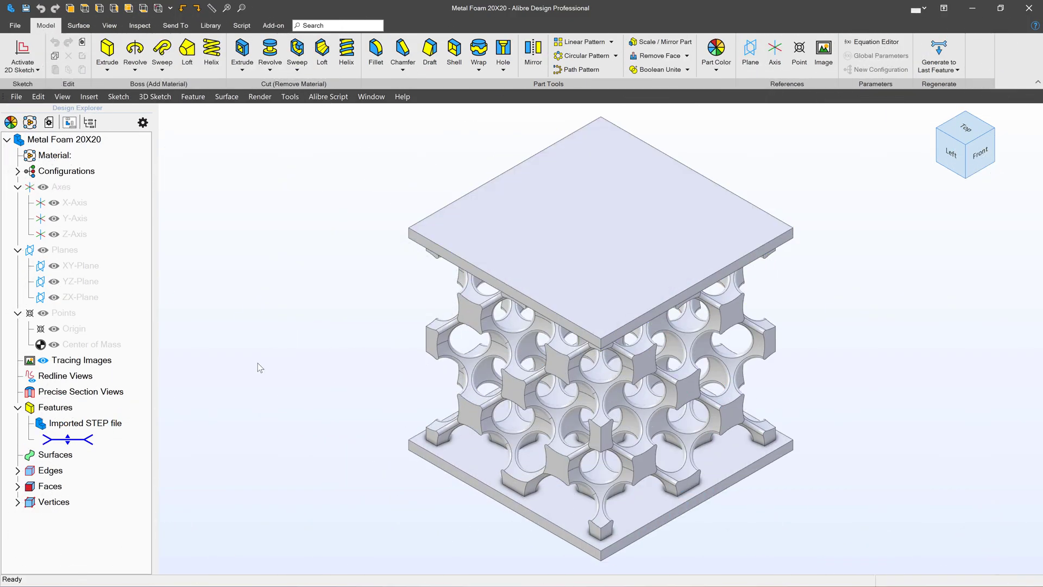
{"action": "left_click", "coordinate": [84, 423]}
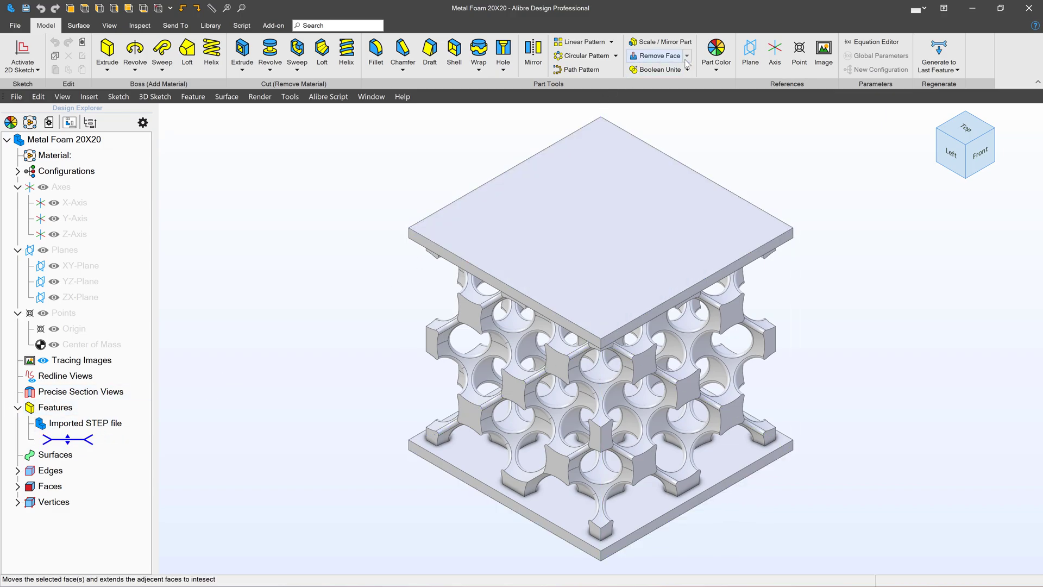
Tilt the top plate faces with Move Face, then close the dialog
{"action": "left_click", "coordinate": [659, 55]}
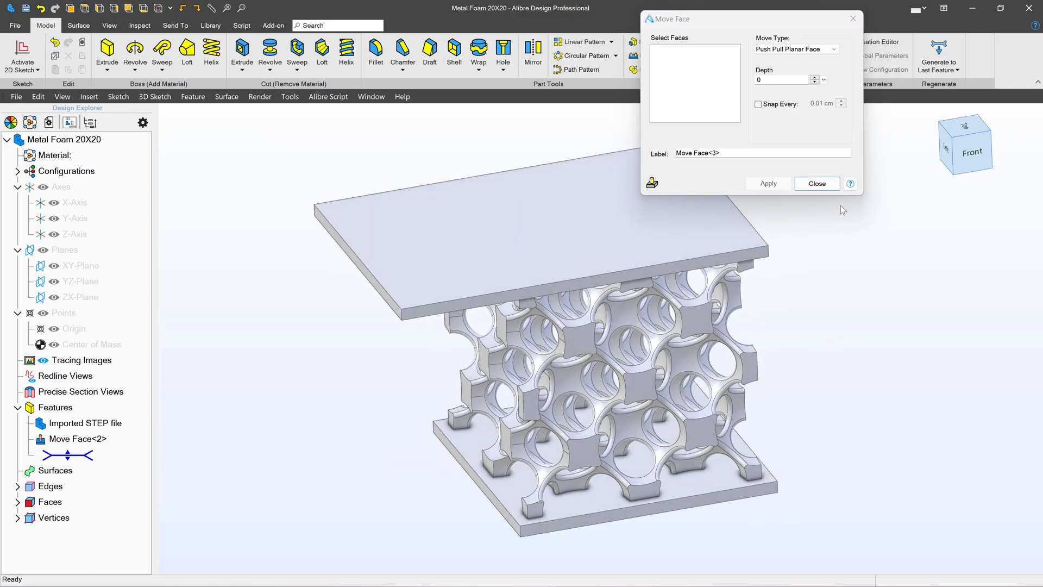
{"action": "left_click", "coordinate": [817, 183]}
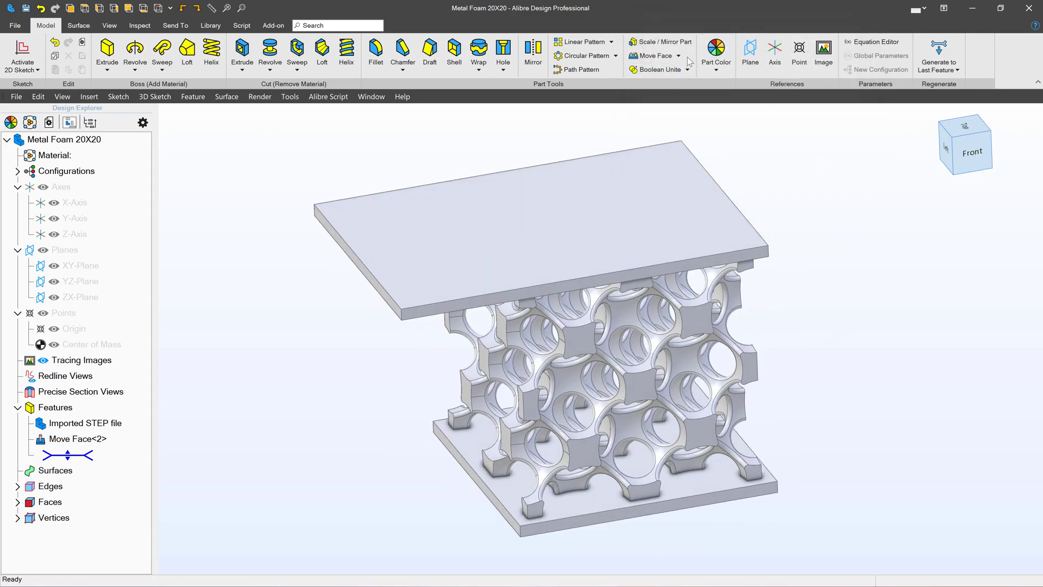
{"action": "left_click", "coordinate": [678, 55]}
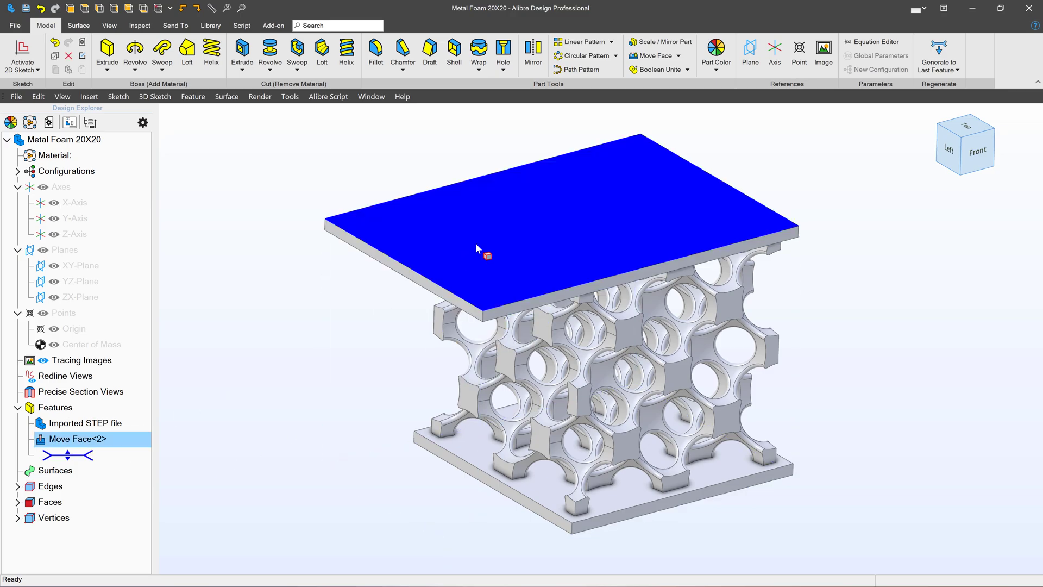
Sketch a square on the tilted plate's top face and extrude it 5 cm
{"action": "left_click", "coordinate": [21, 51]}
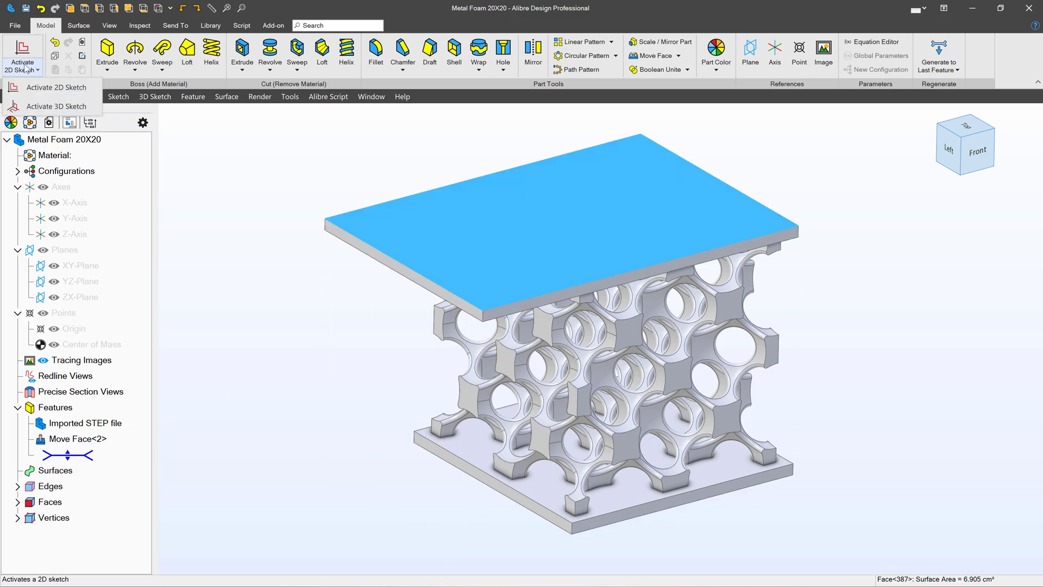
{"action": "left_click", "coordinate": [56, 88]}
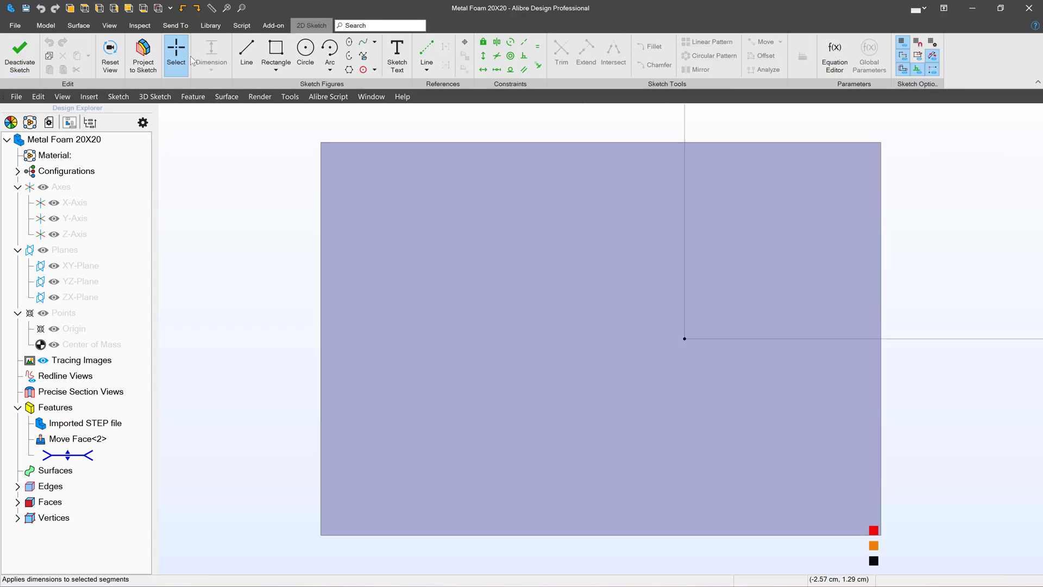
{"action": "left_click_drag", "start_coordinate": [423, 245], "coordinate": [577, 385]}
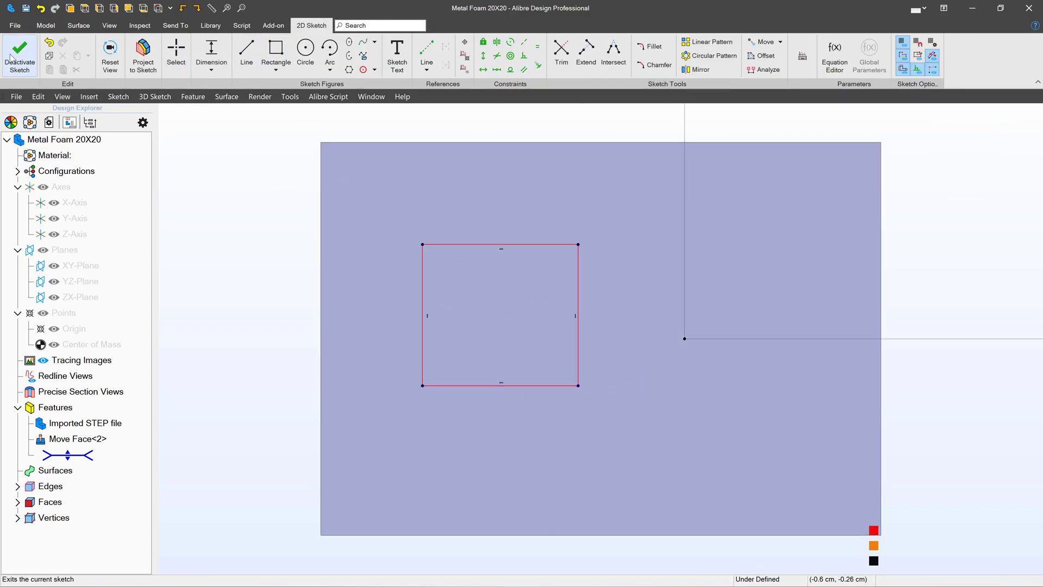
{"action": "left_click", "coordinate": [18, 48]}
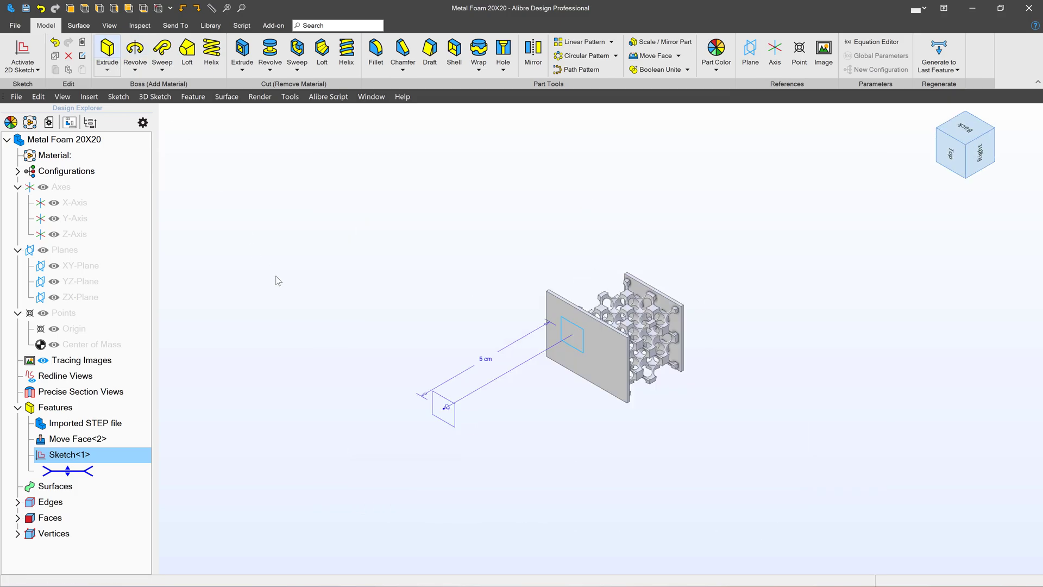
{"action": "left_click", "coordinate": [107, 49]}
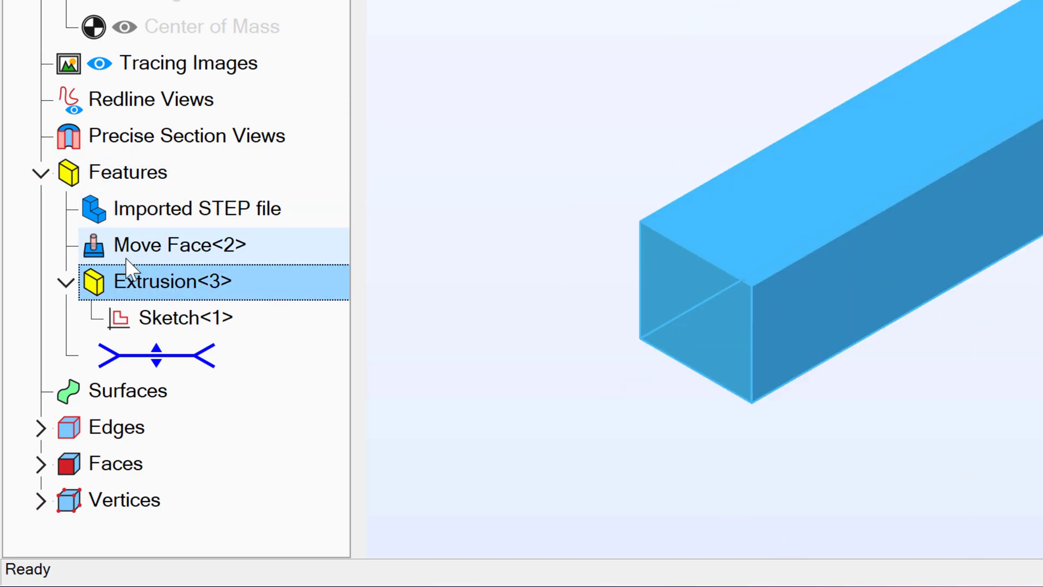
{"action": "left_click", "coordinate": [163, 281]}
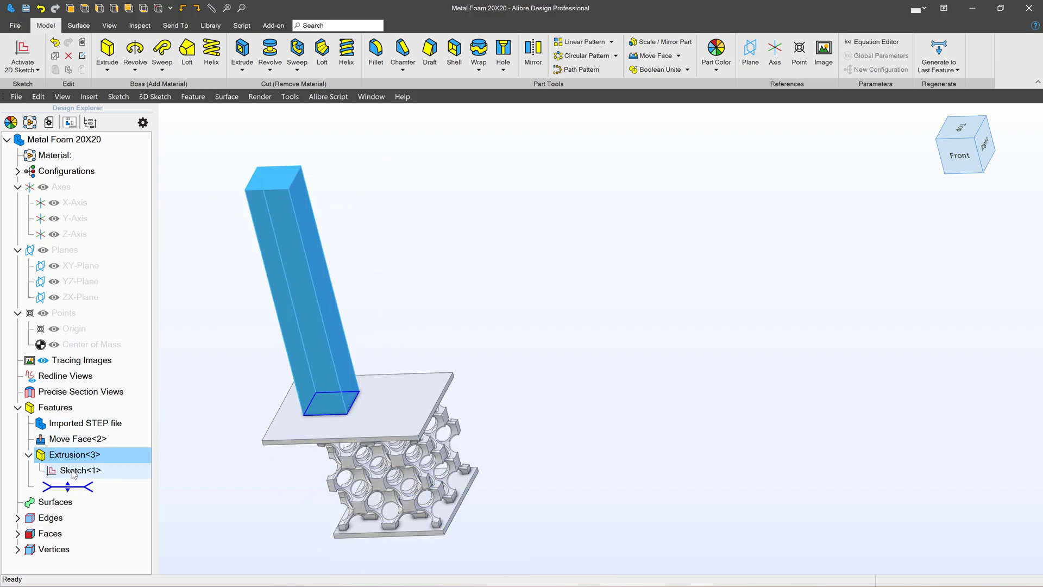
Edit Extrusion<3> to a smaller depth so the post becomes a short block
{"action": "left_click", "coordinate": [75, 439]}
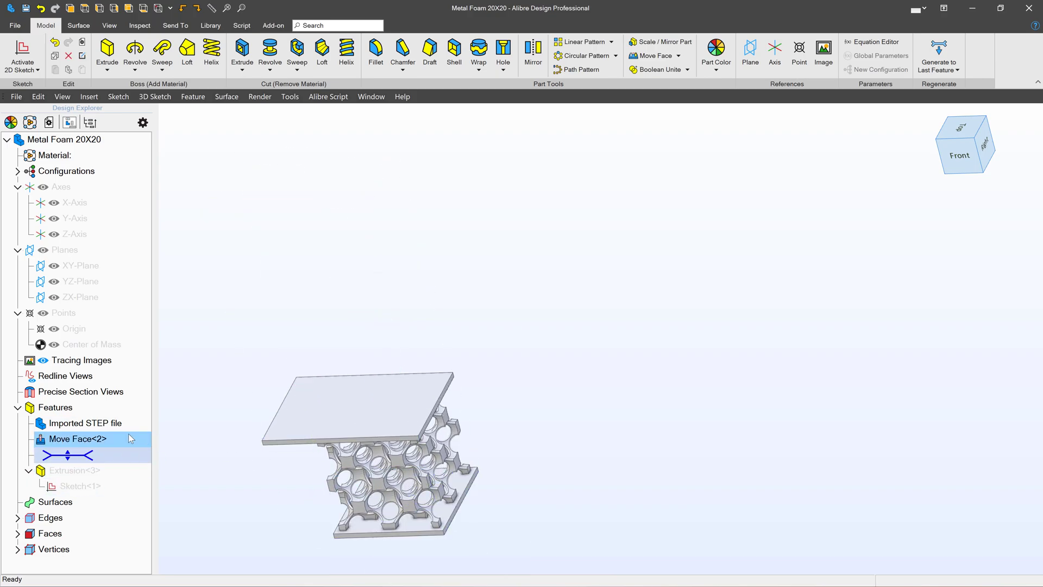
{"action": "right_click", "coordinate": [73, 470]}
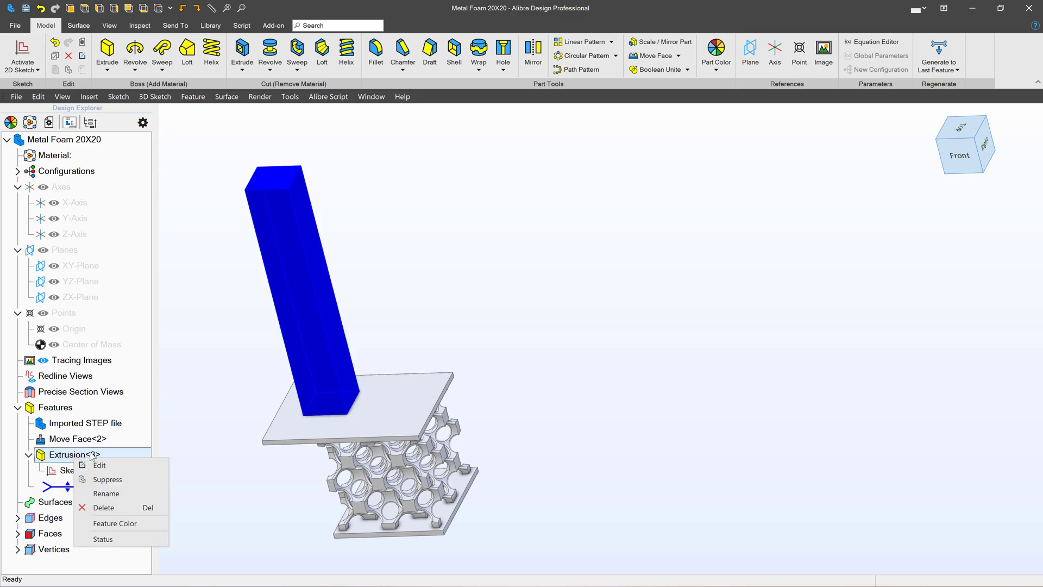
{"action": "left_click", "coordinate": [98, 465]}
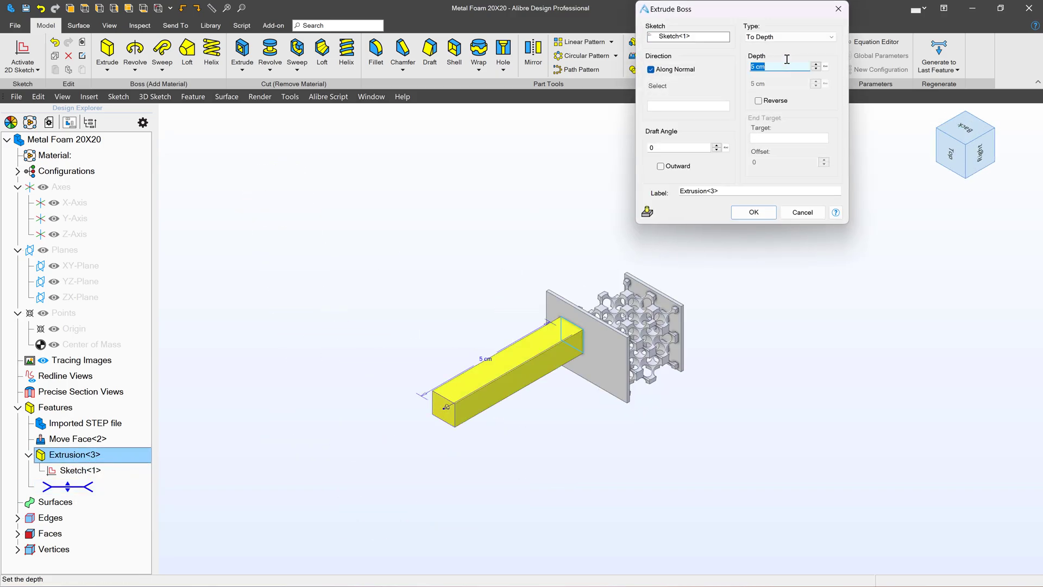
{"action": "left_click", "coordinate": [753, 212]}
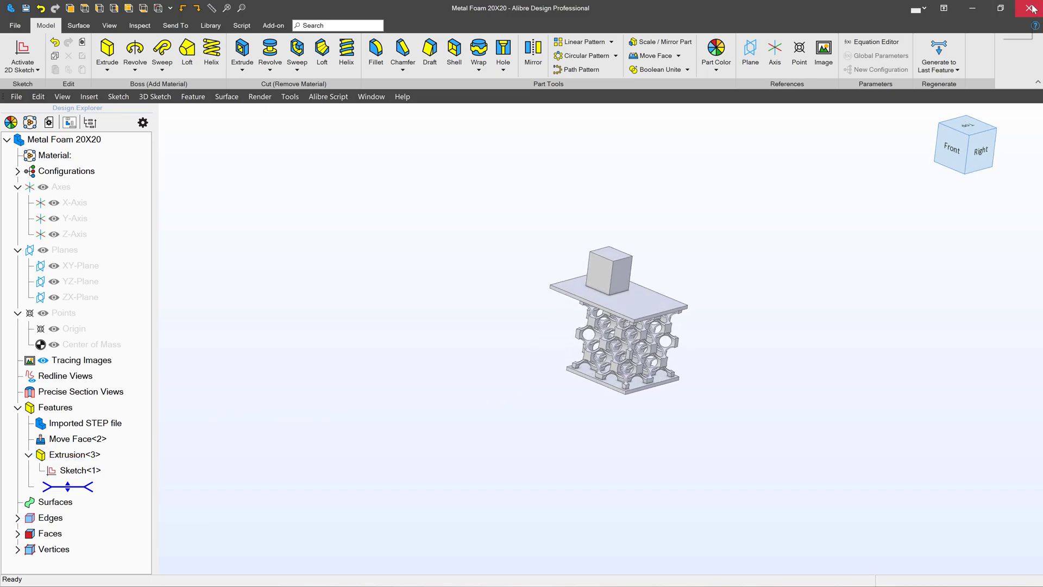
{"action": "mouse_move", "coordinate": [1033, 7]}
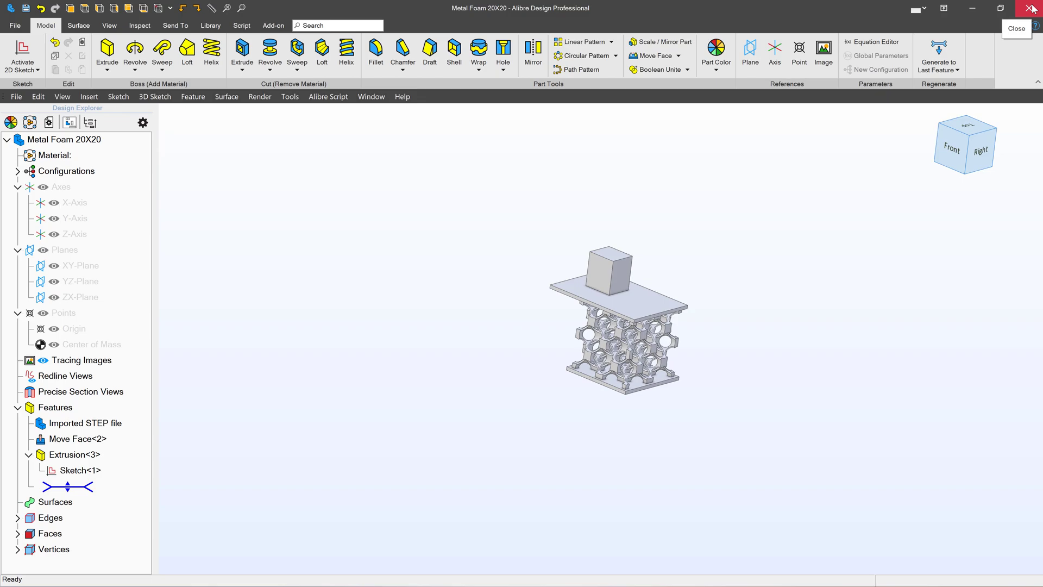
Close the STEP part, reopen the original Metal Foam 20X20, and open its File page
{"action": "left_click", "coordinate": [1031, 7]}
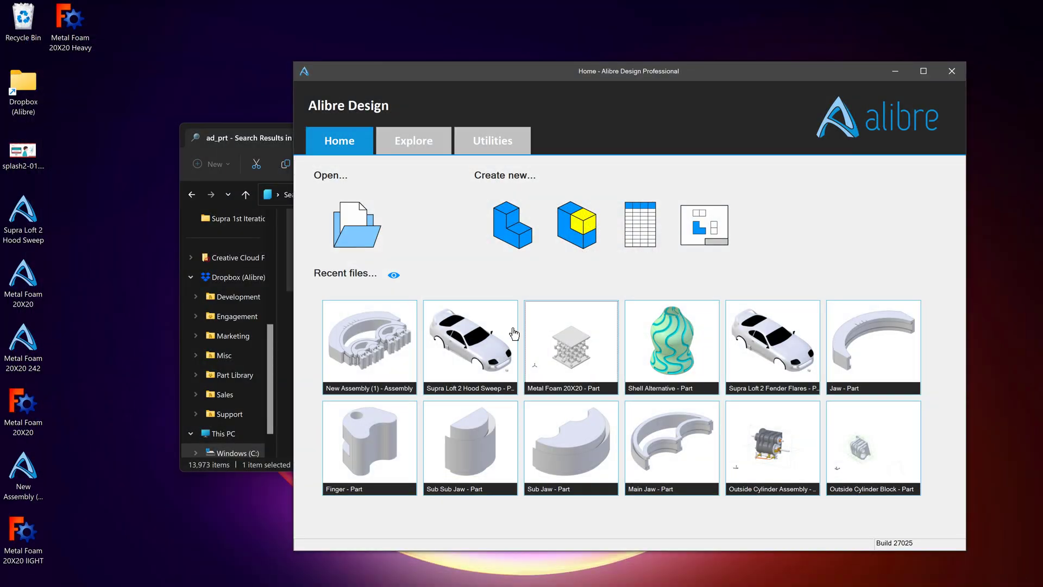
{"action": "double_click", "coordinate": [570, 347]}
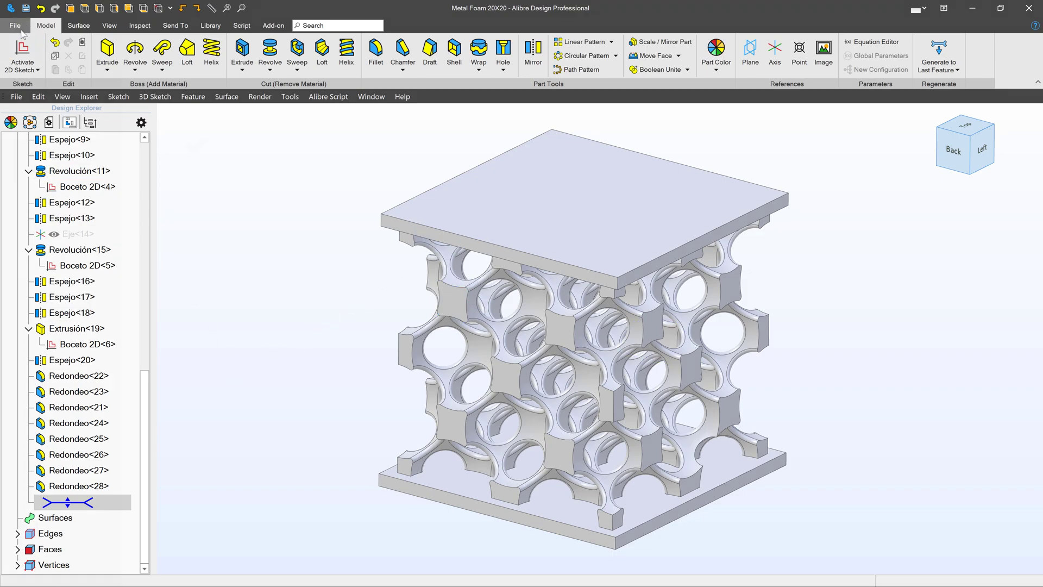
{"action": "left_click", "coordinate": [16, 26]}
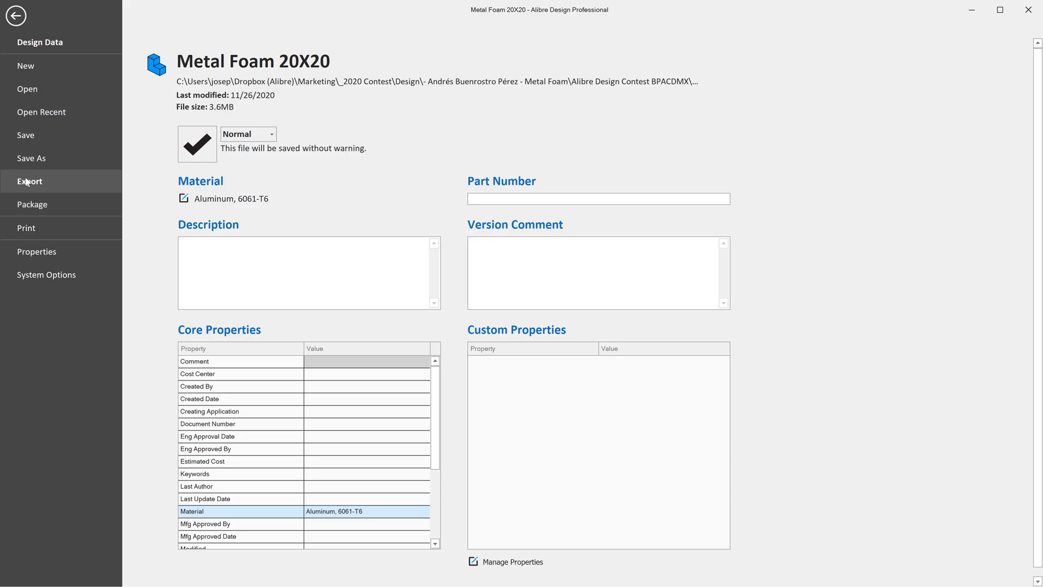
Start a STEP export and review the AP 203, 214 and 242 file types
{"action": "left_click", "coordinate": [29, 181]}
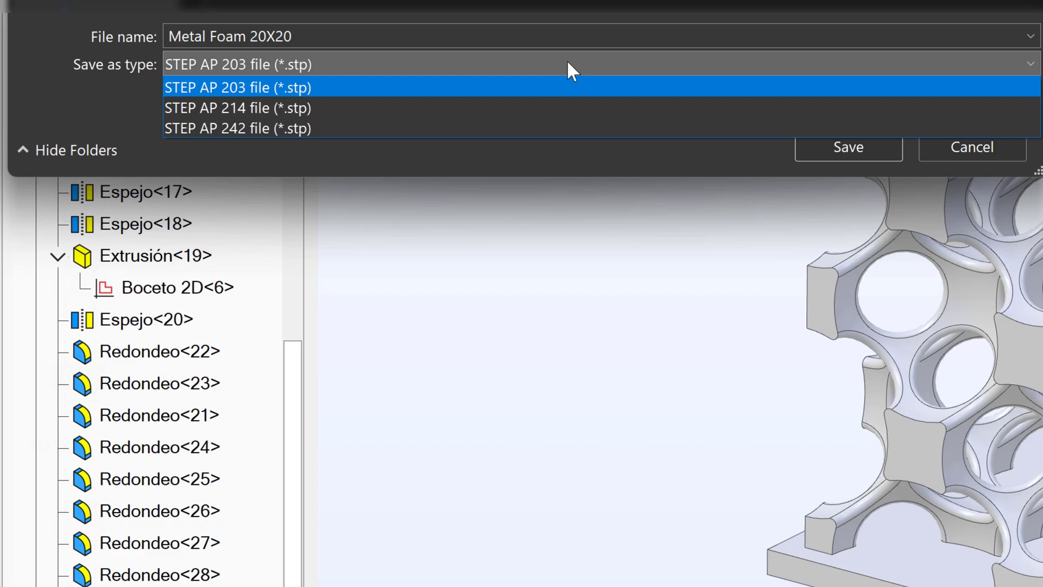
{"action": "mouse_move", "coordinate": [528, 91]}
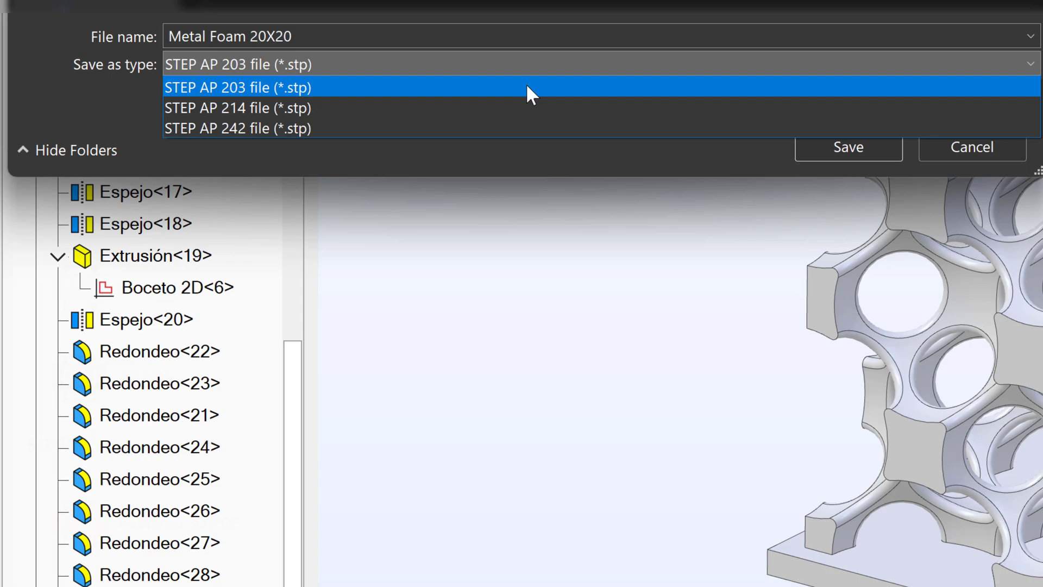
{"action": "mouse_move", "coordinate": [517, 100]}
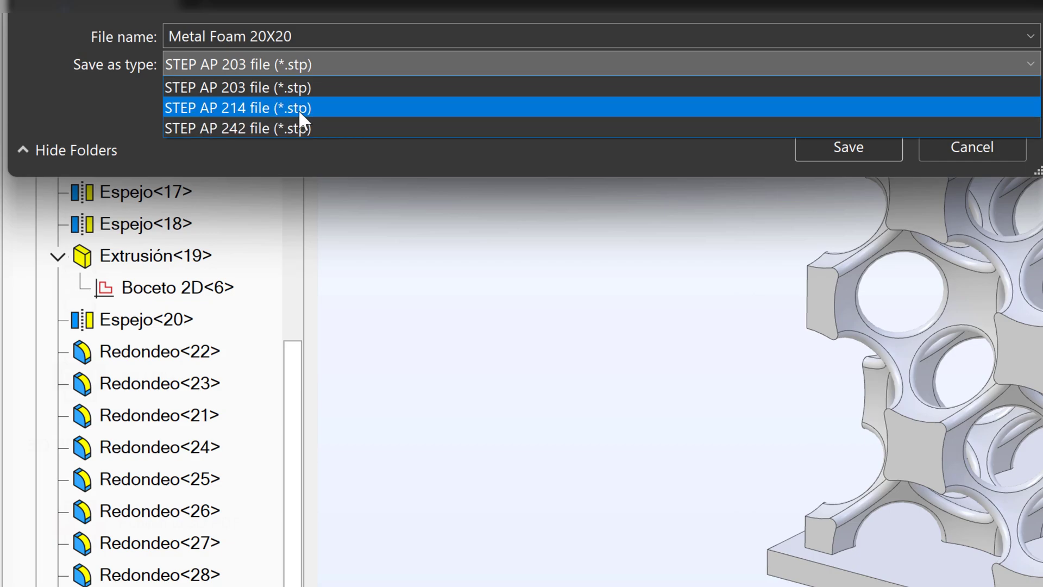
{"action": "mouse_move", "coordinate": [560, 115]}
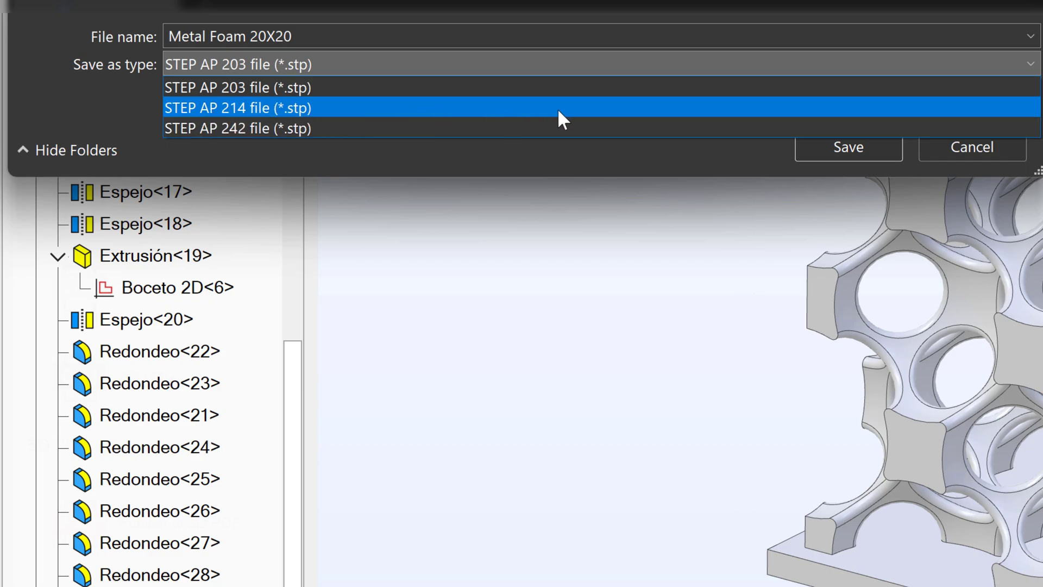
{"action": "mouse_move", "coordinate": [548, 116]}
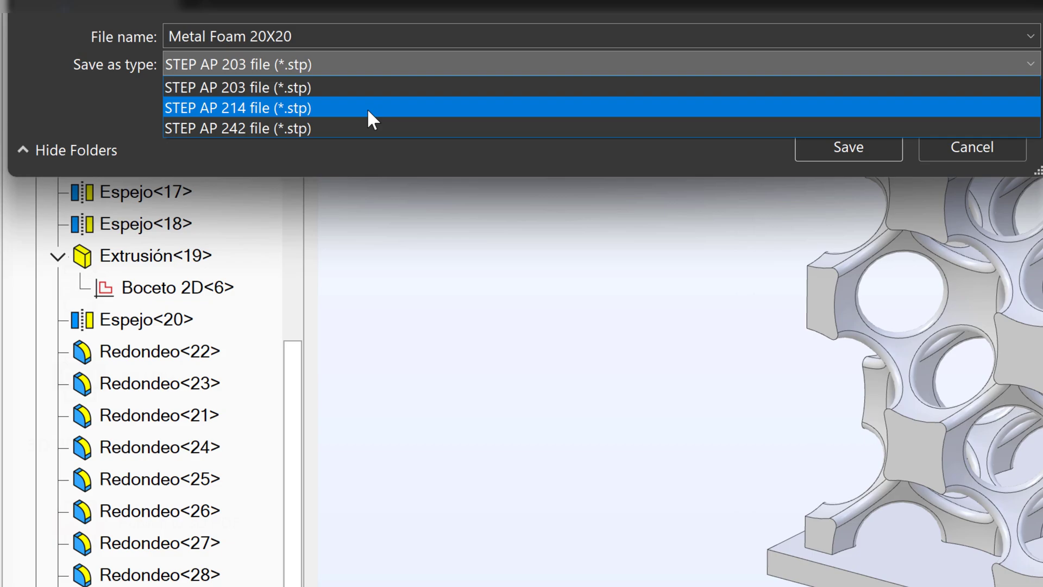
{"action": "mouse_move", "coordinate": [257, 111]}
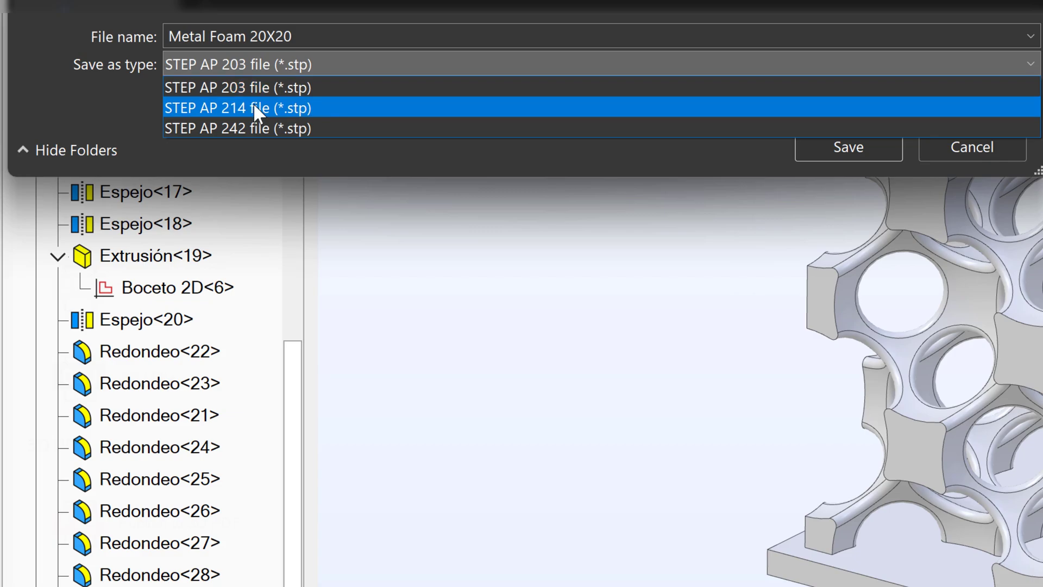
{"action": "mouse_move", "coordinate": [292, 143]}
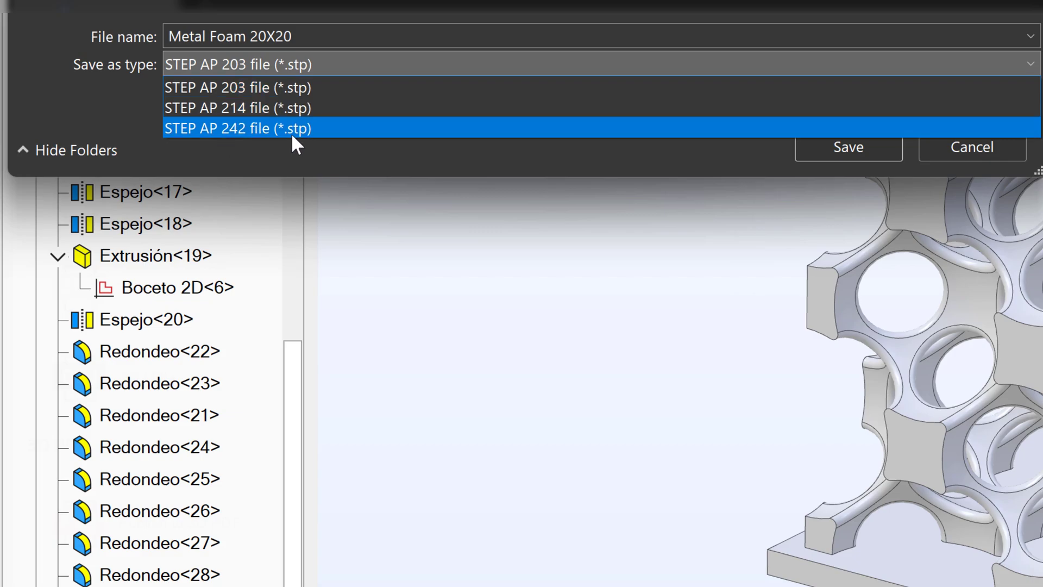
{"action": "mouse_move", "coordinate": [279, 133]}
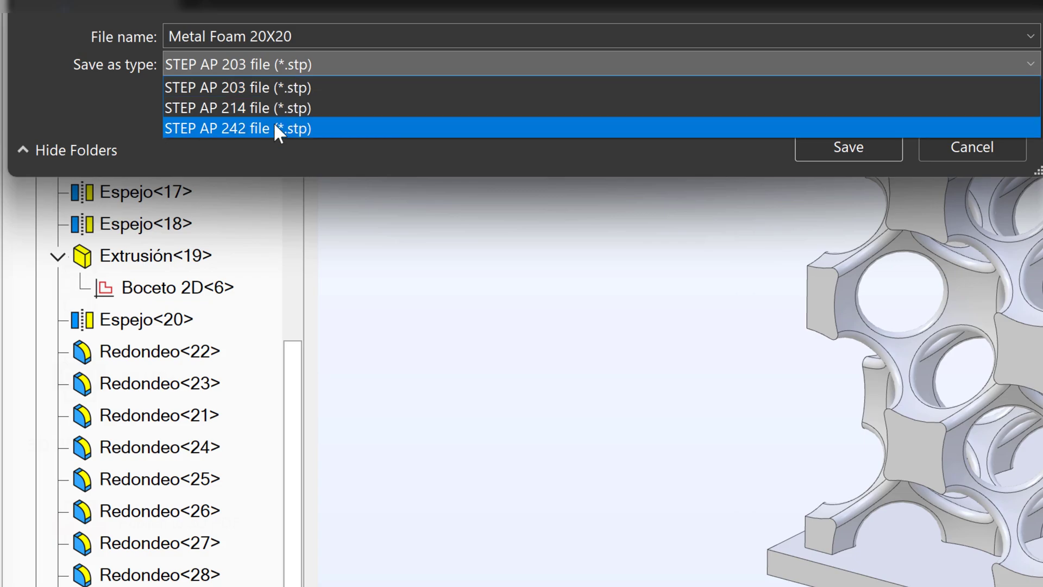
{"action": "mouse_move", "coordinate": [342, 140]}
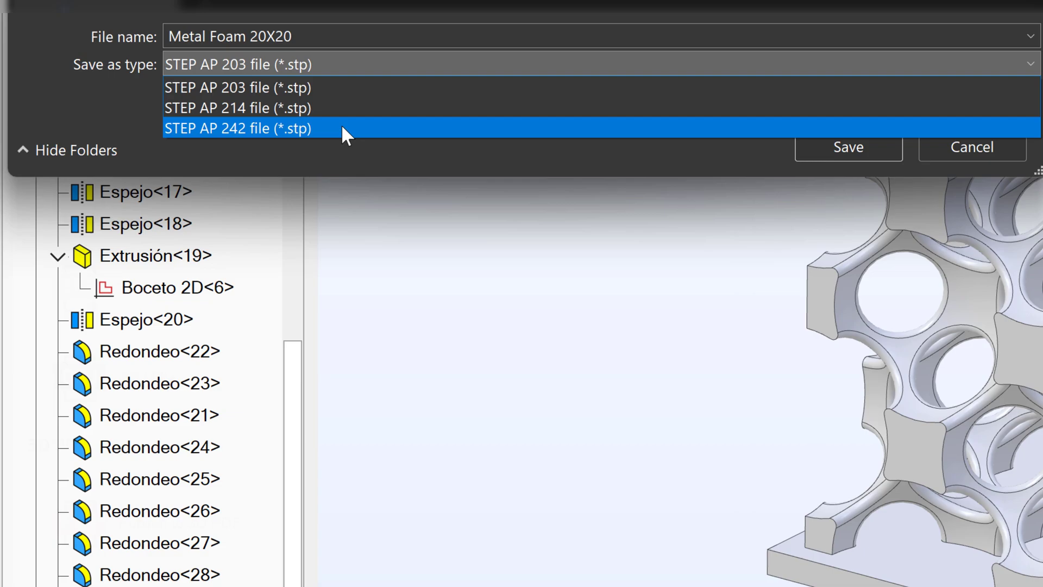
{"action": "mouse_move", "coordinate": [319, 131]}
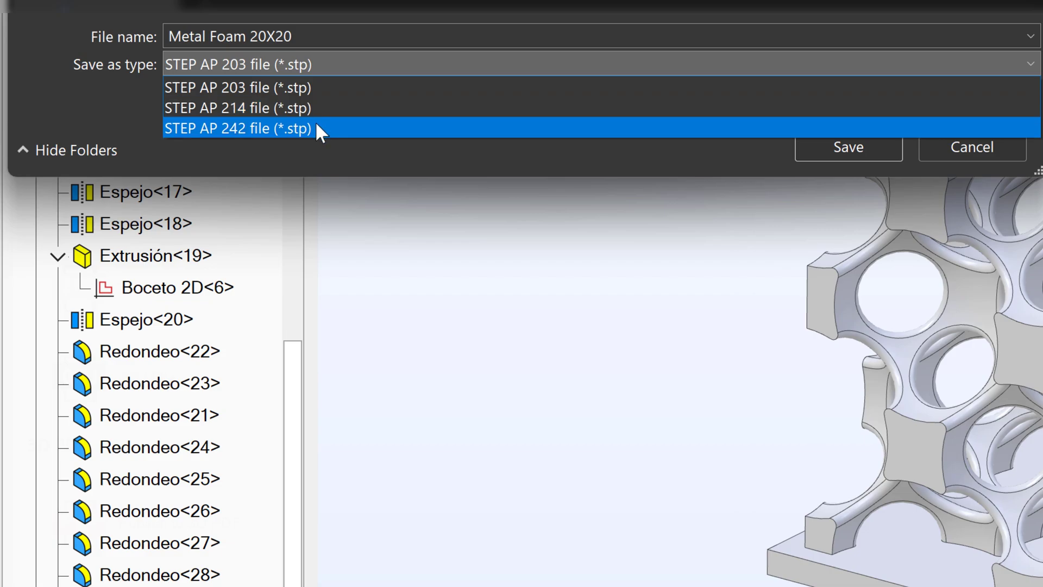
{"action": "mouse_move", "coordinate": [240, 133]}
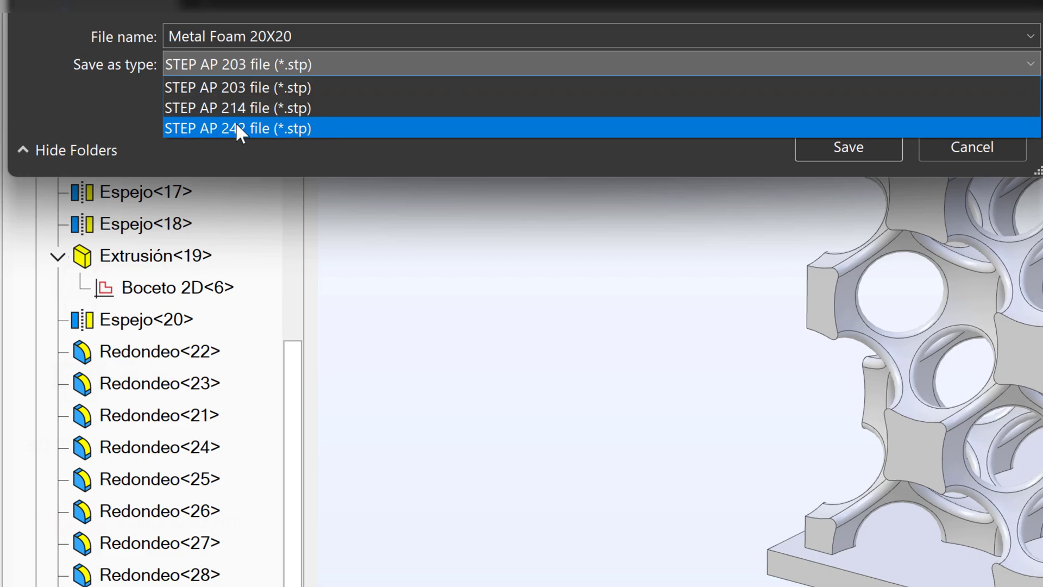
{"action": "mouse_move", "coordinate": [235, 100]}
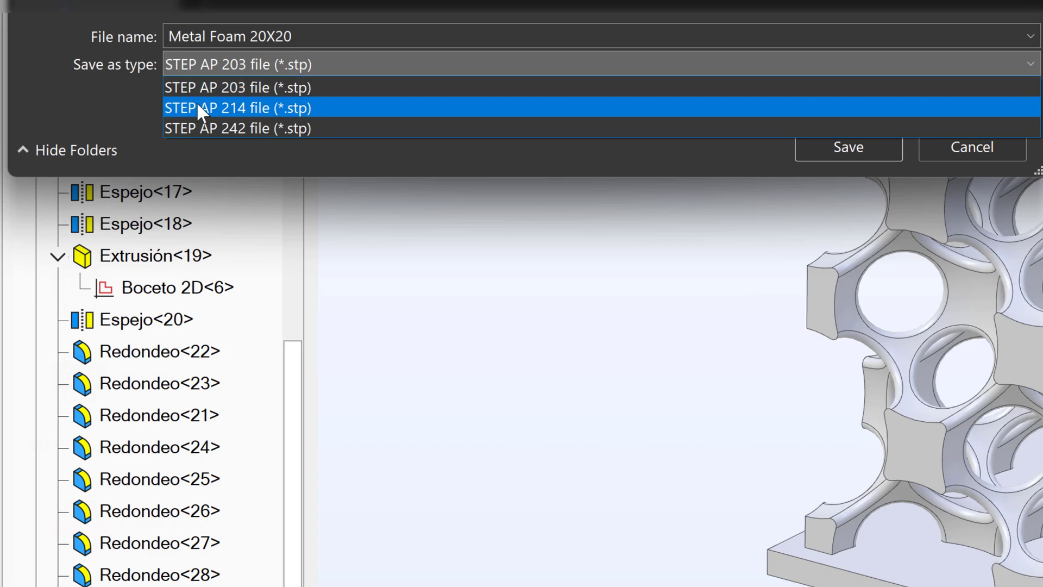
{"action": "mouse_move", "coordinate": [221, 108]}
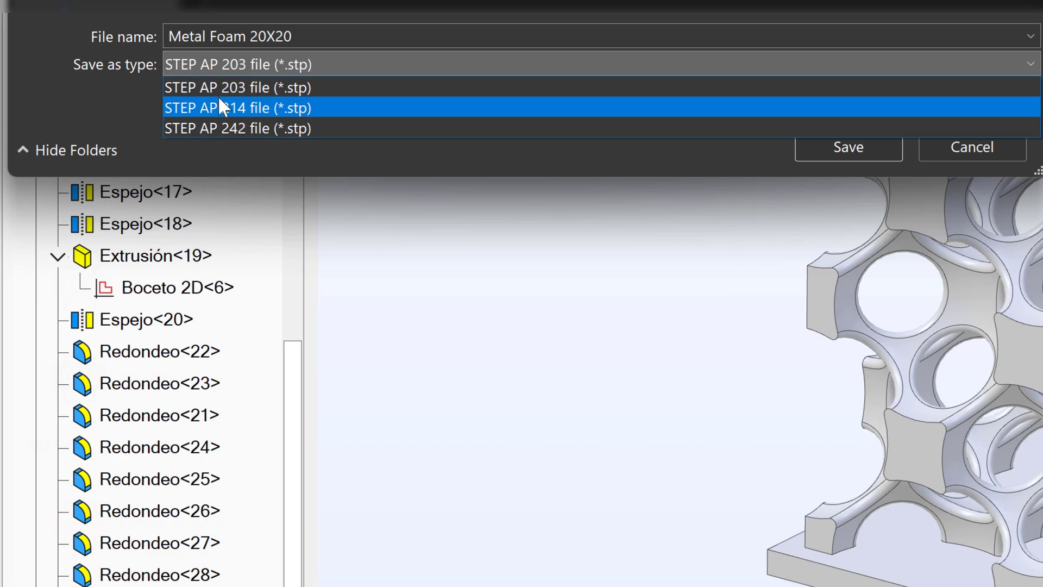
{"action": "mouse_move", "coordinate": [260, 140]}
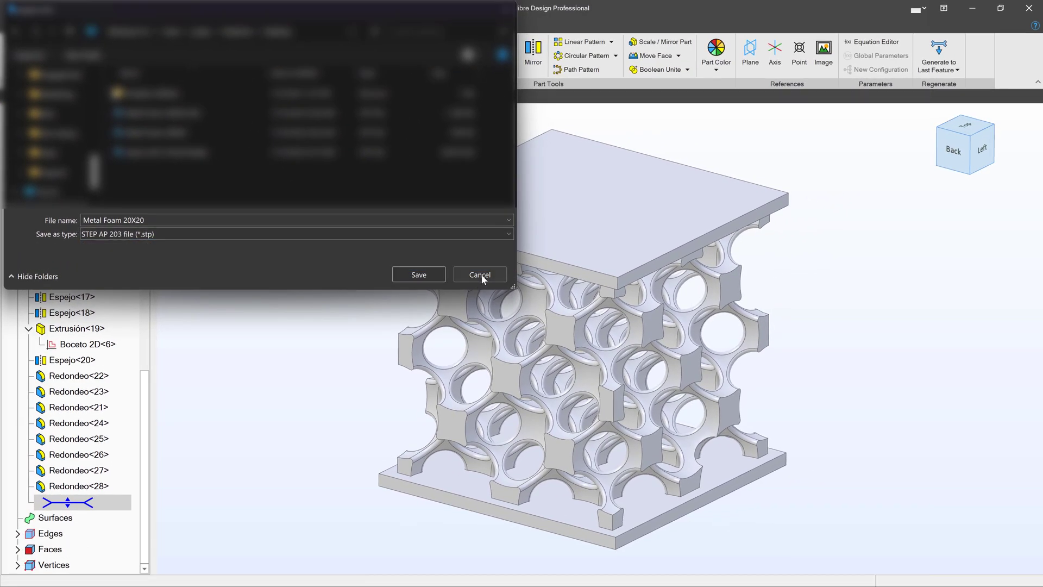
Cancel the STEP export and save the part as STL named Metal Foam 20X20
{"action": "left_click", "coordinate": [481, 274]}
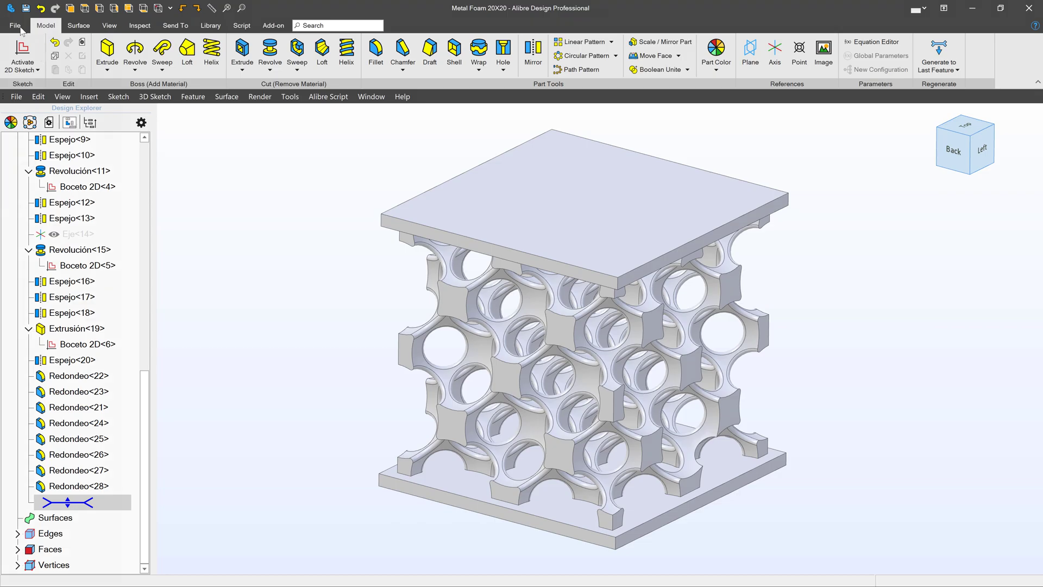
{"action": "left_click", "coordinate": [18, 25]}
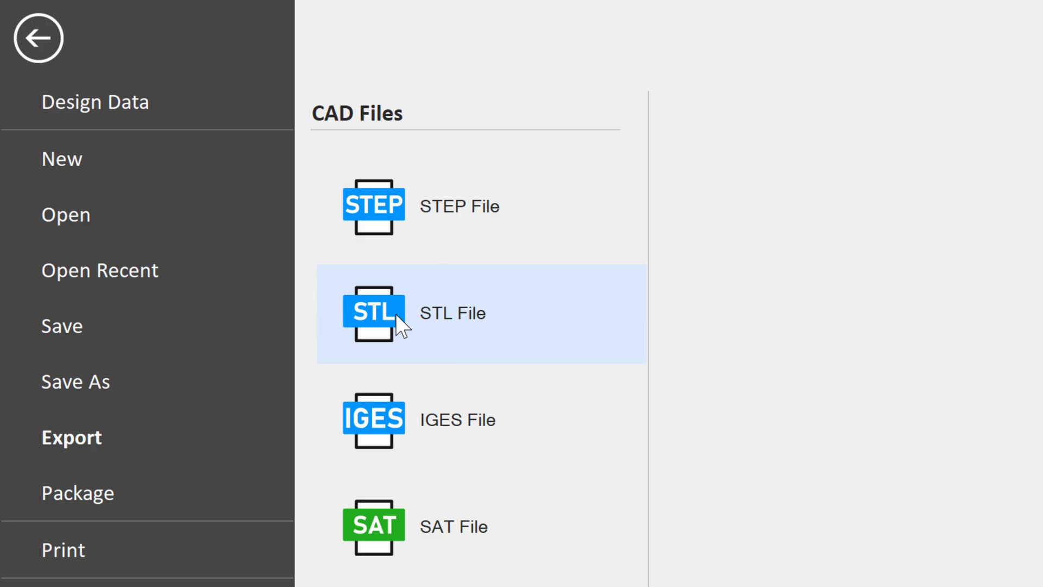
{"action": "mouse_move", "coordinate": [436, 339]}
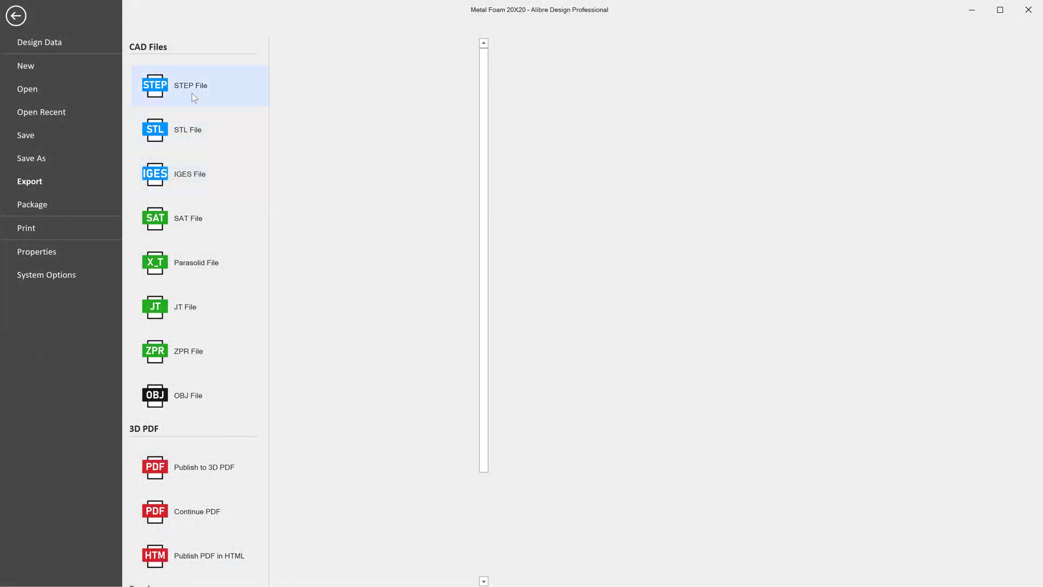
{"action": "left_click", "coordinate": [187, 130]}
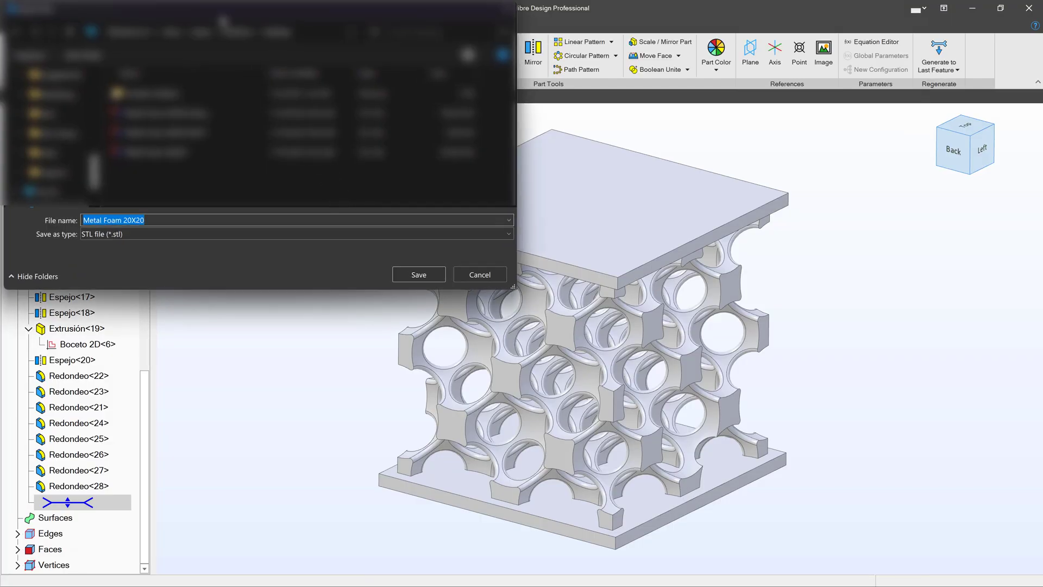
{"action": "left_click", "coordinate": [418, 275]}
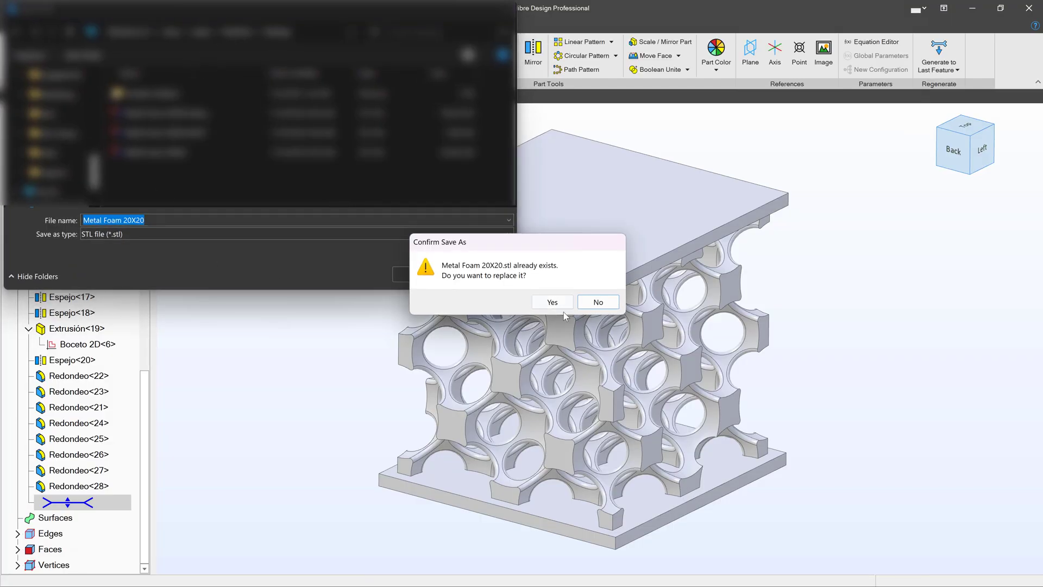
Replace the existing STL and enter a custom normal deviation of 5 degrees
{"action": "left_click", "coordinate": [552, 302]}
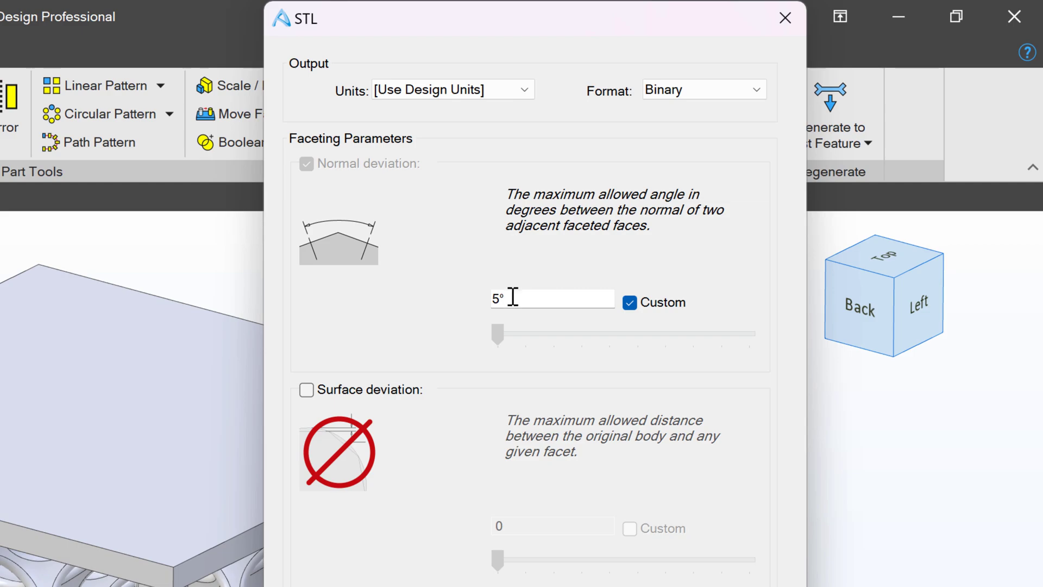
{"action": "mouse_move", "coordinate": [321, 153]}
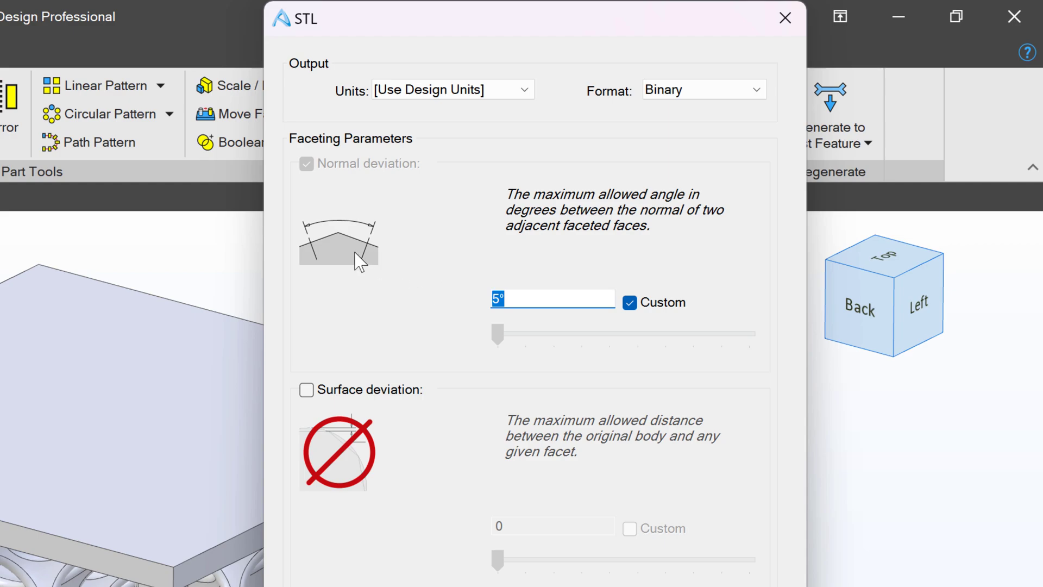
{"action": "mouse_move", "coordinate": [256, 242]}
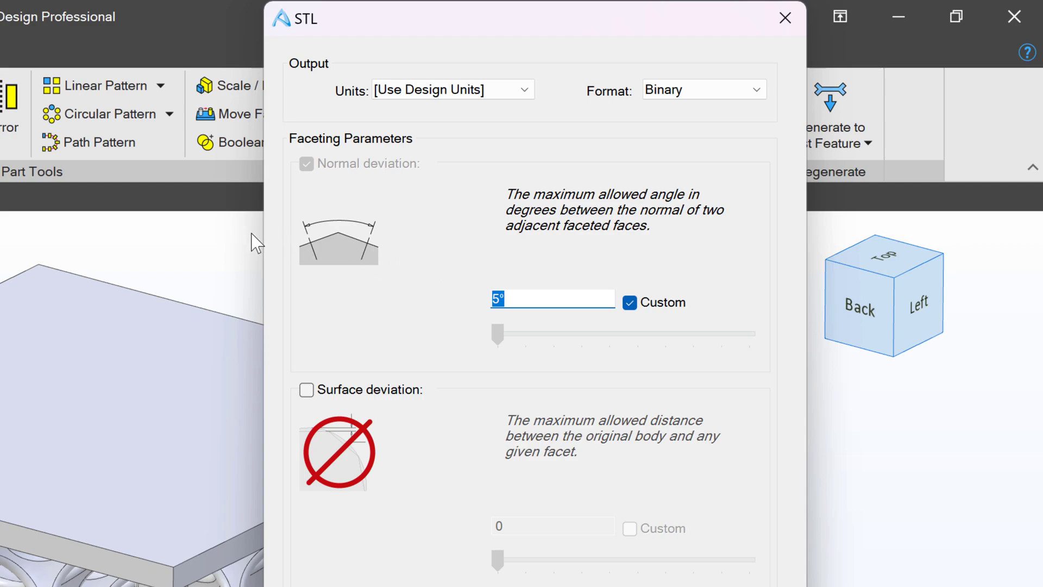
{"action": "mouse_move", "coordinate": [359, 268]}
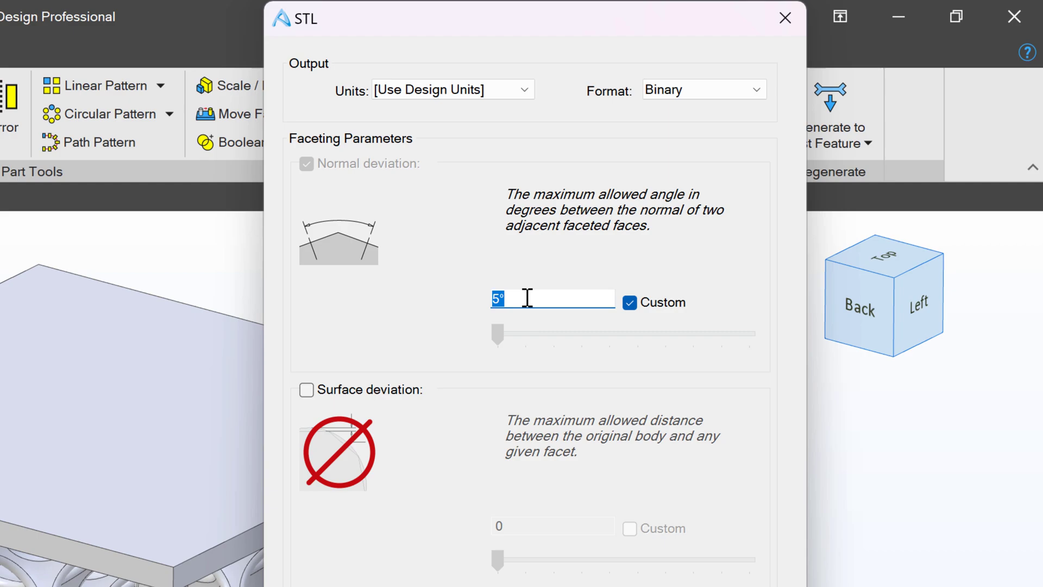
{"action": "mouse_move", "coordinate": [448, 313]}
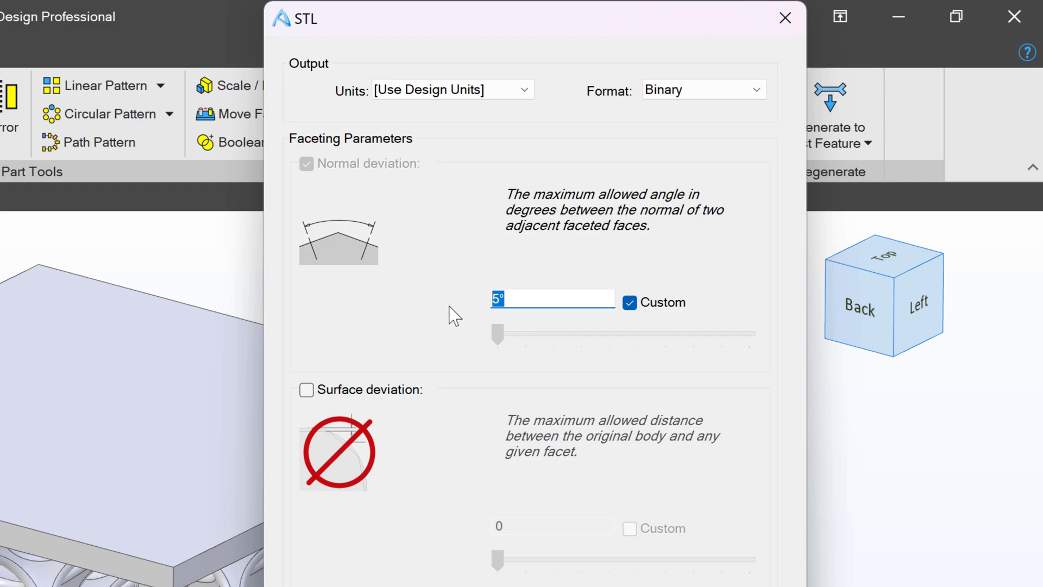
{"action": "mouse_move", "coordinate": [554, 301]}
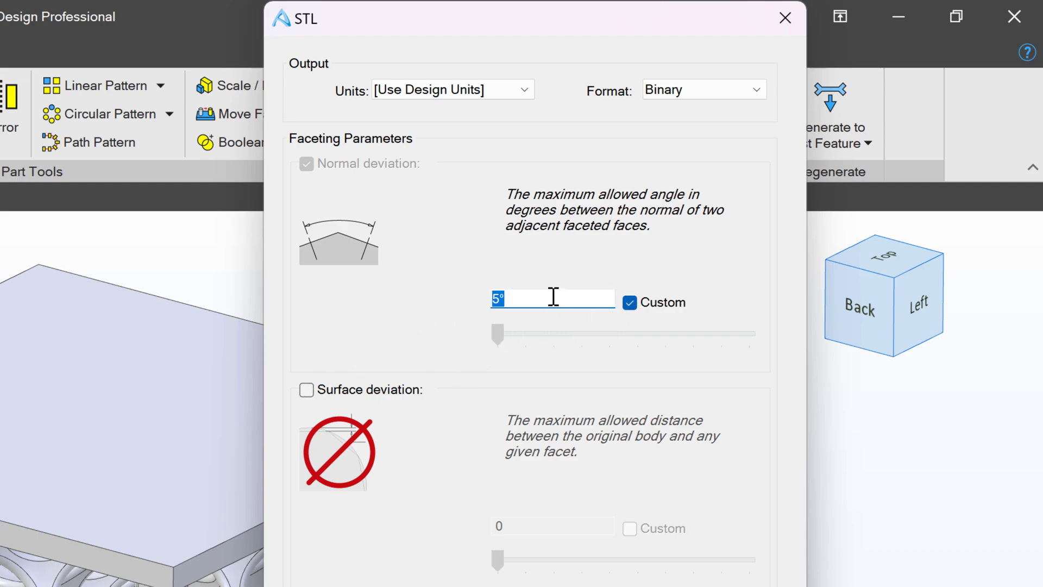
{"action": "type", "text": "1"}
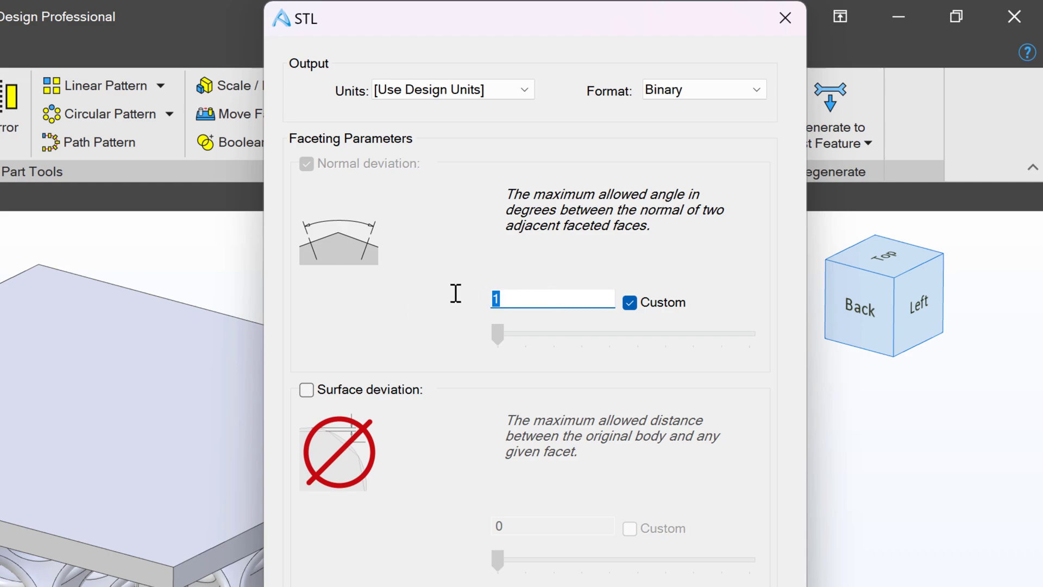
{"action": "type", "text": ".01"}
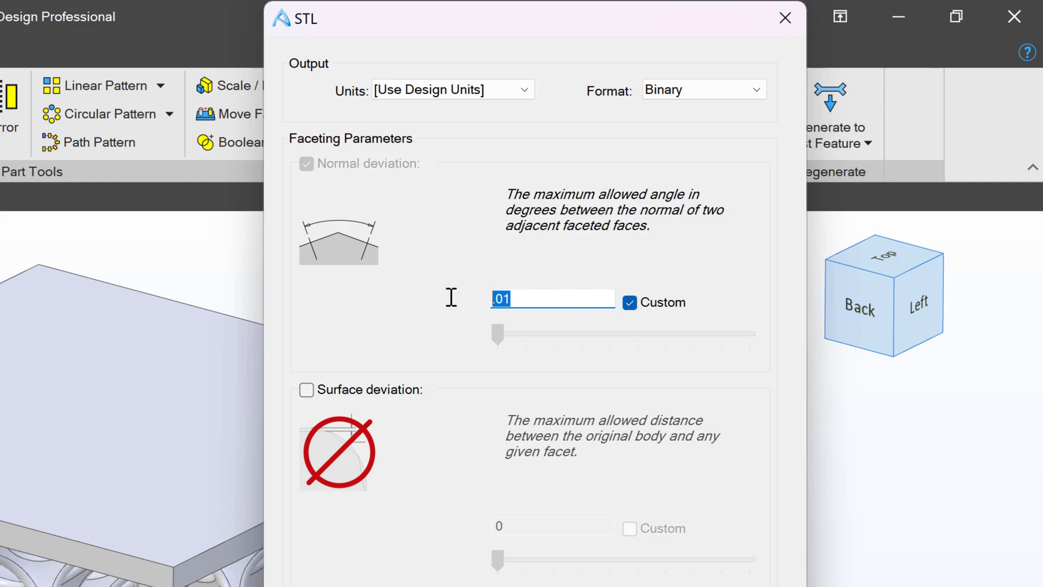
{"action": "type", "text": "10"}
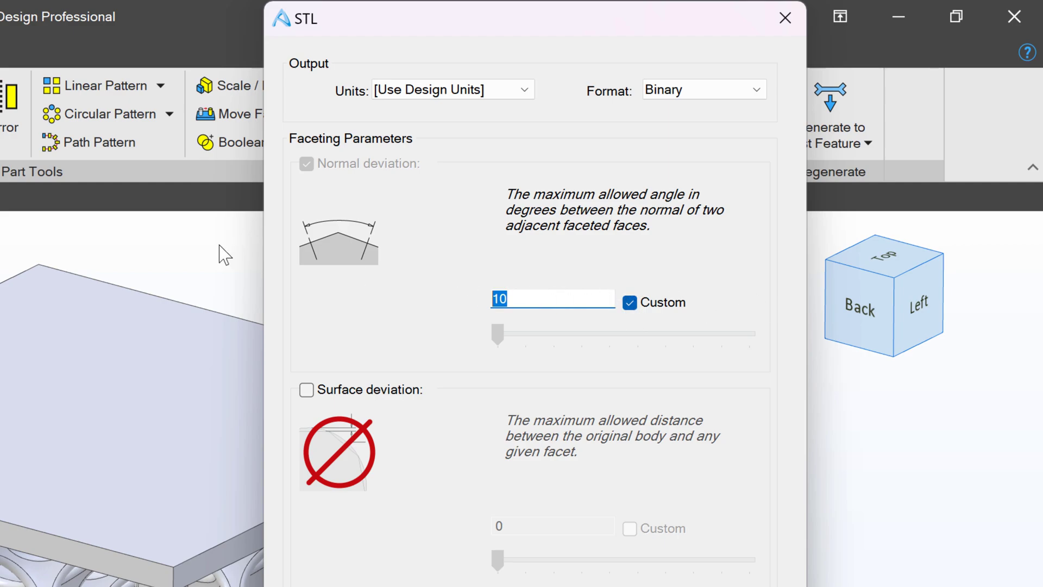
{"action": "type", "text": "50"}
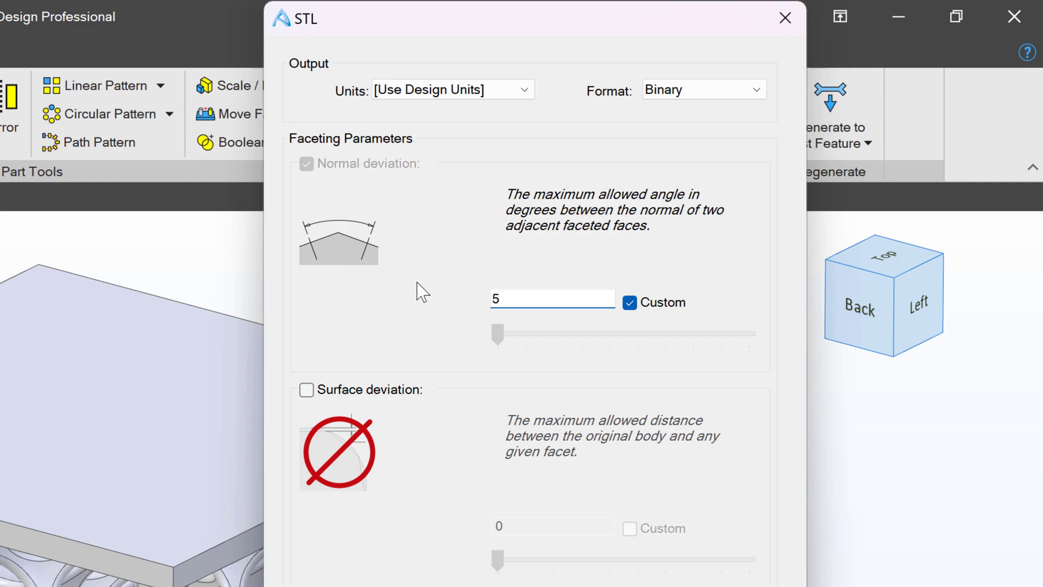
{"action": "left_click", "coordinate": [553, 301]}
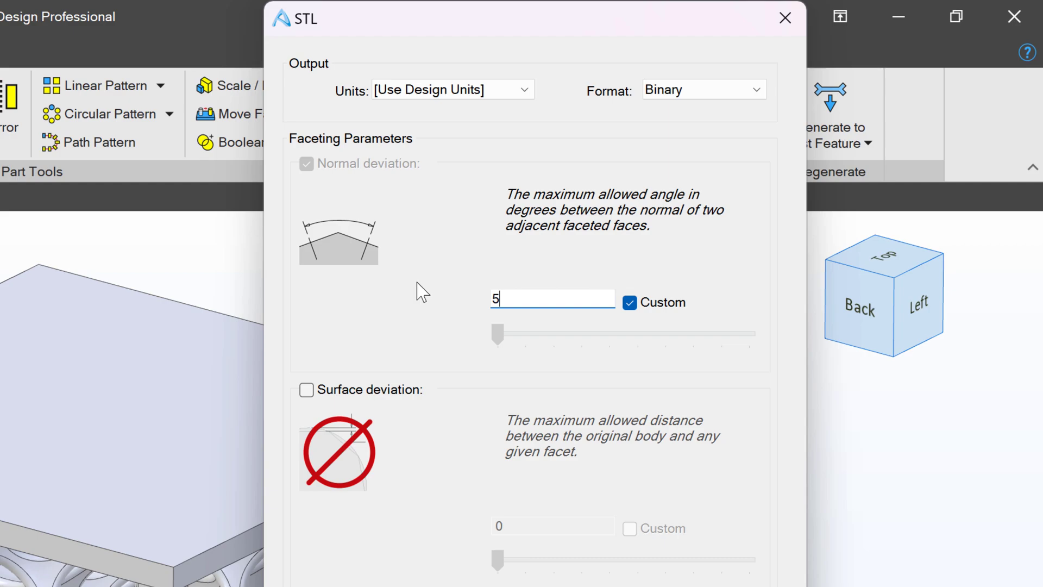
{"action": "mouse_move", "coordinate": [475, 312]}
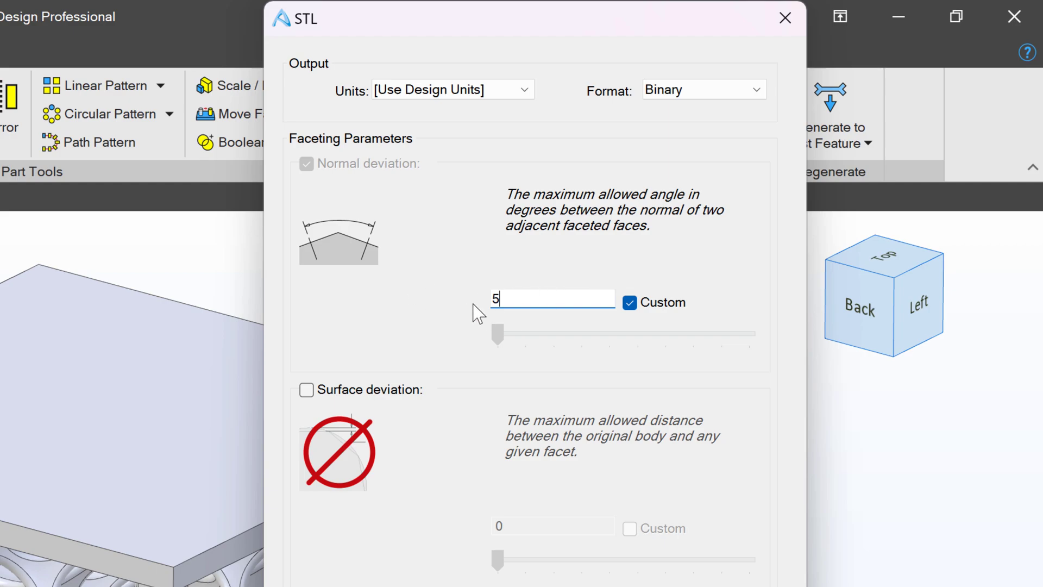
{"action": "mouse_move", "coordinate": [513, 295]}
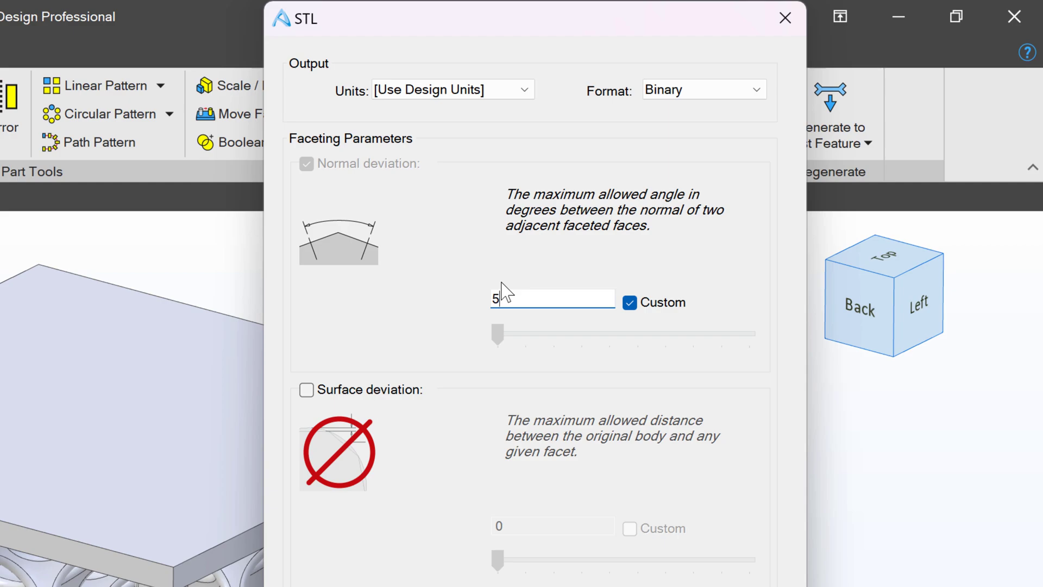
Enable the 0.0001 mm surface deviation limit and set normal deviation to 10 degrees
{"action": "left_click", "coordinate": [306, 390]}
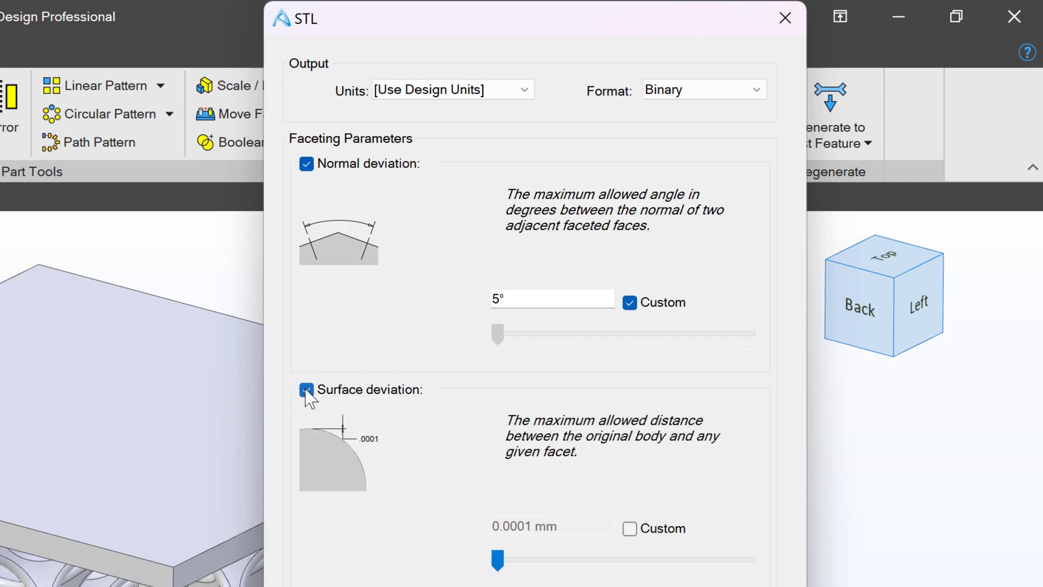
{"action": "left_click", "coordinate": [305, 390]}
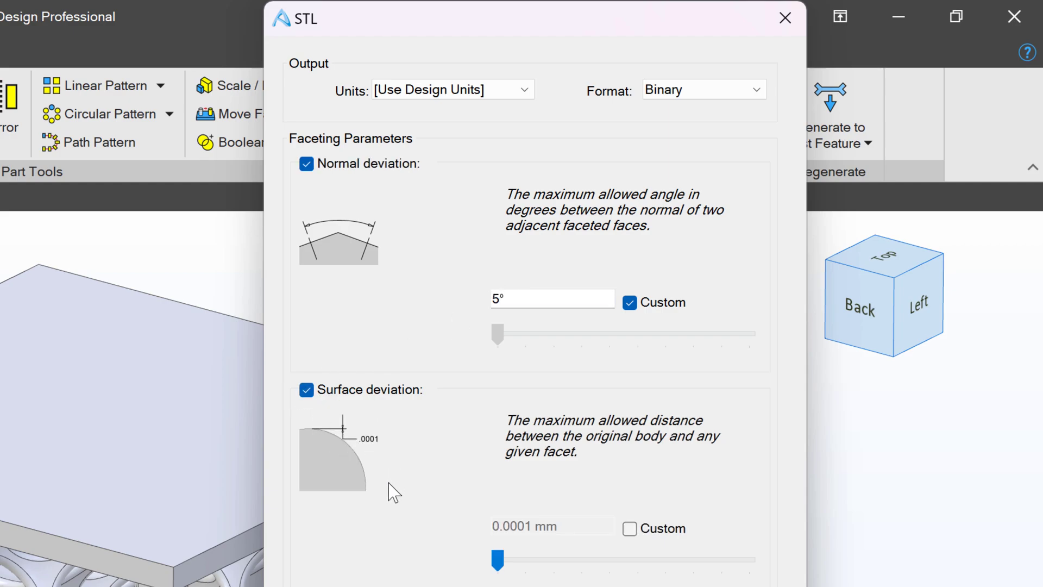
{"action": "mouse_move", "coordinate": [310, 439]}
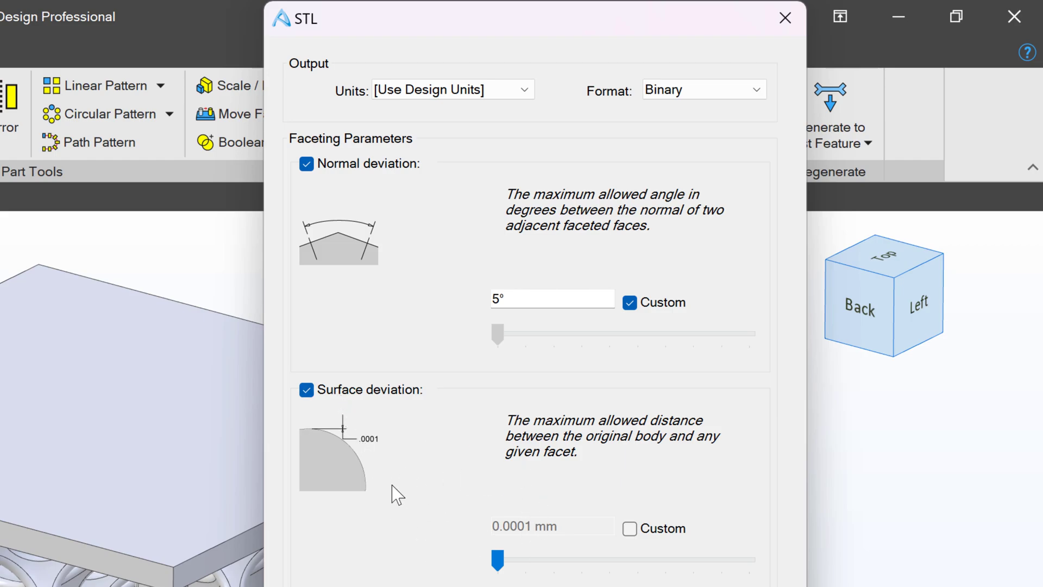
{"action": "scroll", "scroll_direction": "down", "scroll_amount": 3}
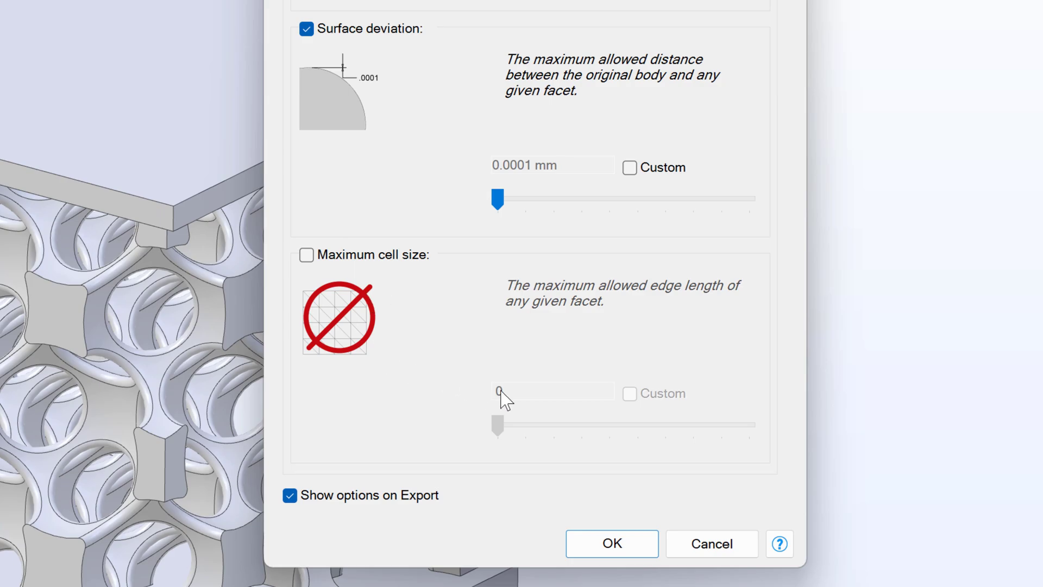
{"action": "mouse_move", "coordinate": [515, 375]}
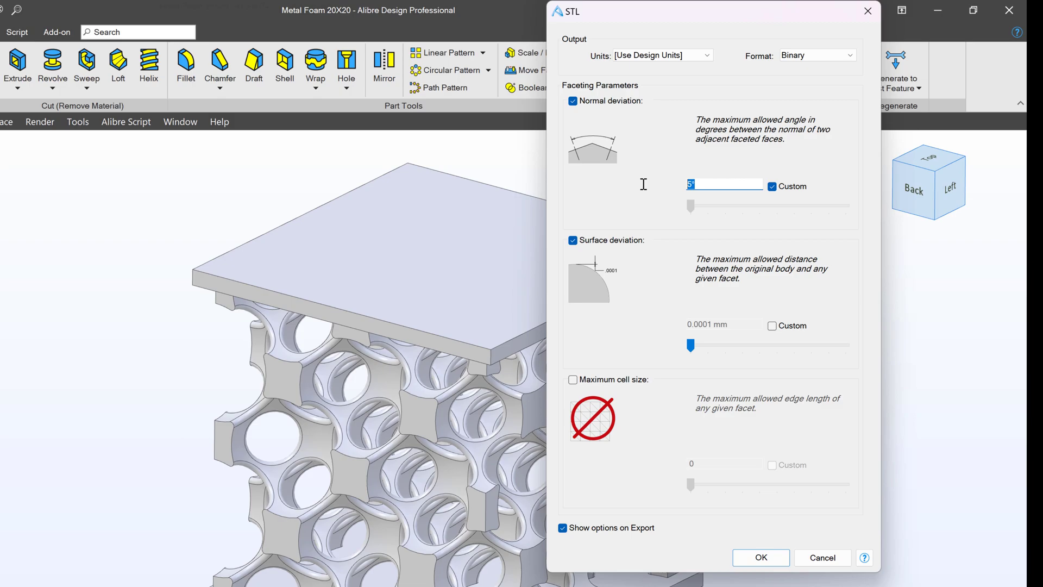
{"action": "type", "text": "10"}
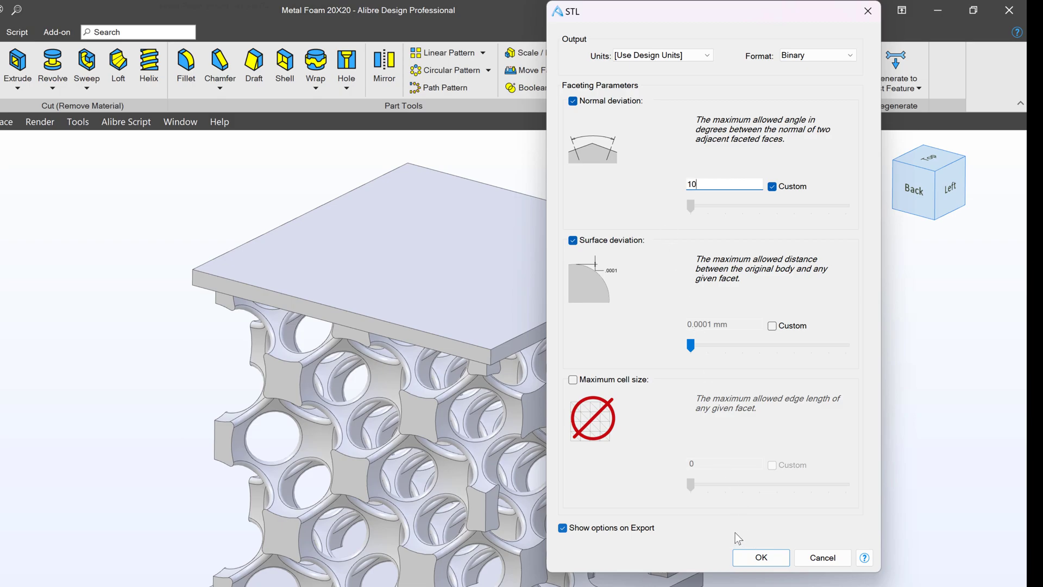
{"action": "left_click", "coordinate": [761, 558]}
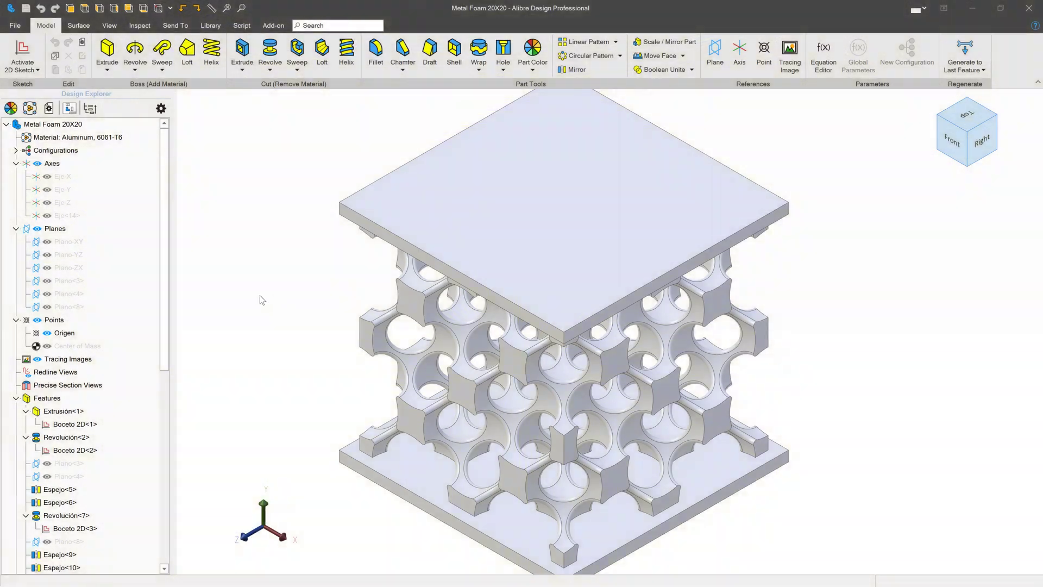
Open File > Export to list formats from STEP and STL through IGES, SAT, Parasolid, JT
{"action": "left_click", "coordinate": [17, 25]}
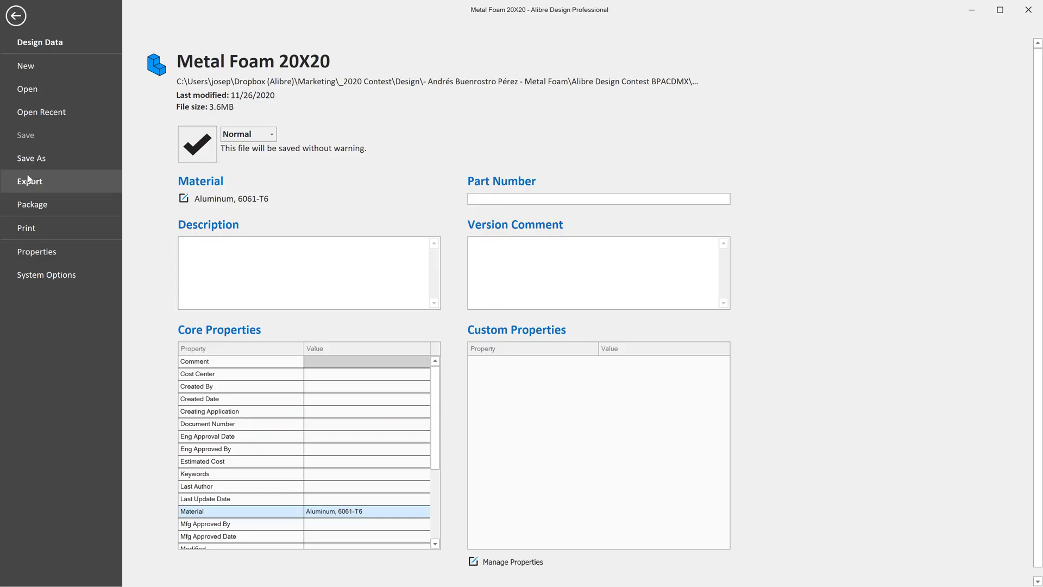
{"action": "left_click", "coordinate": [29, 181]}
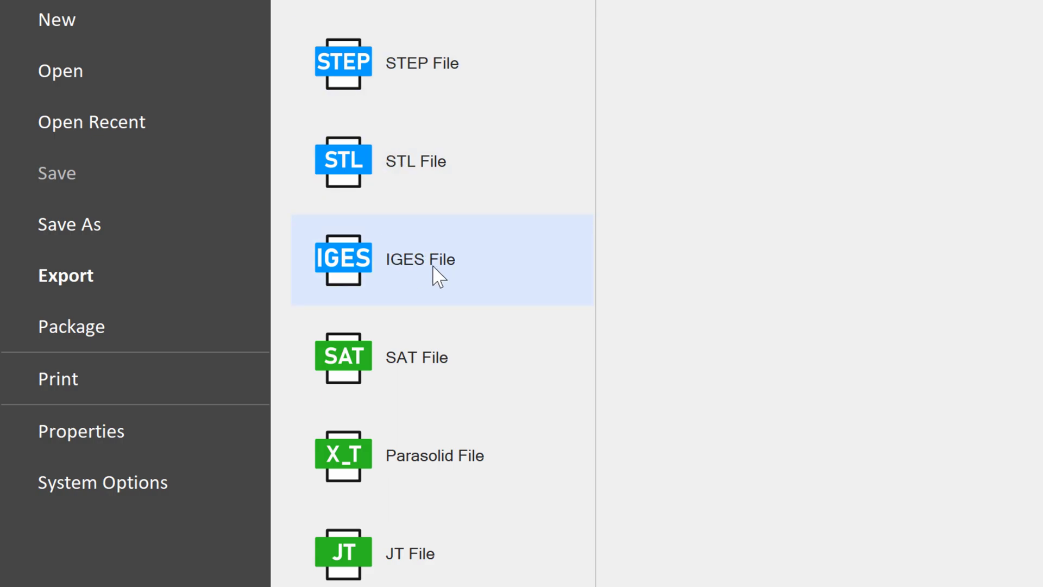
{"action": "mouse_move", "coordinate": [410, 293]}
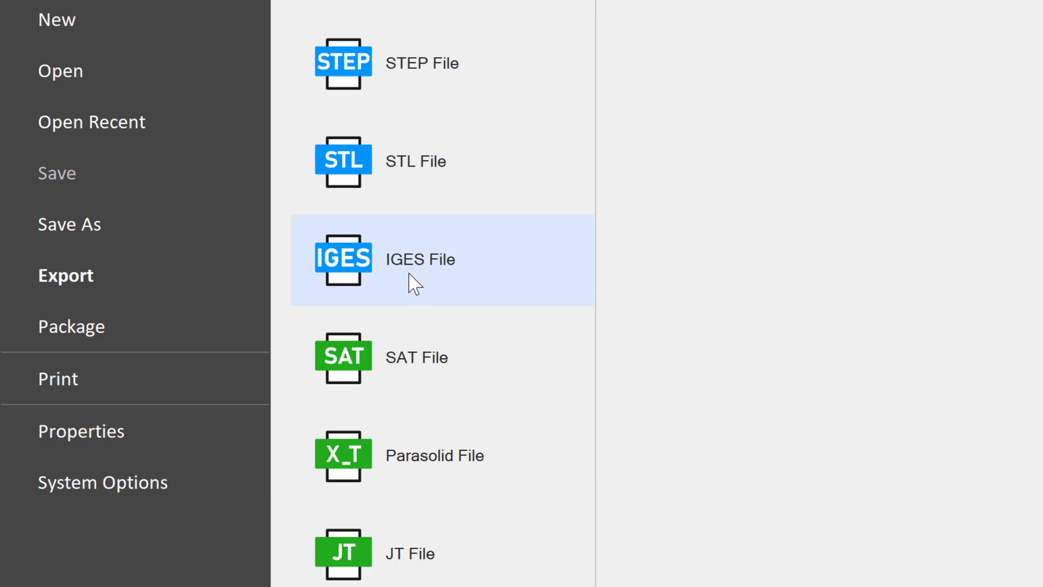
{"action": "mouse_move", "coordinate": [399, 287]}
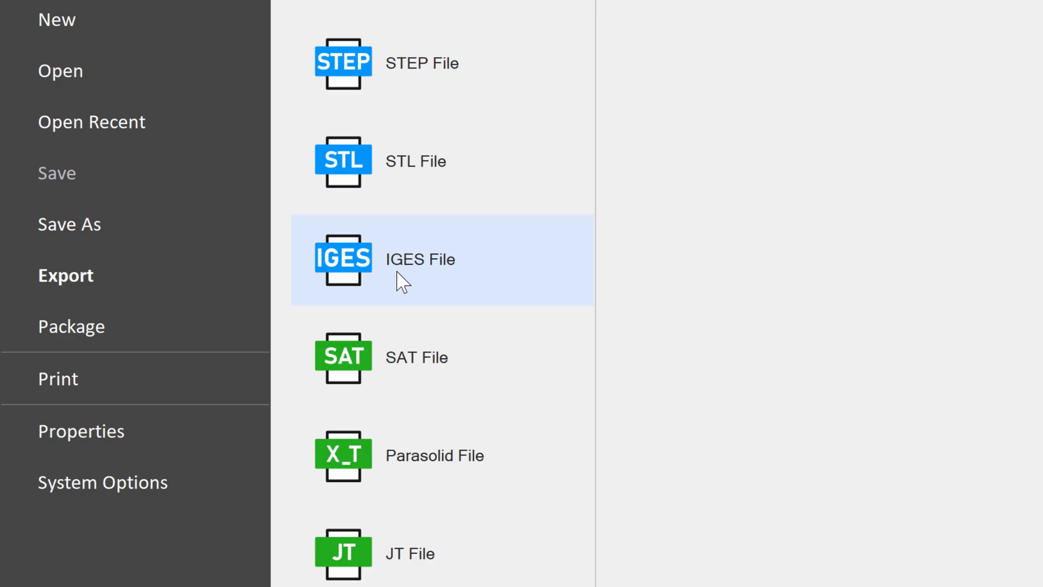
{"action": "mouse_move", "coordinate": [408, 281]}
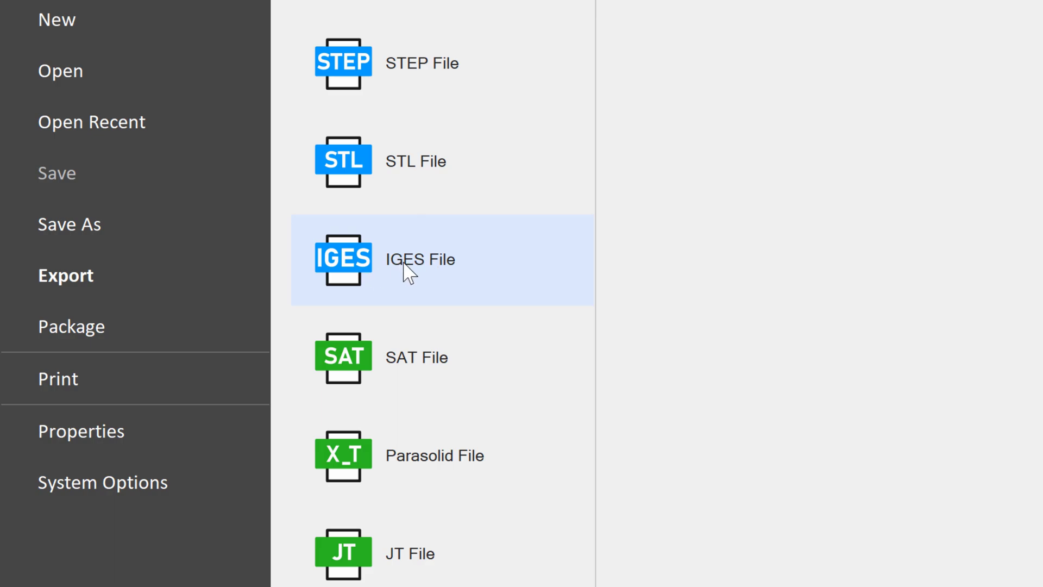
{"action": "mouse_move", "coordinate": [434, 271]}
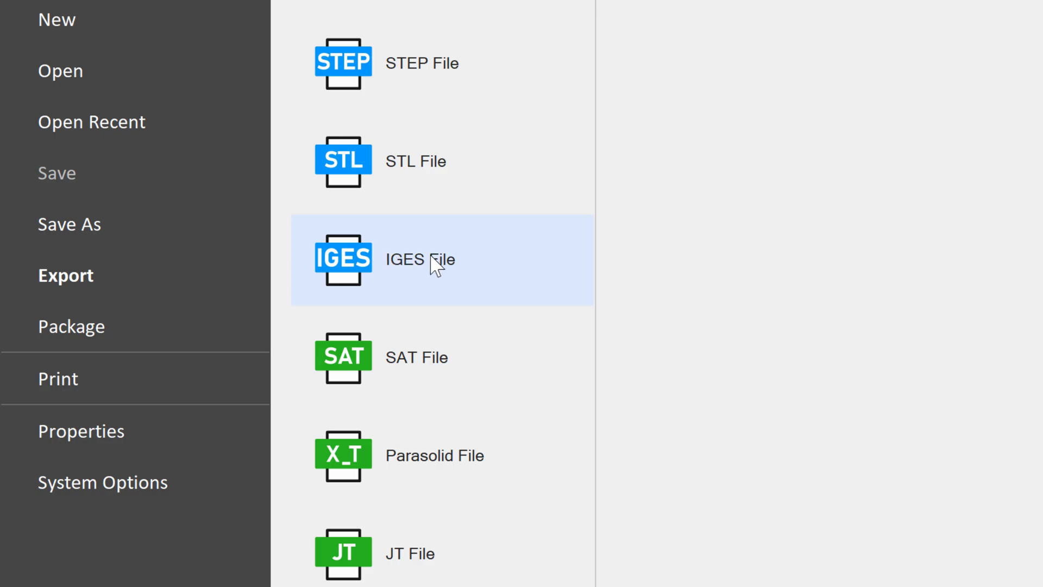
Scroll the export format list down to reveal the ZPR option below JT
{"action": "scroll", "scroll_direction": "down", "scroll_amount": 3}
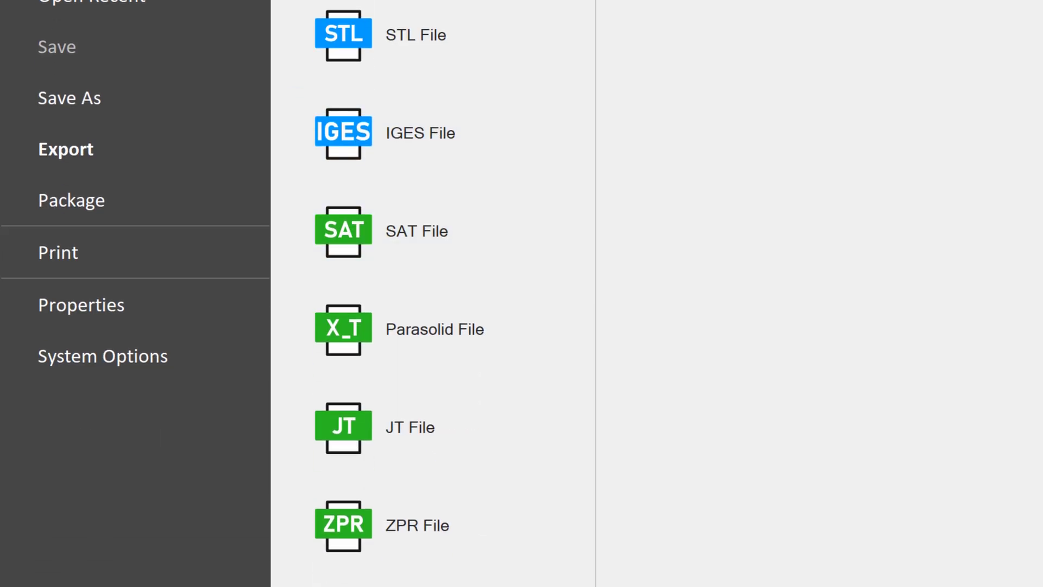
{"action": "mouse_move", "coordinate": [785, 146]}
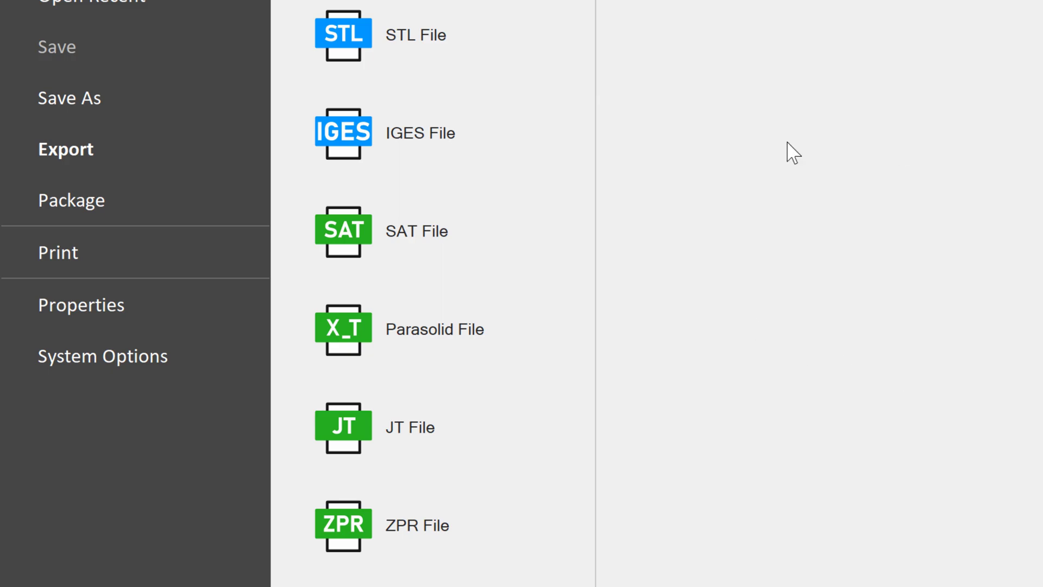
{"action": "mouse_move", "coordinate": [754, 281]}
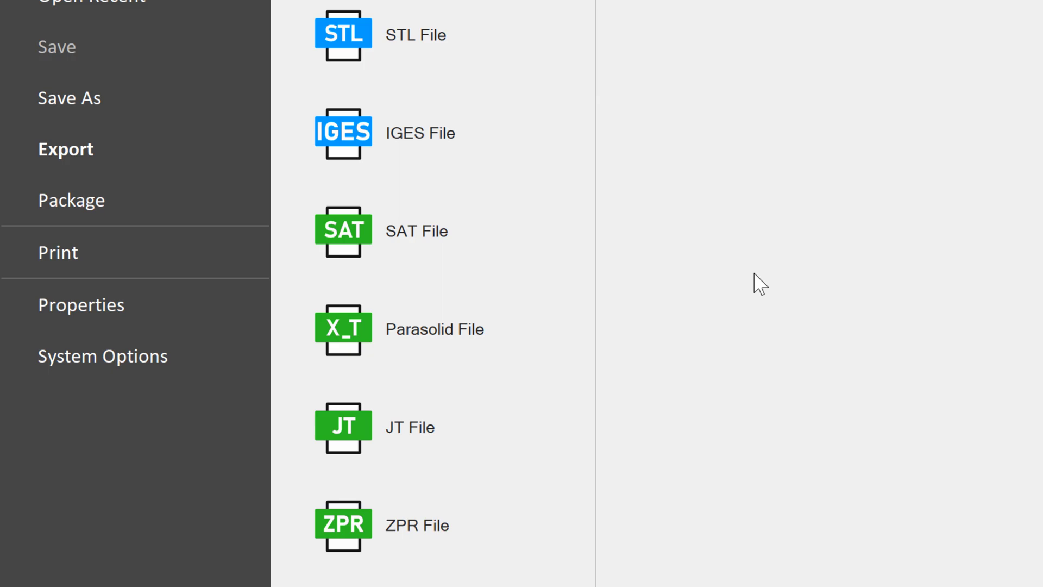
{"action": "mouse_move", "coordinate": [399, 237]}
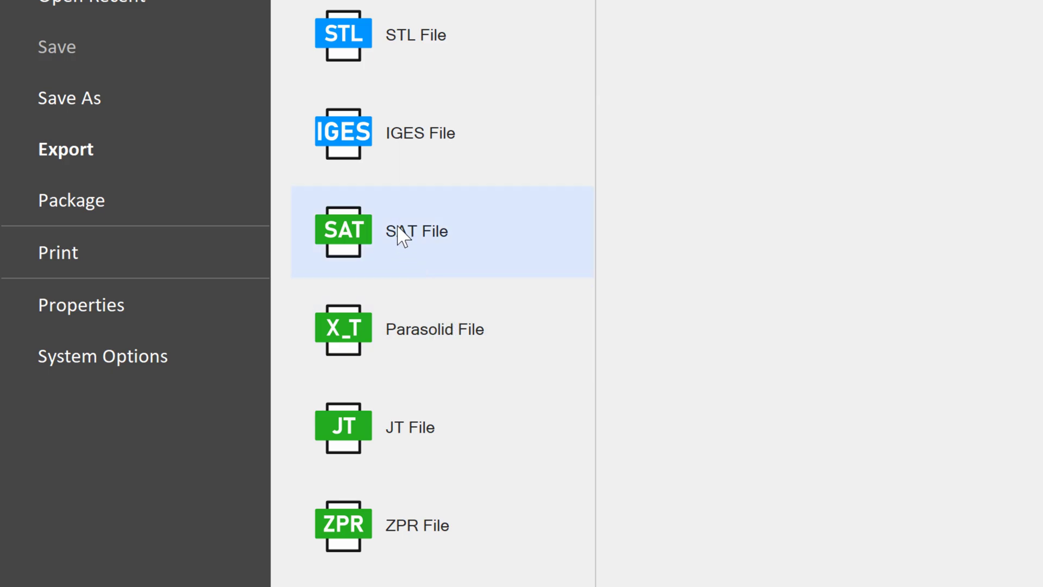
{"action": "mouse_move", "coordinate": [656, 355]}
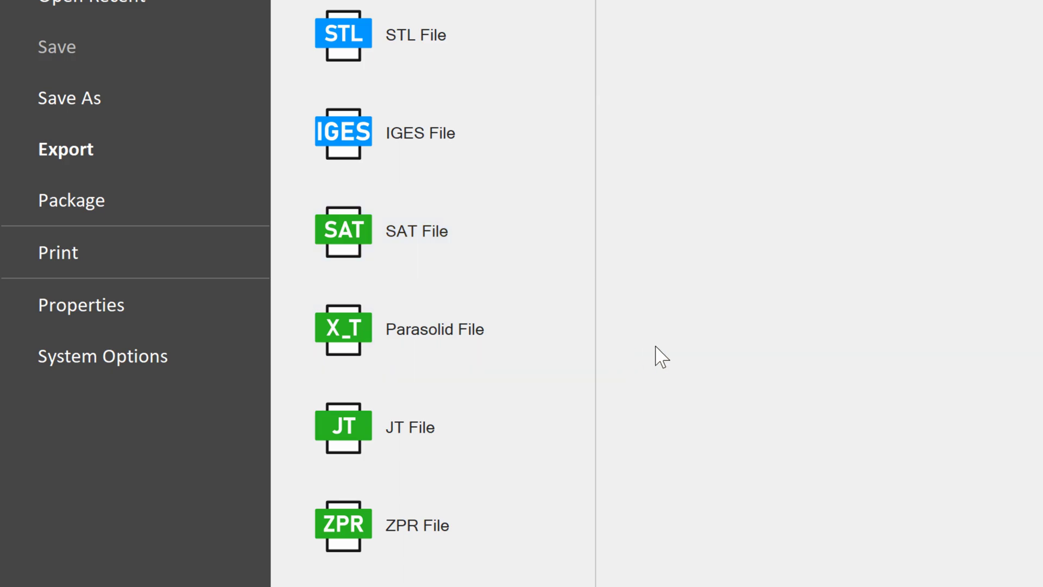
{"action": "mouse_move", "coordinate": [675, 356]}
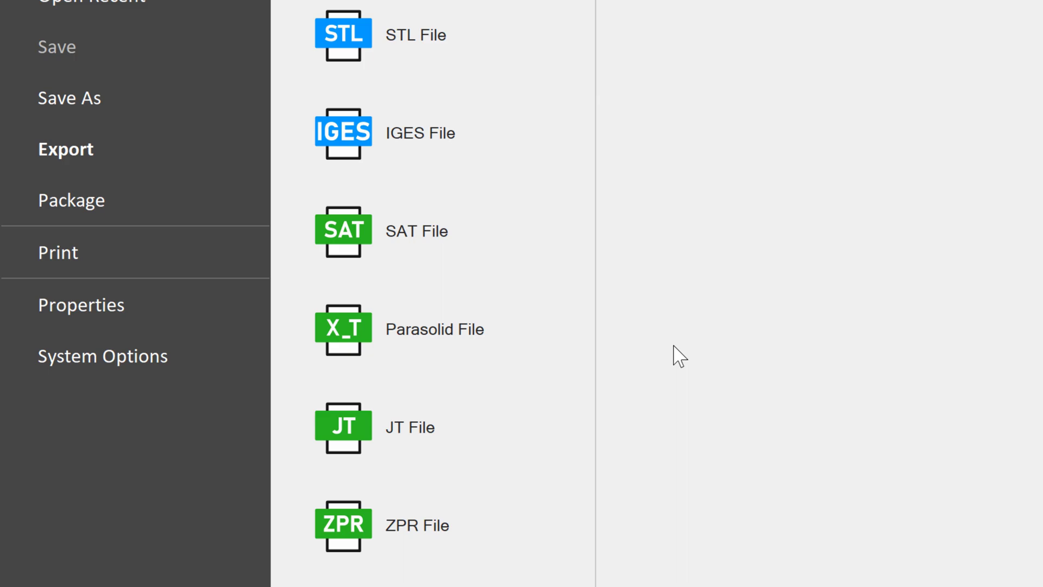
{"action": "mouse_move", "coordinate": [404, 347]}
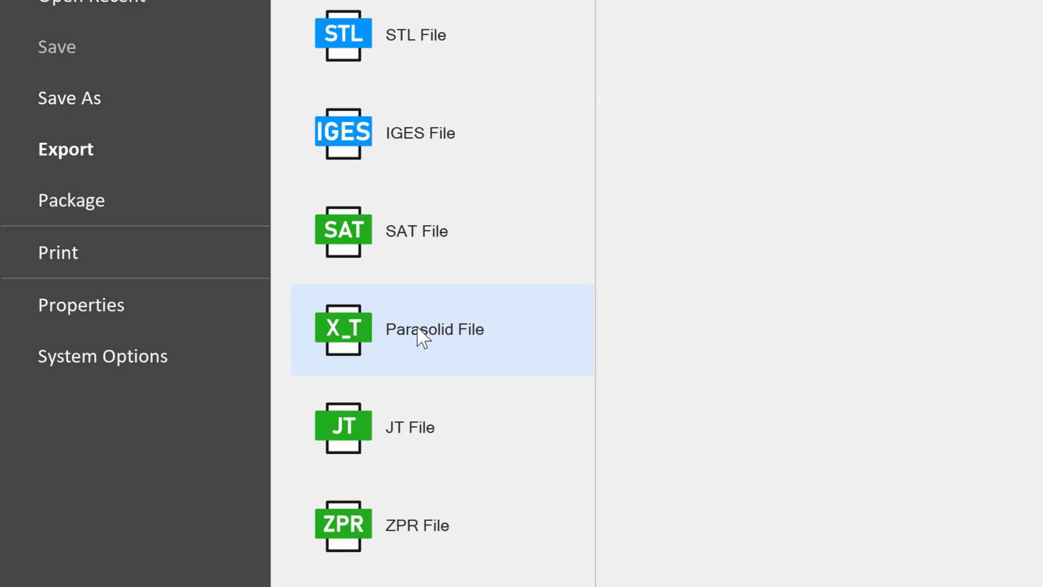
{"action": "mouse_move", "coordinate": [451, 355]}
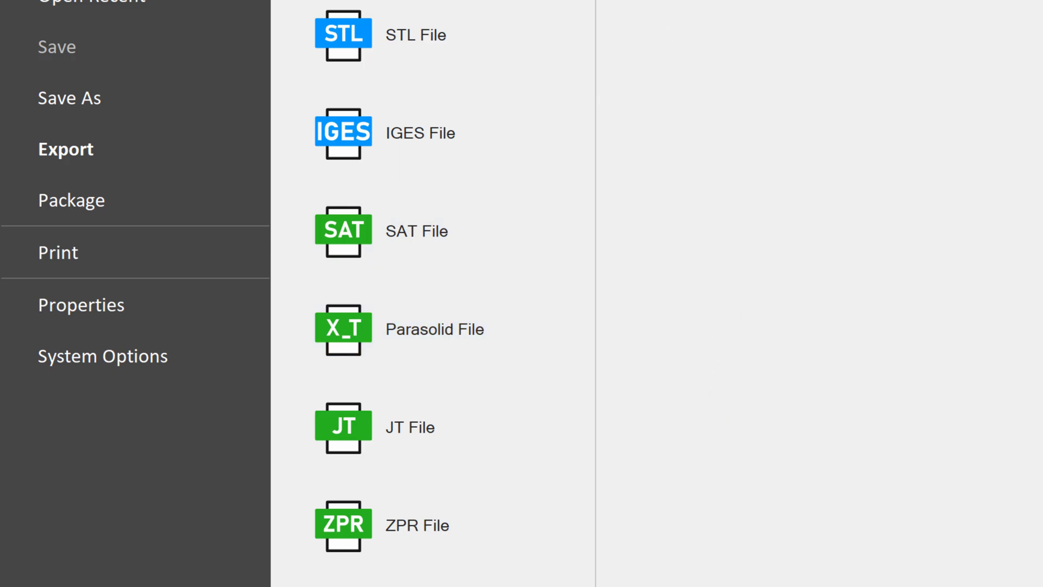
{"action": "mouse_move", "coordinate": [872, 236]}
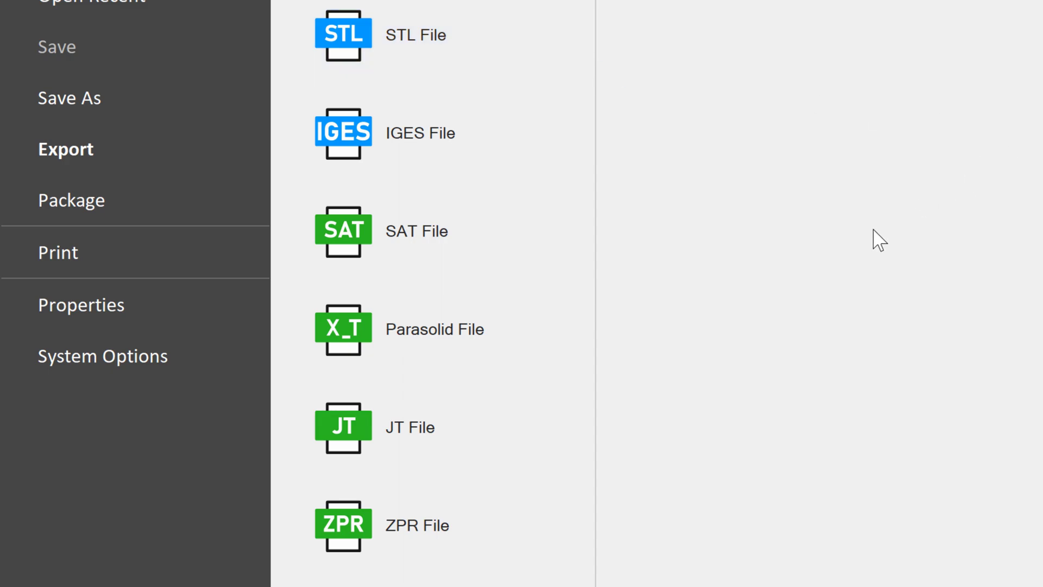
{"action": "mouse_move", "coordinate": [462, 65]}
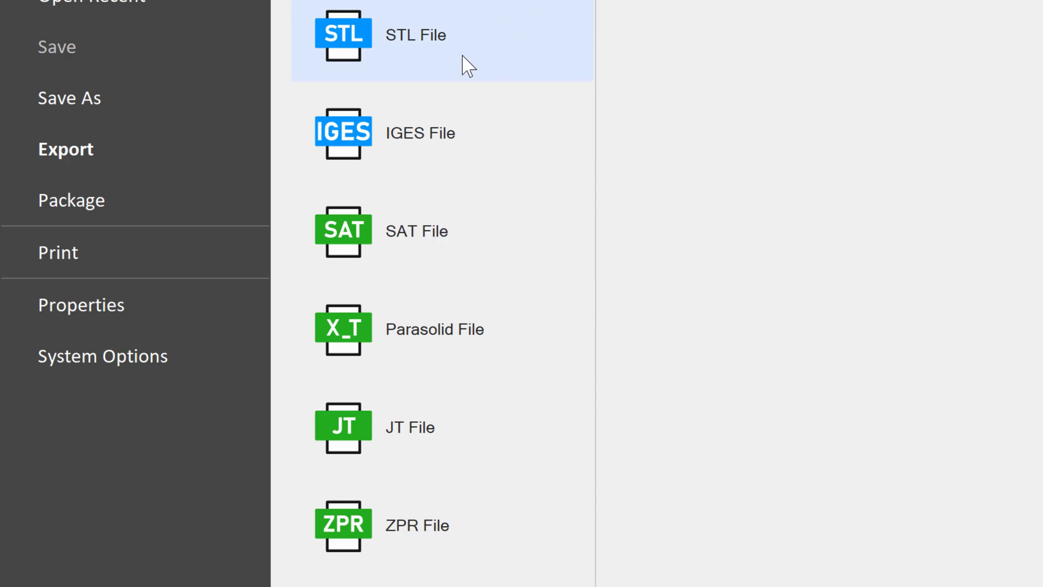
{"action": "scroll", "scroll_direction": "down", "scroll_amount": 3}
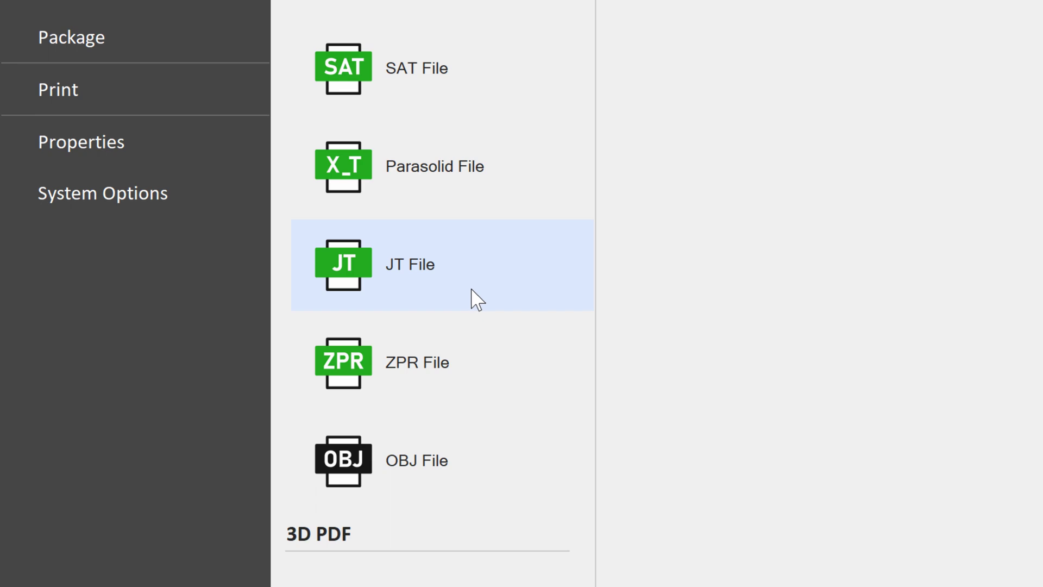
{"action": "mouse_move", "coordinate": [394, 296]}
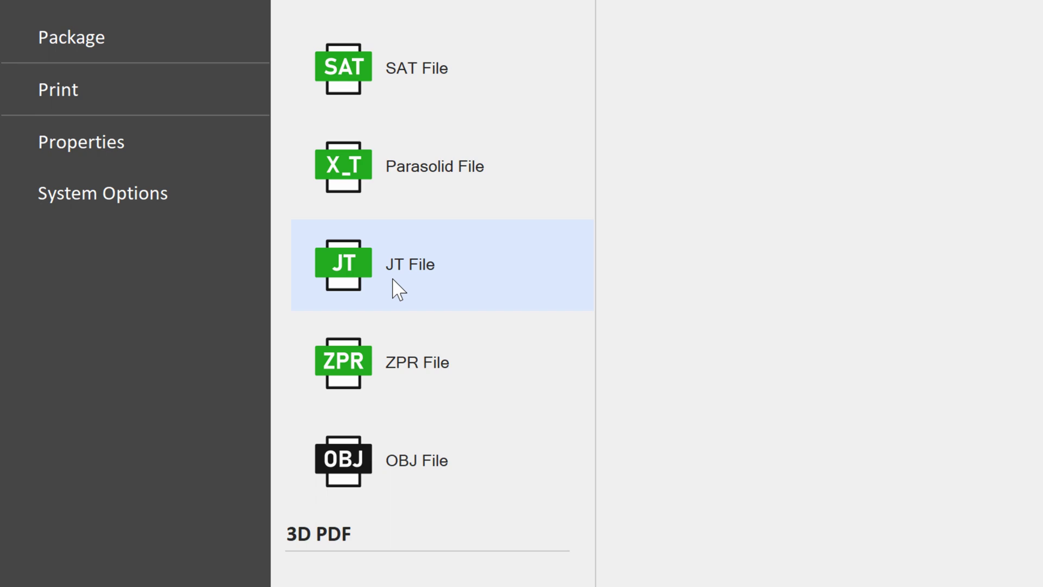
{"action": "scroll", "scroll_direction": "down", "scroll_amount": 3}
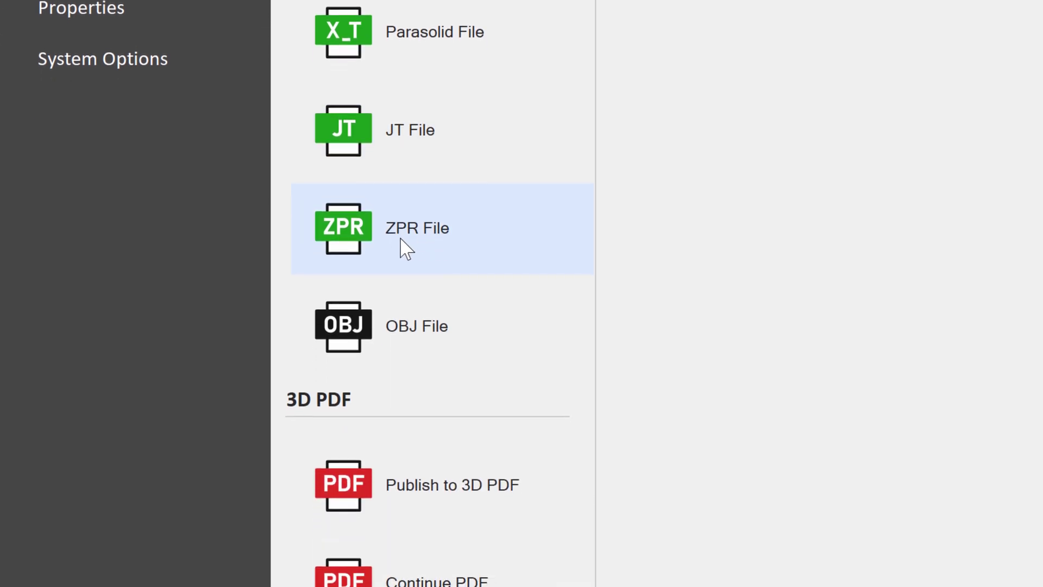
{"action": "mouse_move", "coordinate": [702, 223]}
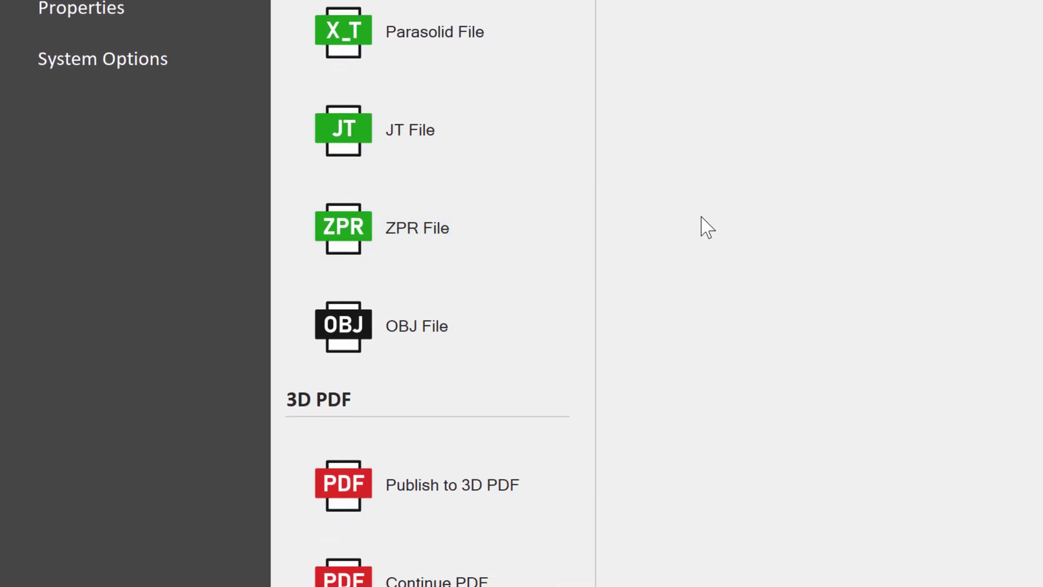
{"action": "mouse_move", "coordinate": [576, 199]}
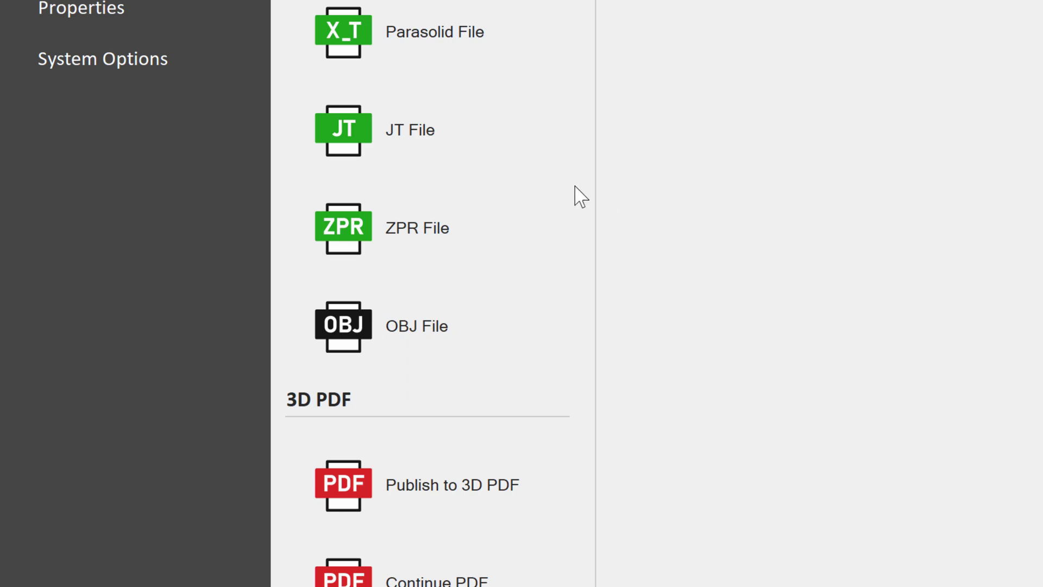
{"action": "mouse_move", "coordinate": [368, 228]}
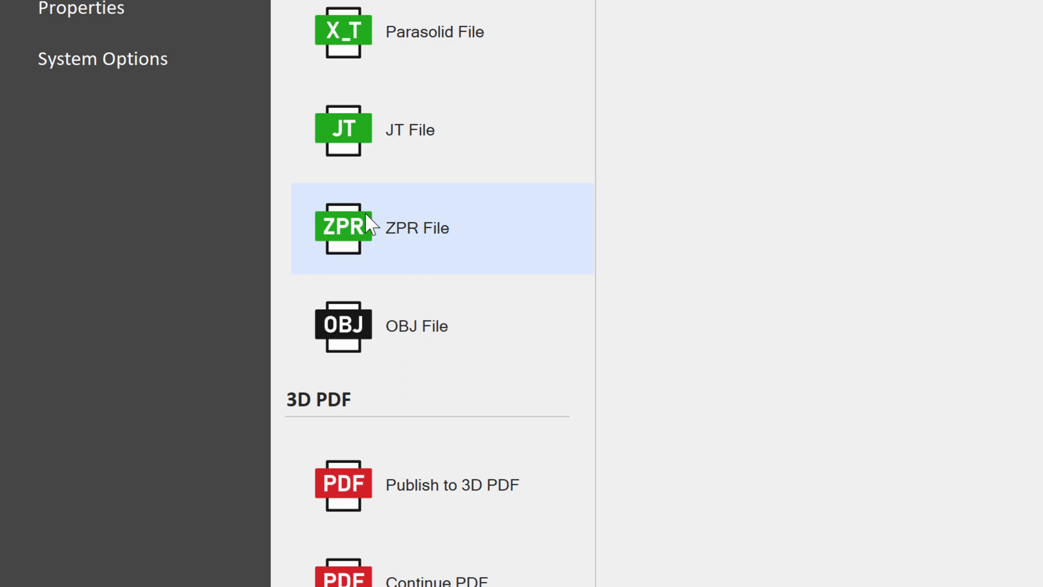
{"action": "scroll", "scroll_direction": "down", "scroll_amount": 3}
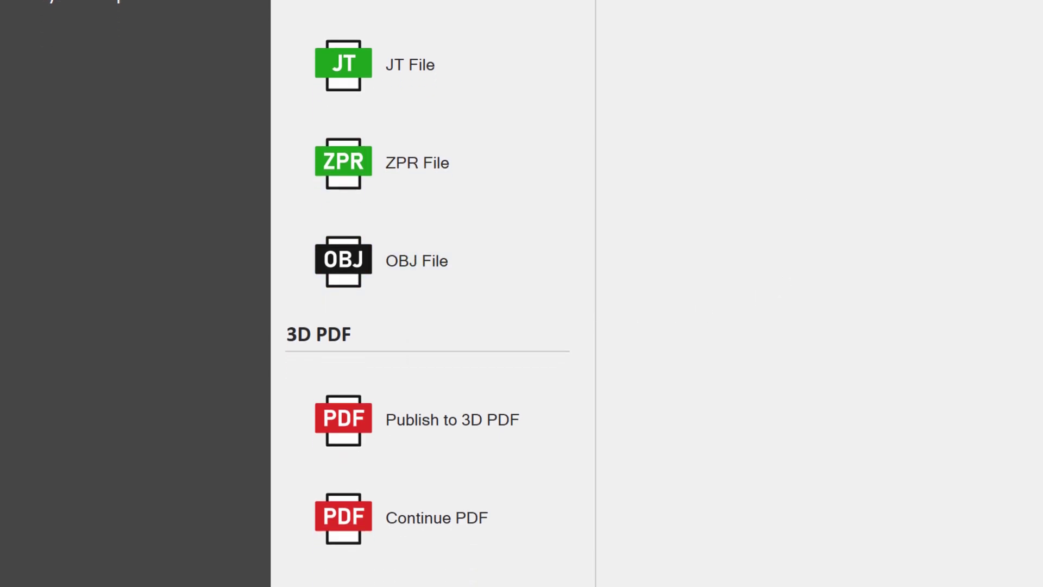
{"action": "mouse_move", "coordinate": [620, 278]}
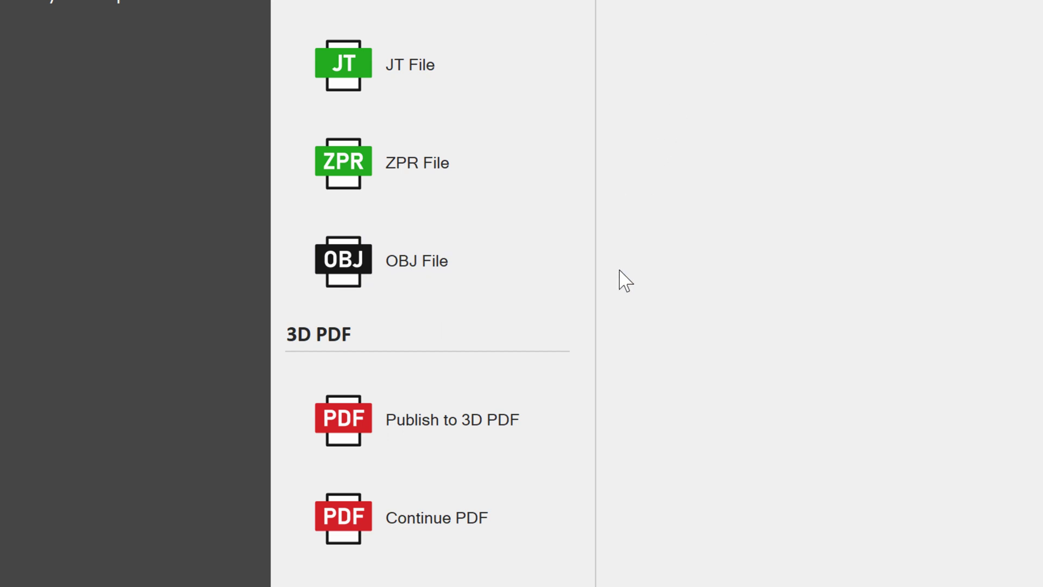
Save the part as OBJ file 'Metal Foam 20X20' (*.obj)
{"action": "left_click", "coordinate": [343, 261]}
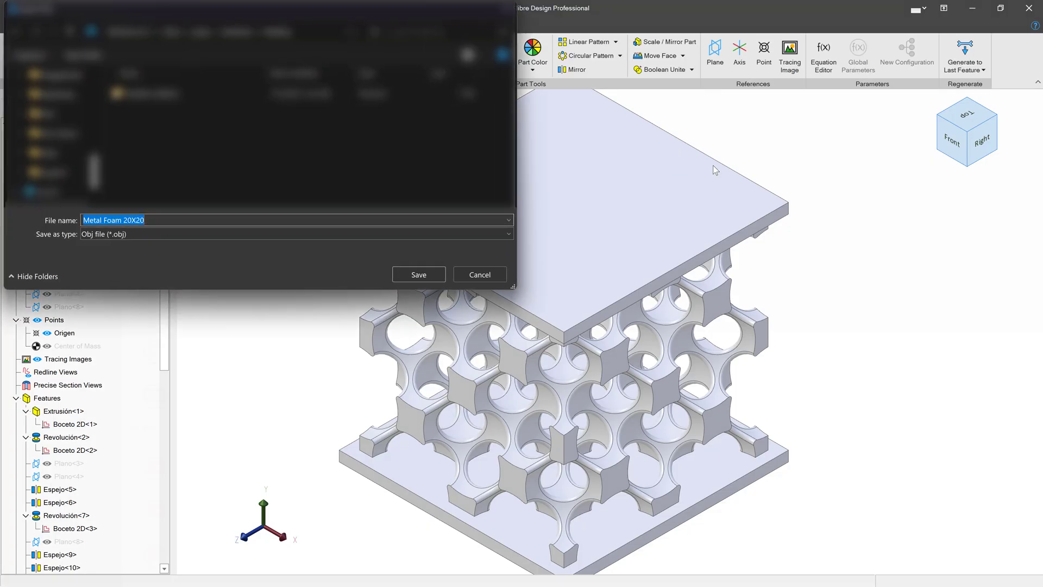
{"action": "left_click", "coordinate": [418, 274]}
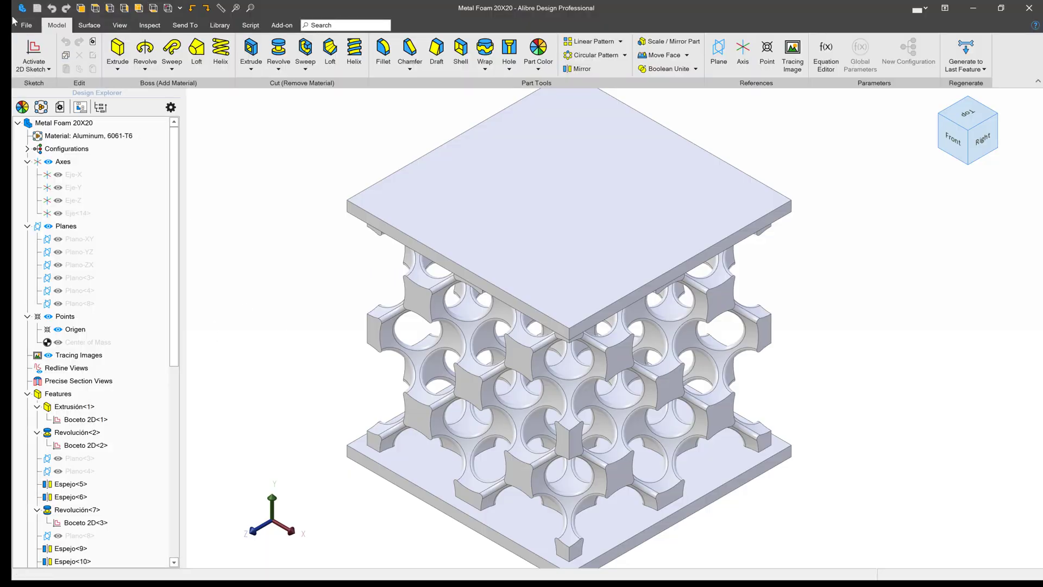
{"action": "mouse_move", "coordinate": [864, 401]}
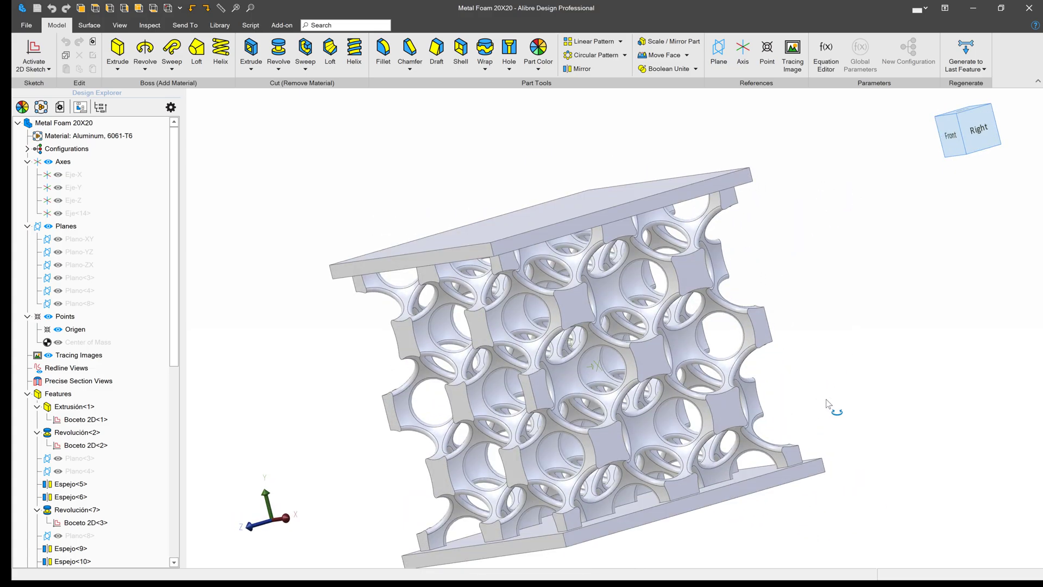
{"action": "left_click", "coordinate": [23, 26]}
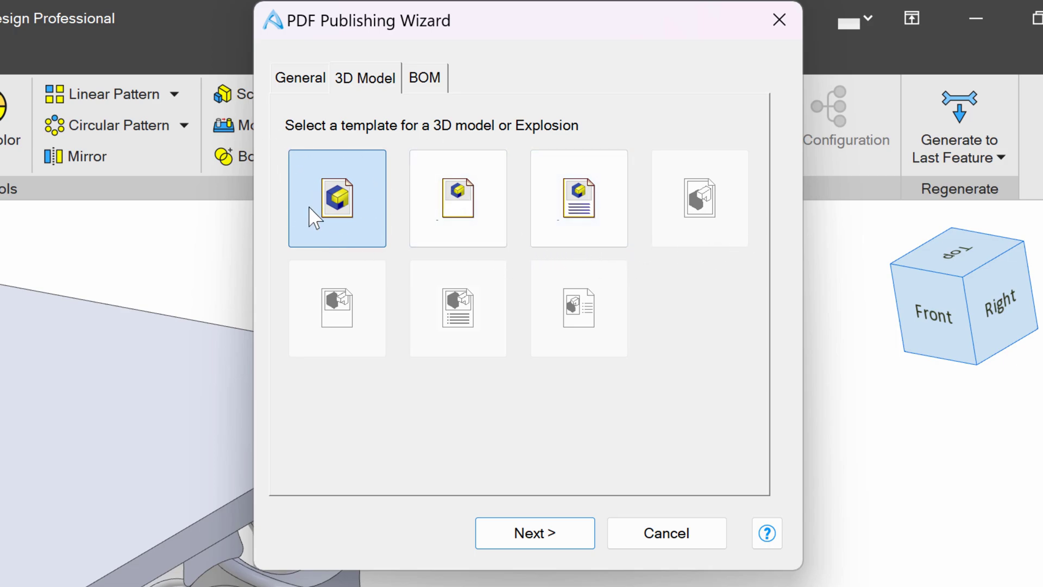
Use the basic 3D Model template, title 'THIS IS A 3D MODEL', with the Isometric (-X, +Y, +Z) view
{"action": "left_click", "coordinate": [535, 533]}
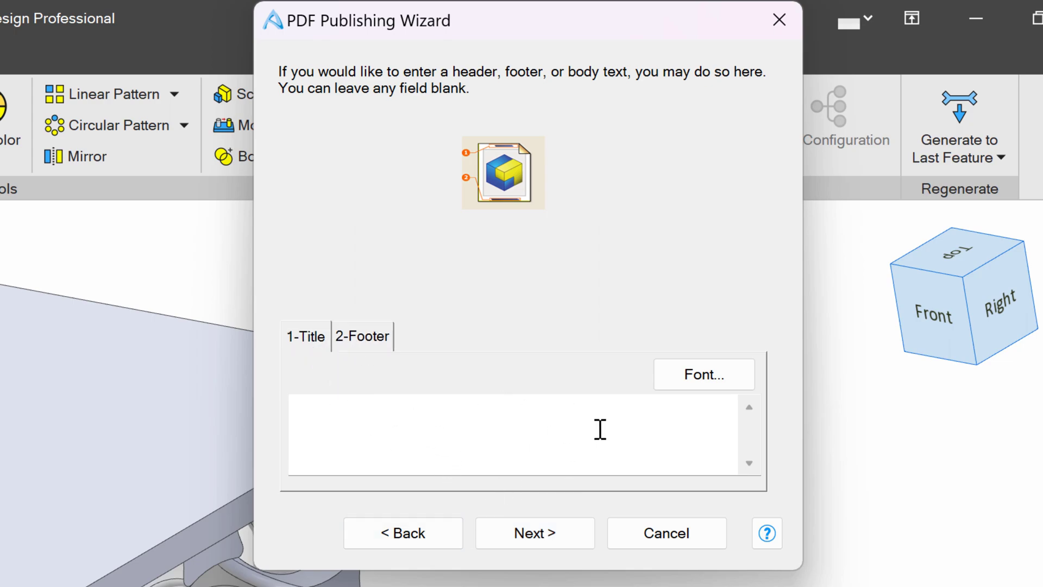
{"action": "mouse_move", "coordinate": [561, 447]}
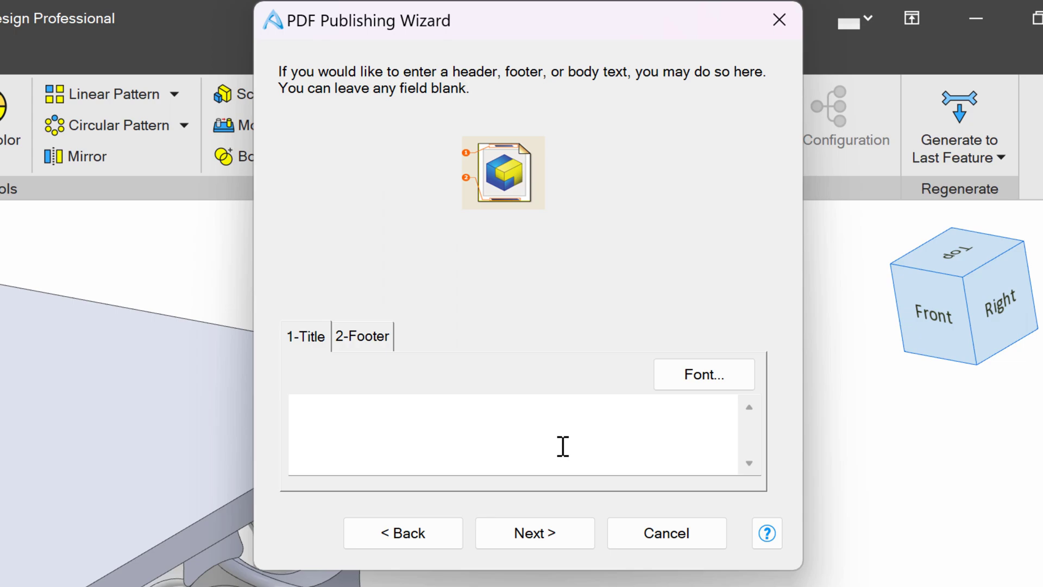
{"action": "type", "text": "THIS IS A 3D MODEL"}
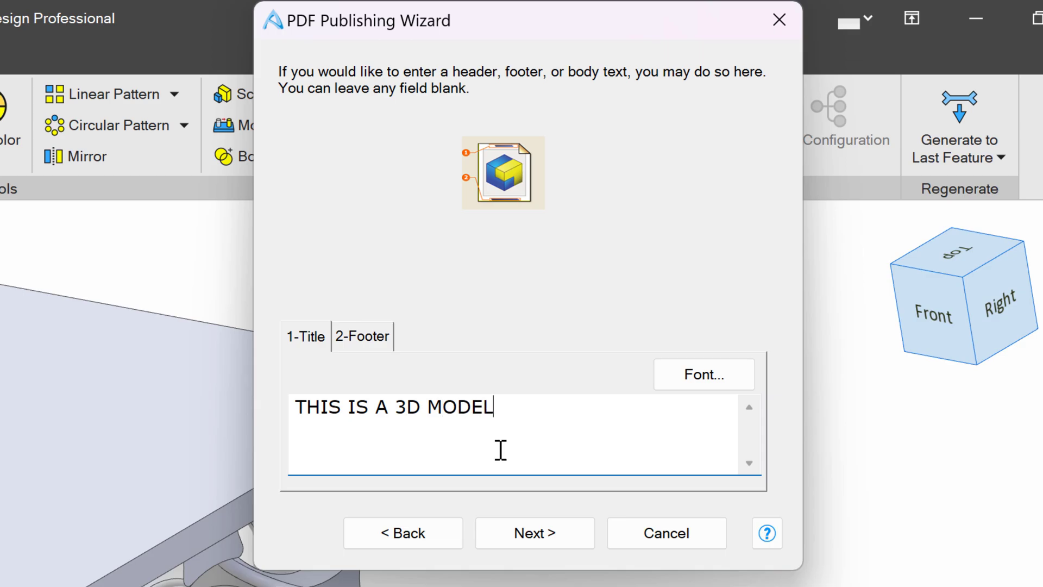
{"action": "left_click", "coordinate": [534, 533]}
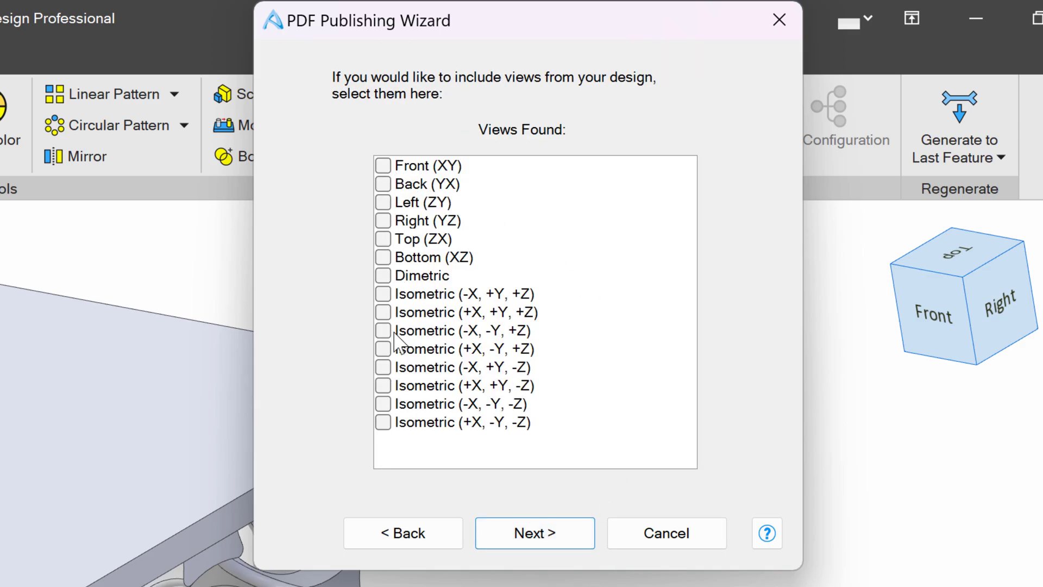
{"action": "left_click", "coordinate": [383, 294]}
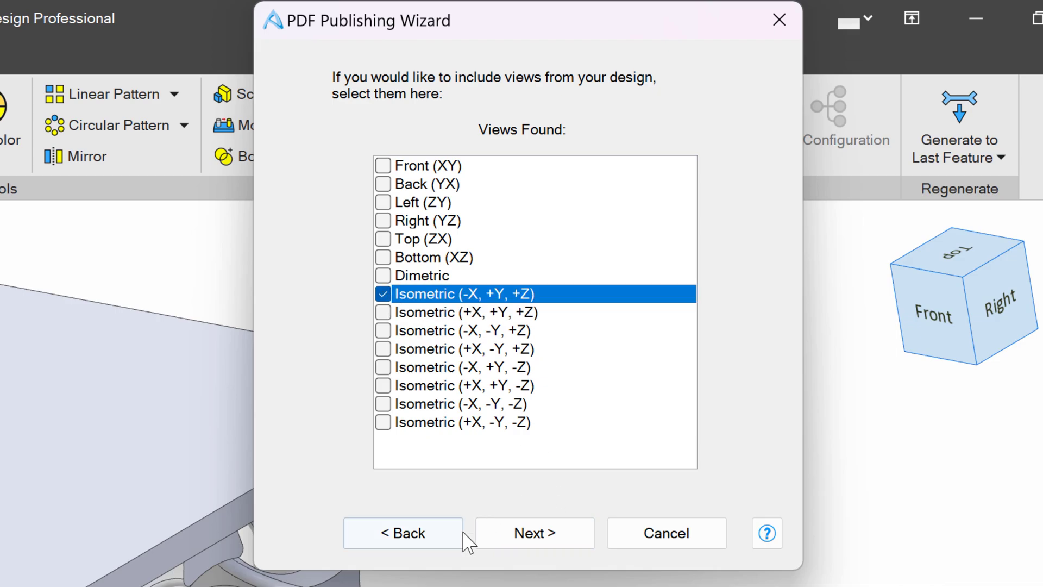
{"action": "left_click", "coordinate": [534, 533]}
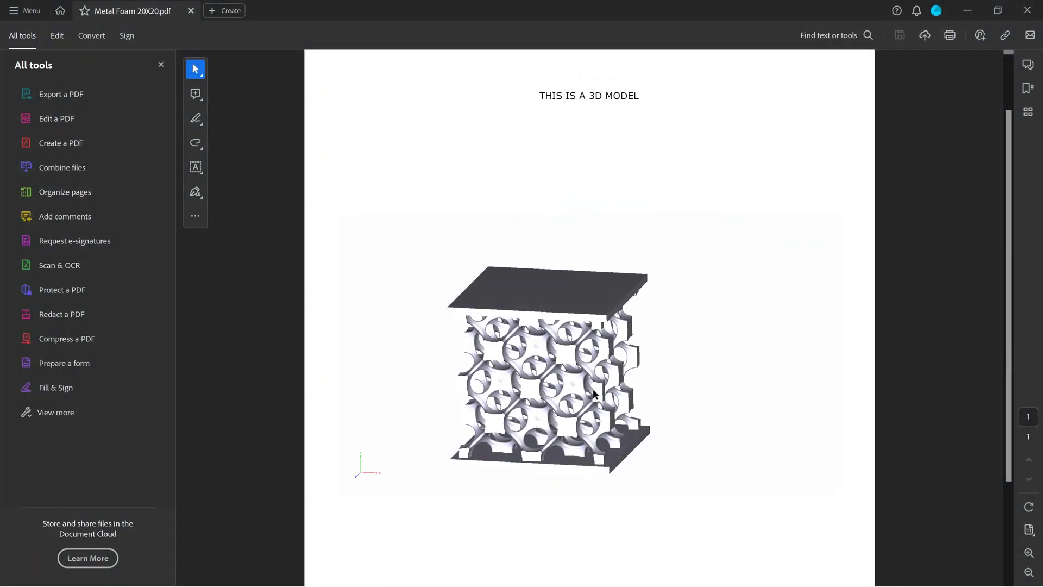
Activate the embedded foam model in Acrobat and orbit it to inspect the lattice pores
{"action": "left_click_drag", "start_coordinate": [593, 393], "coordinate": [573, 380]}
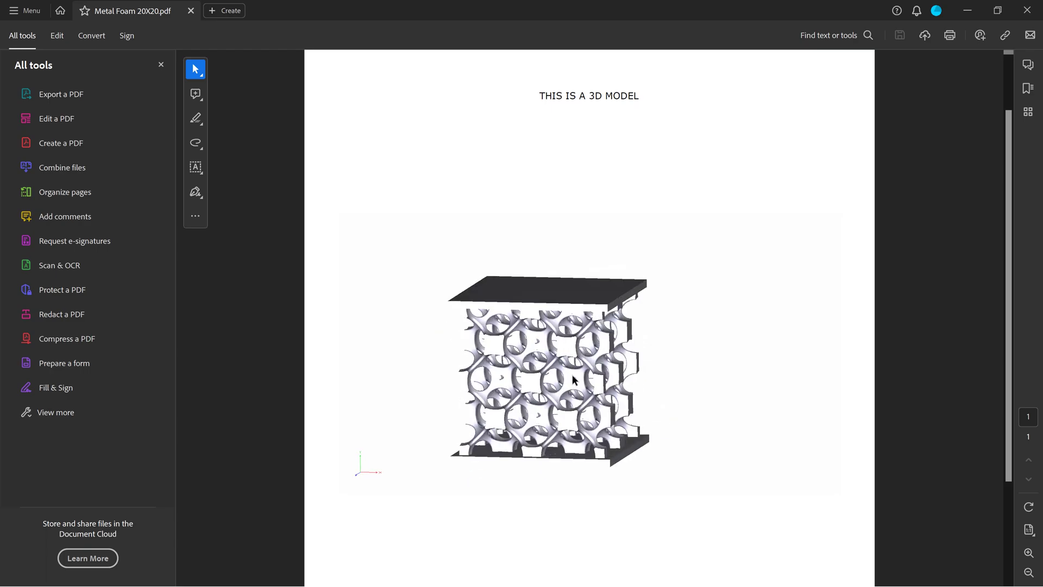
{"action": "left_click", "coordinate": [577, 379]}
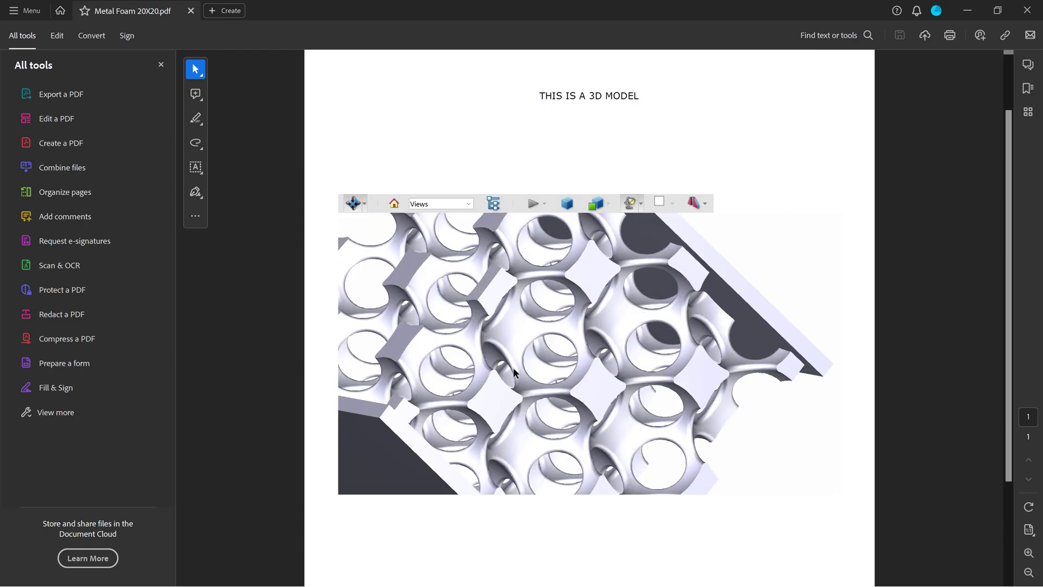
{"action": "left_click_drag", "start_coordinate": [512, 372], "coordinate": [456, 424]}
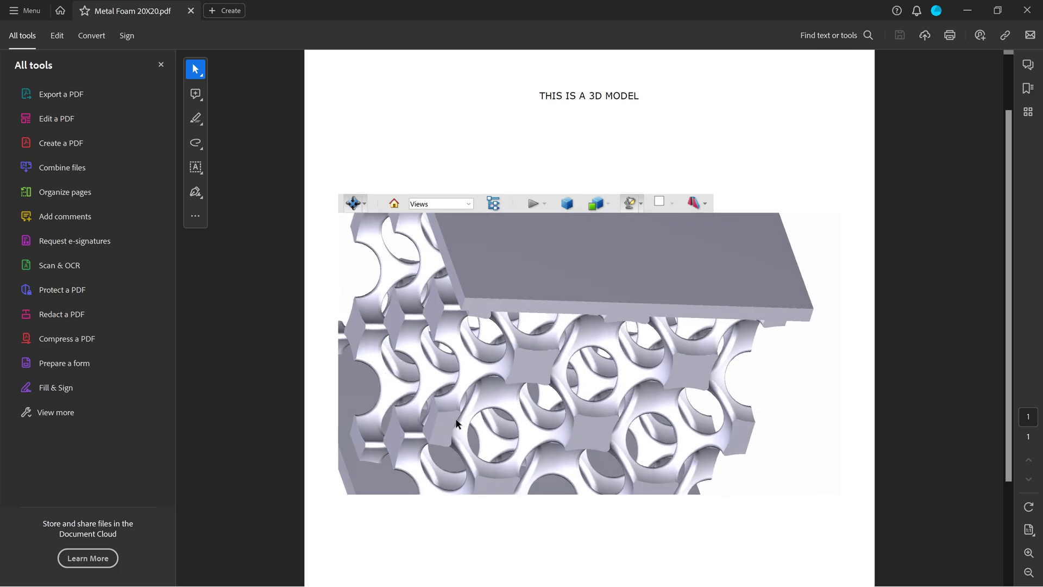
{"action": "left_click_drag", "start_coordinate": [457, 424], "coordinate": [663, 343]}
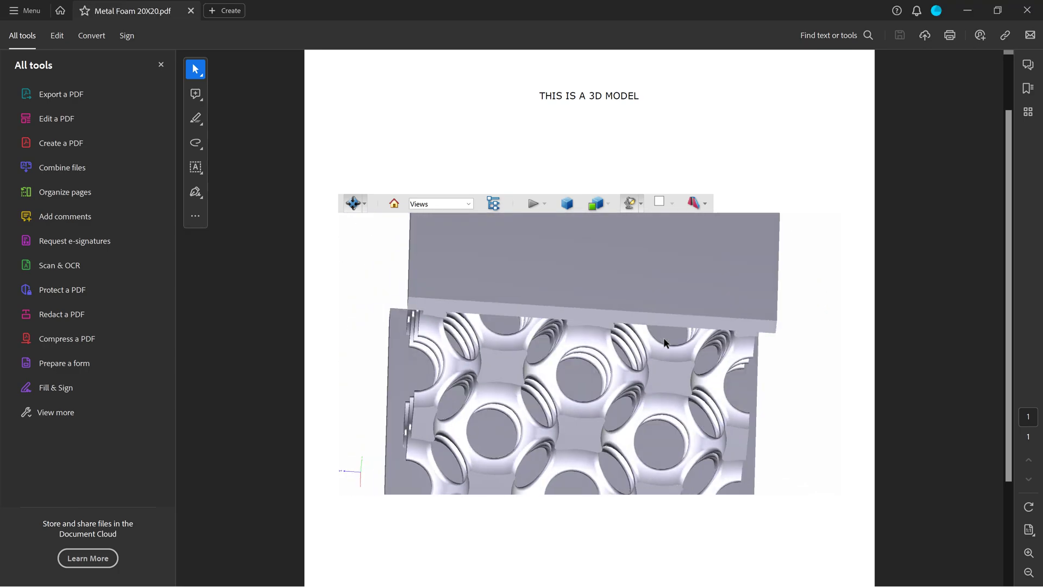
{"action": "left_click_drag", "start_coordinate": [663, 343], "coordinate": [762, 446]}
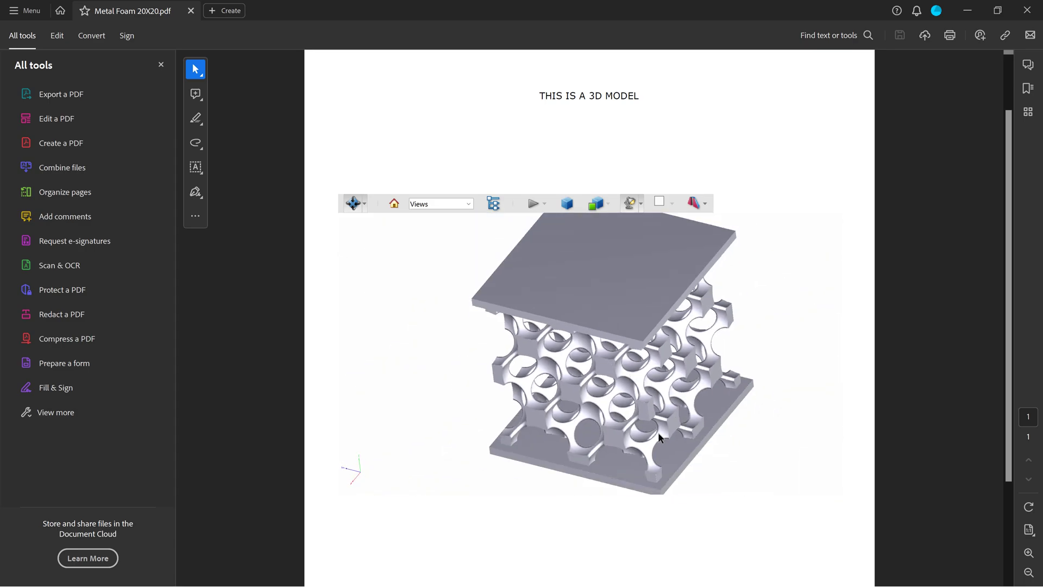
{"action": "left_click_drag", "start_coordinate": [658, 437], "coordinate": [623, 412]}
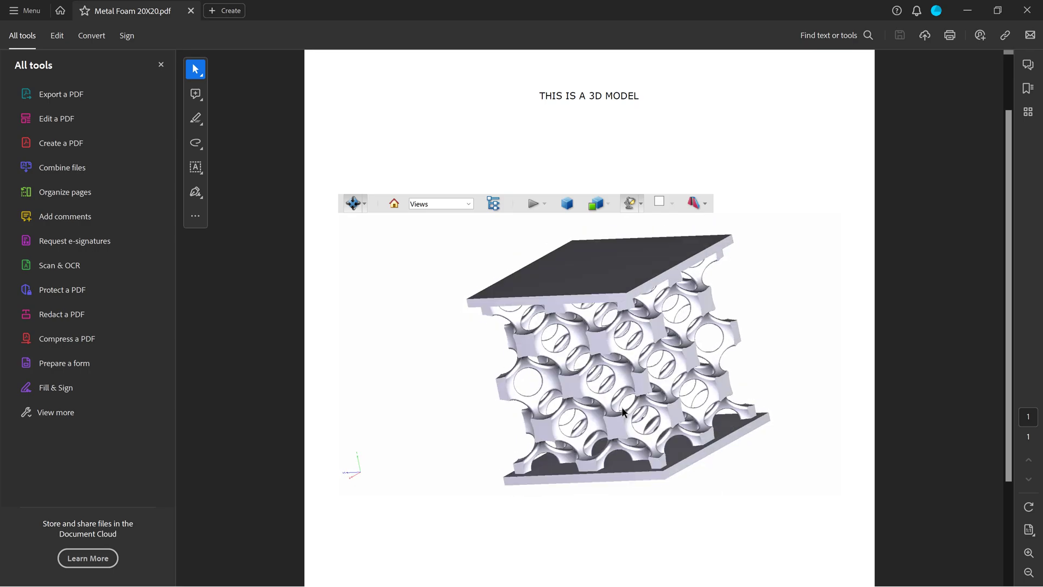
{"action": "left_click_drag", "start_coordinate": [623, 413], "coordinate": [619, 344]}
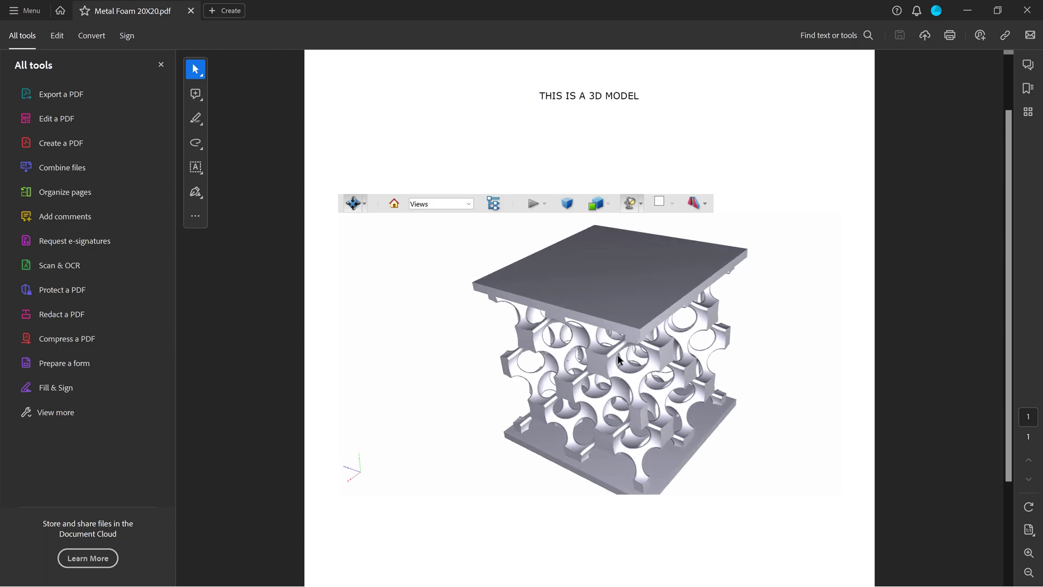
Render the 3D model as Solid Wireframe, then as Shaded Illustration
{"action": "left_click", "coordinate": [606, 203]}
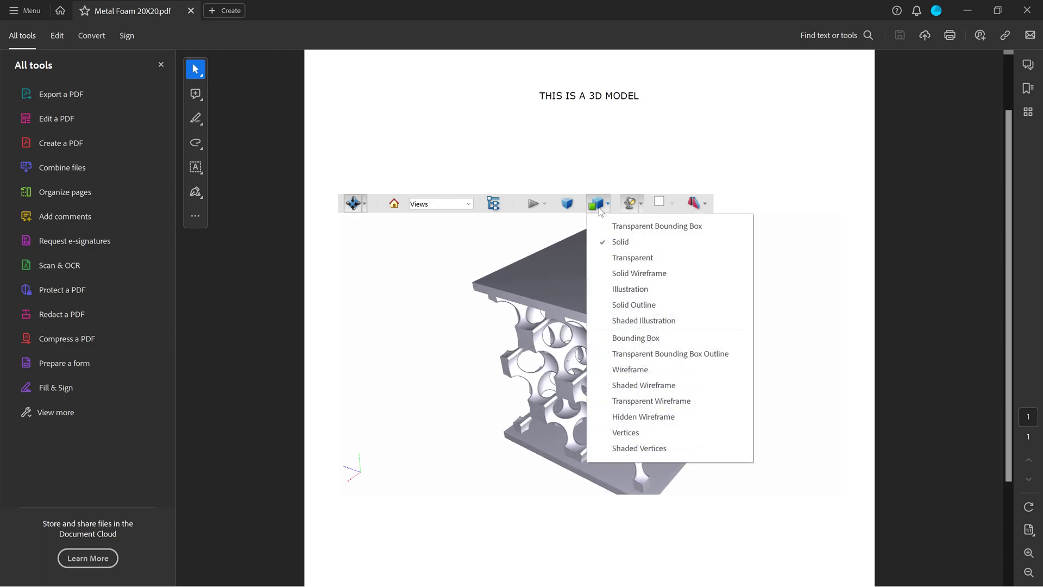
{"action": "mouse_move", "coordinate": [639, 278]}
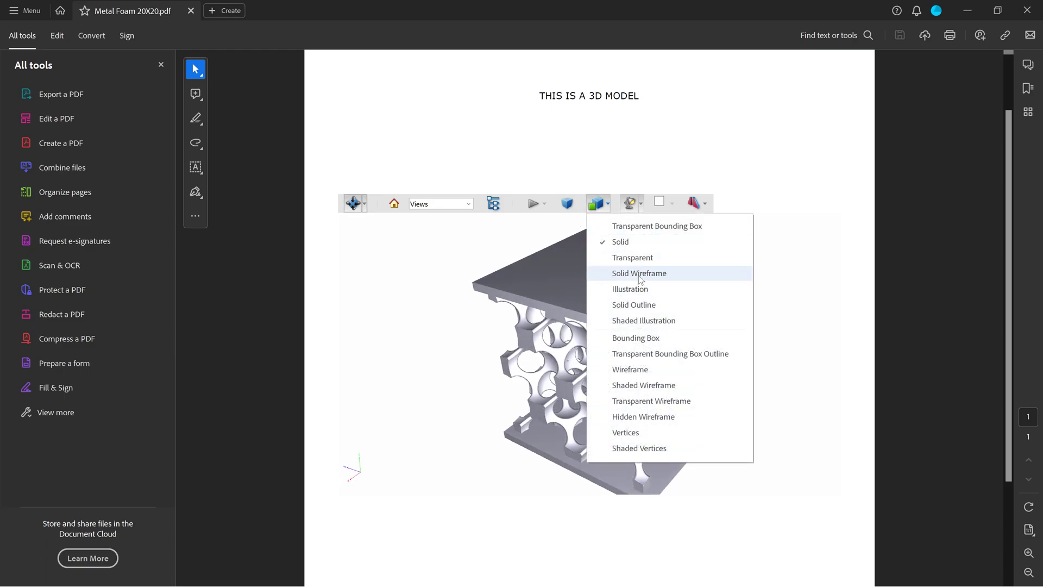
{"action": "left_click", "coordinate": [638, 274]}
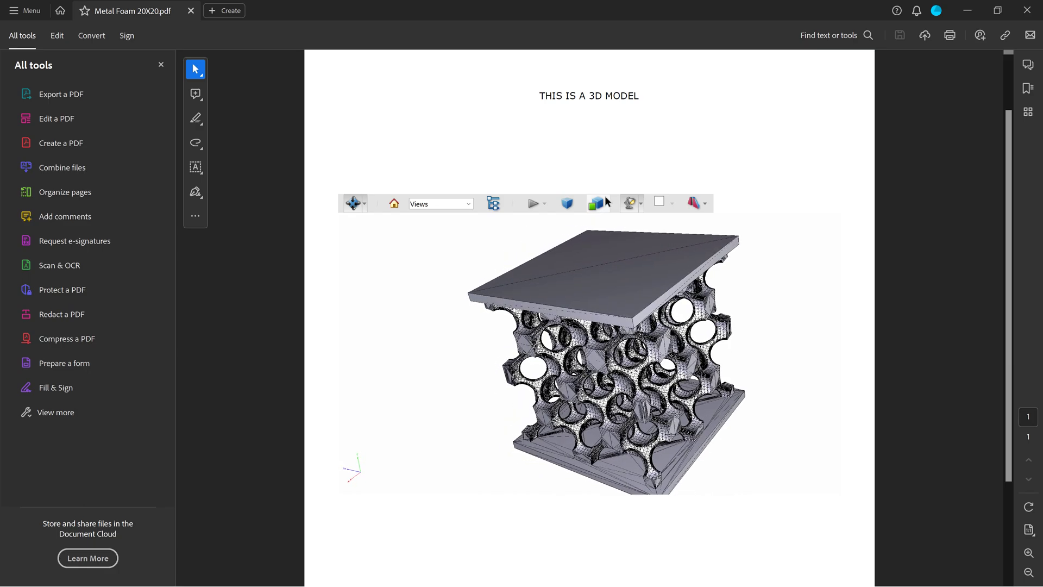
{"action": "mouse_move", "coordinate": [627, 203]}
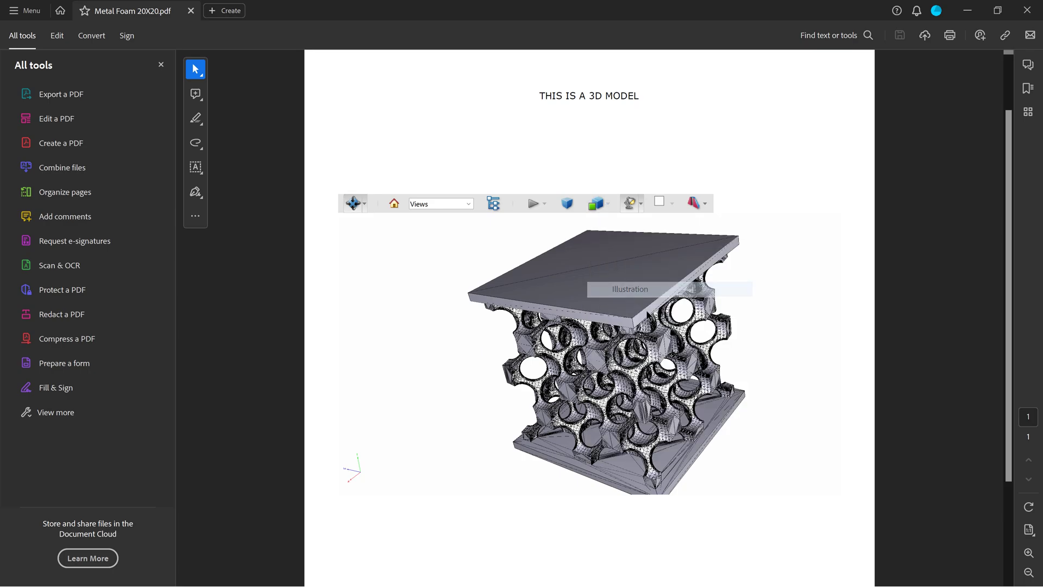
{"action": "left_click", "coordinate": [606, 203]}
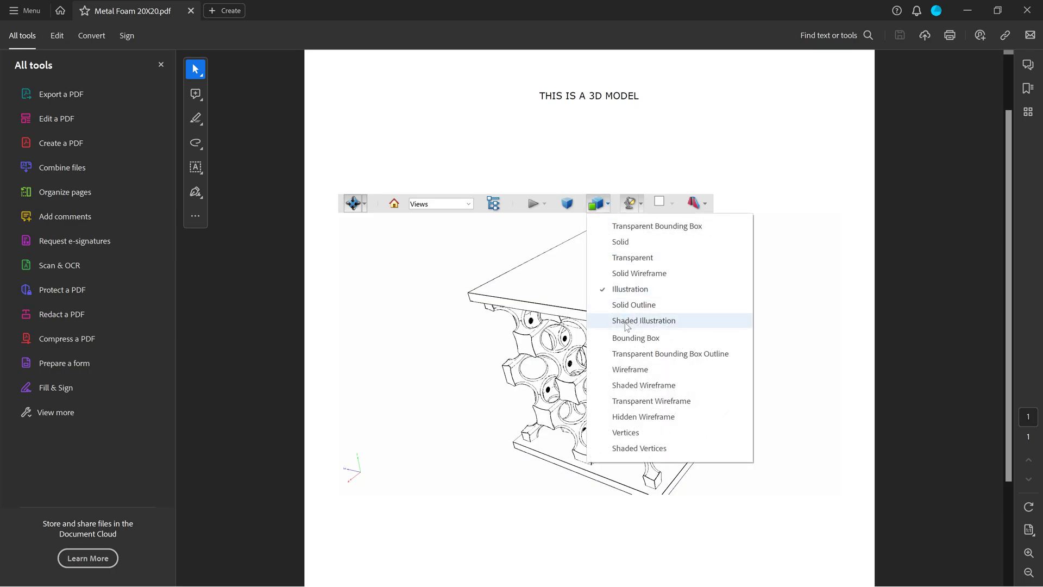
{"action": "left_click", "coordinate": [644, 320]}
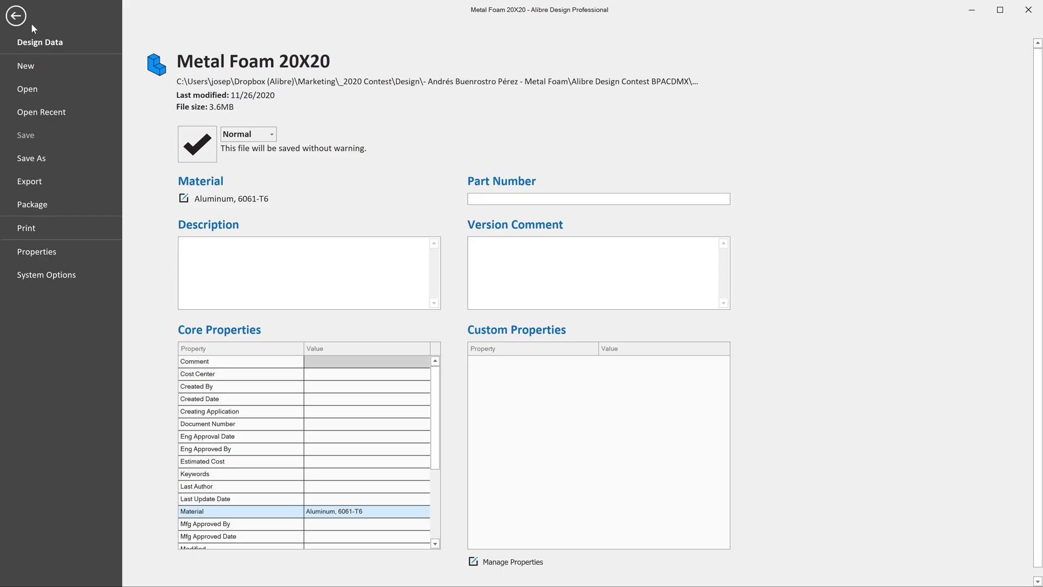
{"action": "mouse_move", "coordinate": [29, 187]}
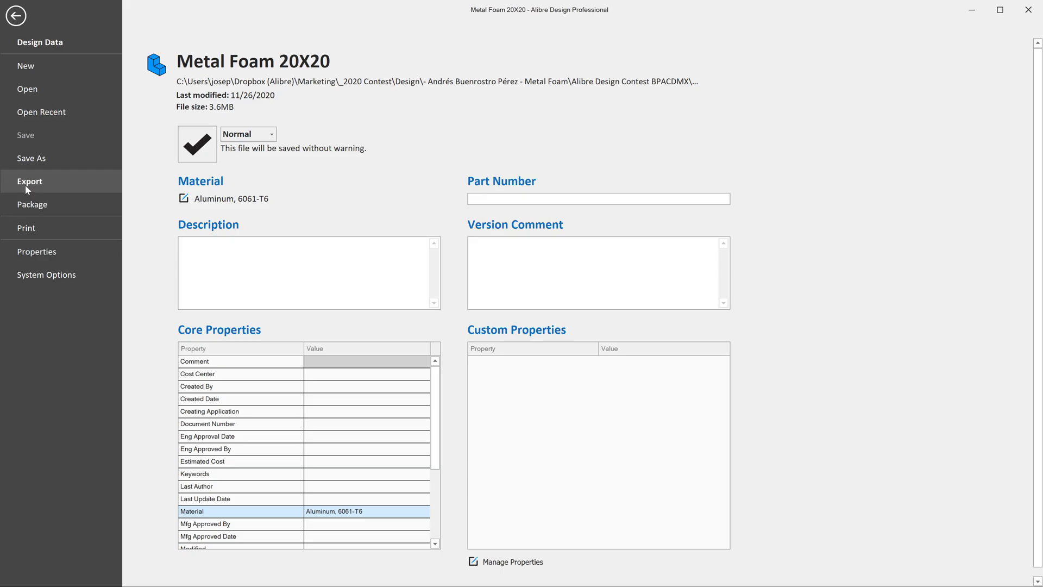
Export Metal Foam 20X20 as a JPEG image file, then close the preview
{"action": "left_click", "coordinate": [29, 181]}
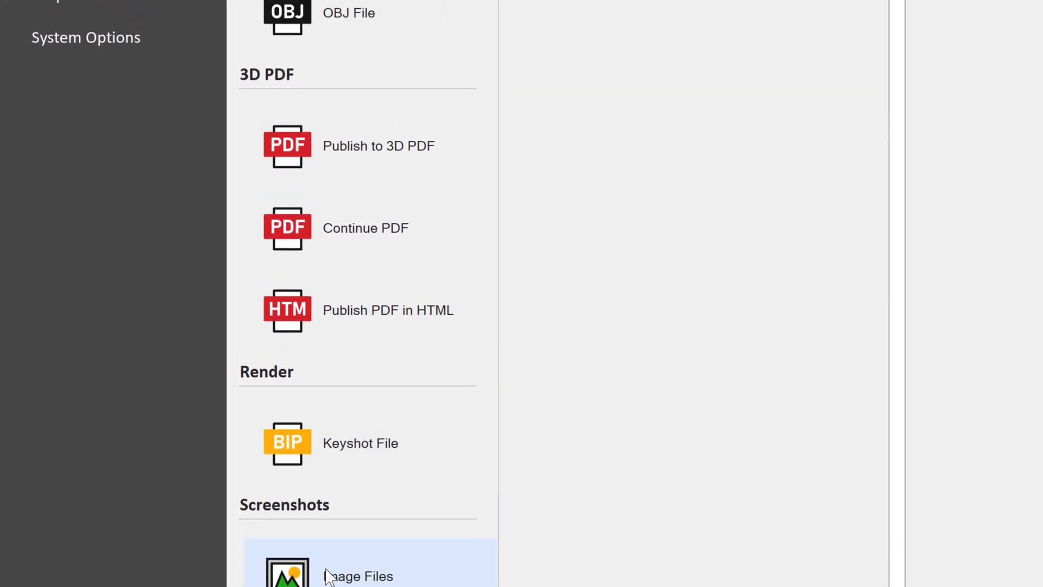
{"action": "left_click", "coordinate": [359, 576]}
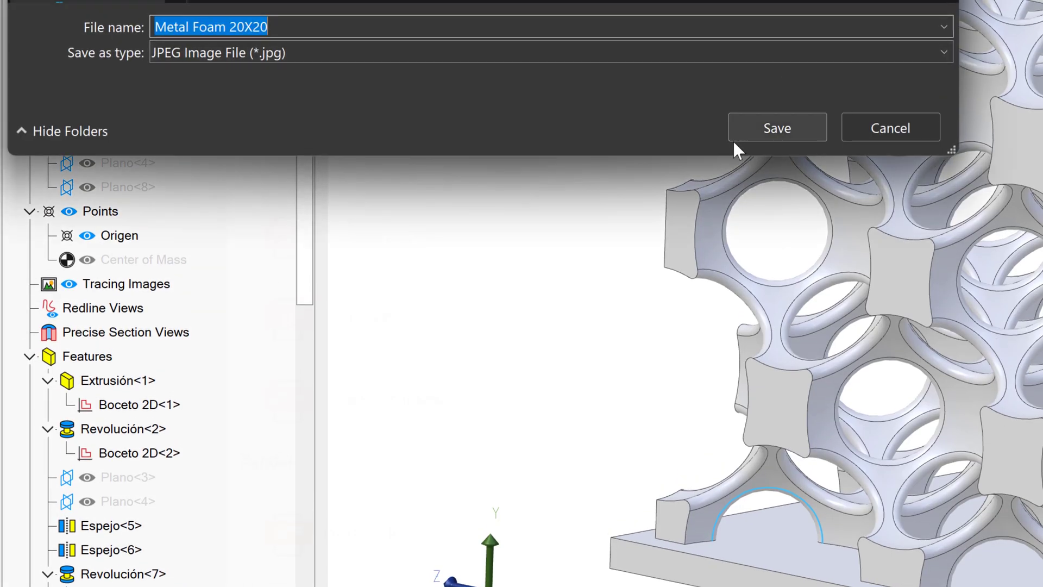
{"action": "left_click", "coordinate": [776, 127]}
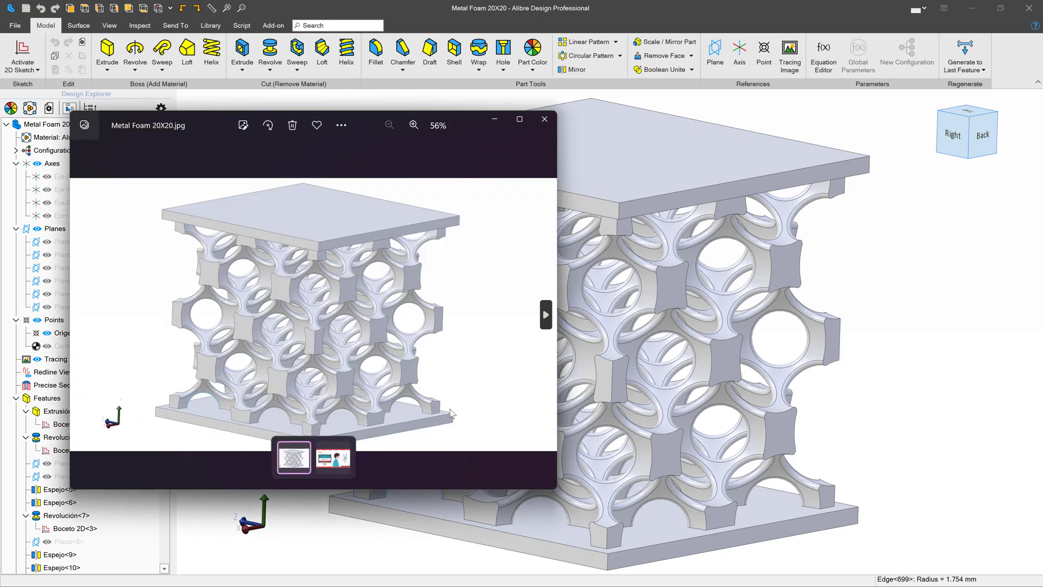
{"action": "mouse_move", "coordinate": [394, 315]}
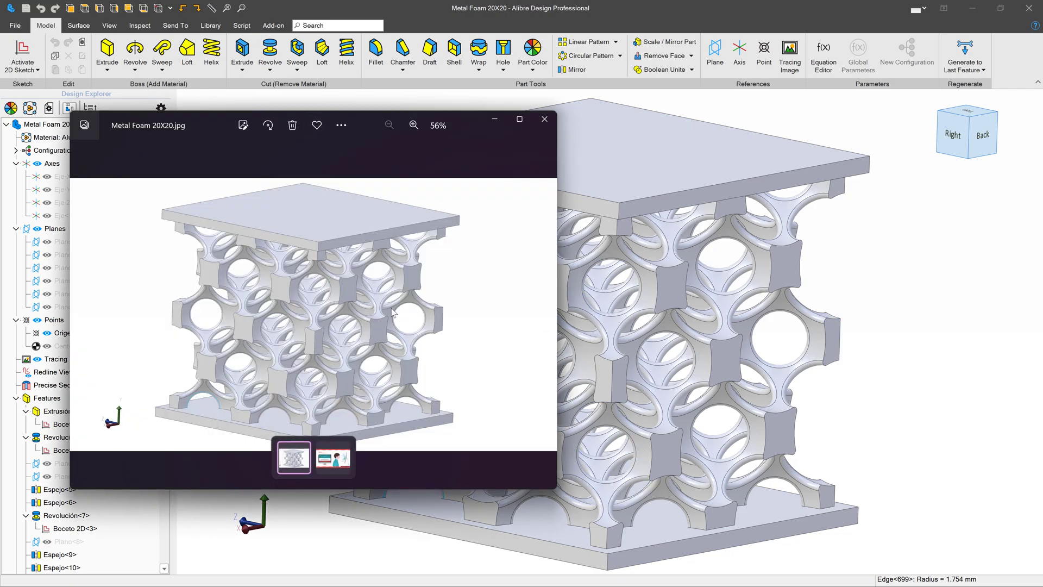
{"action": "left_click", "coordinate": [545, 119]}
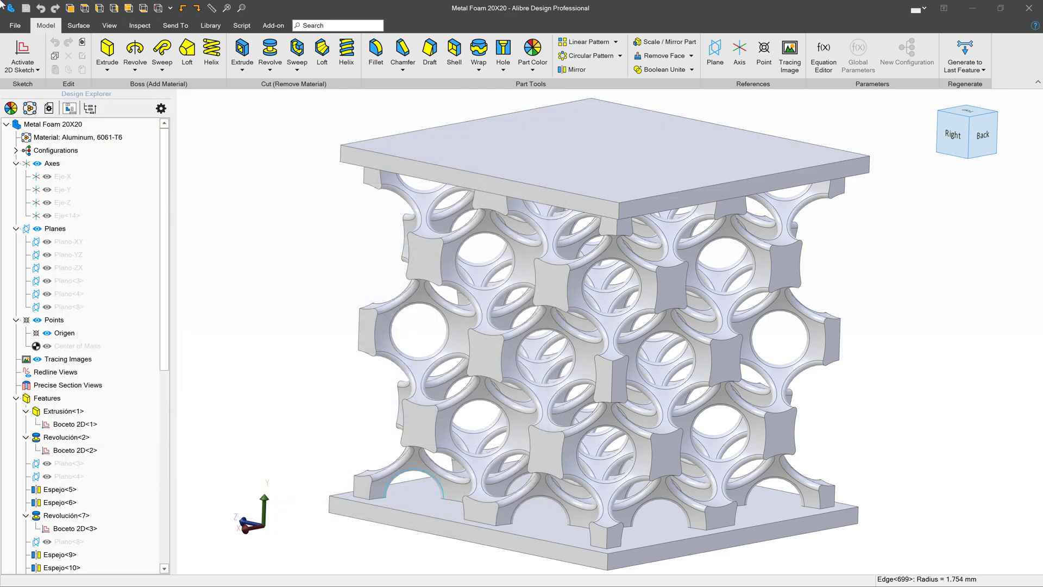
Save the part as a KeyShot .bip file and review it in KeyShot
{"action": "left_click", "coordinate": [21, 25]}
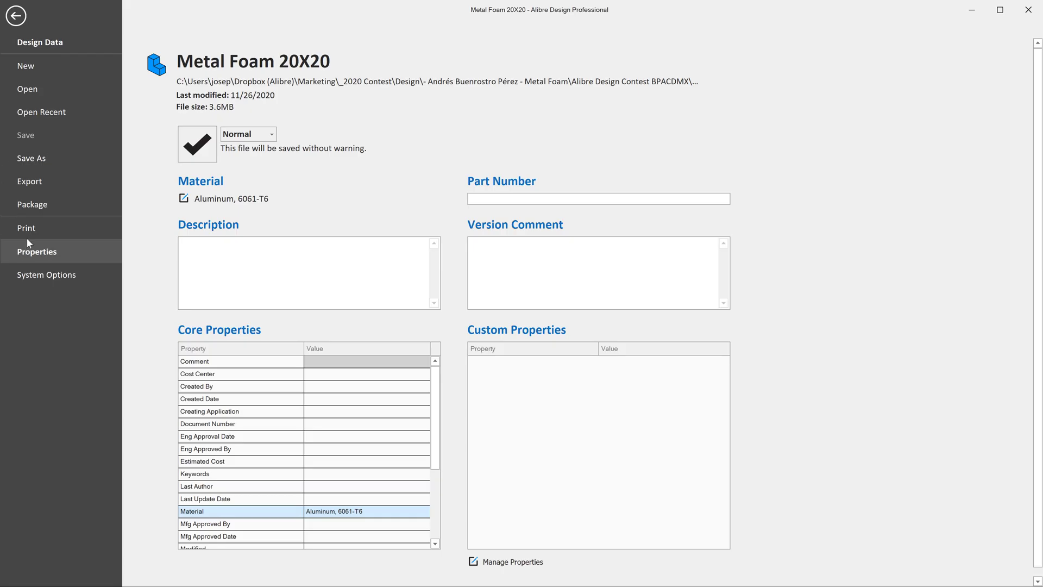
{"action": "left_click", "coordinate": [16, 18]}
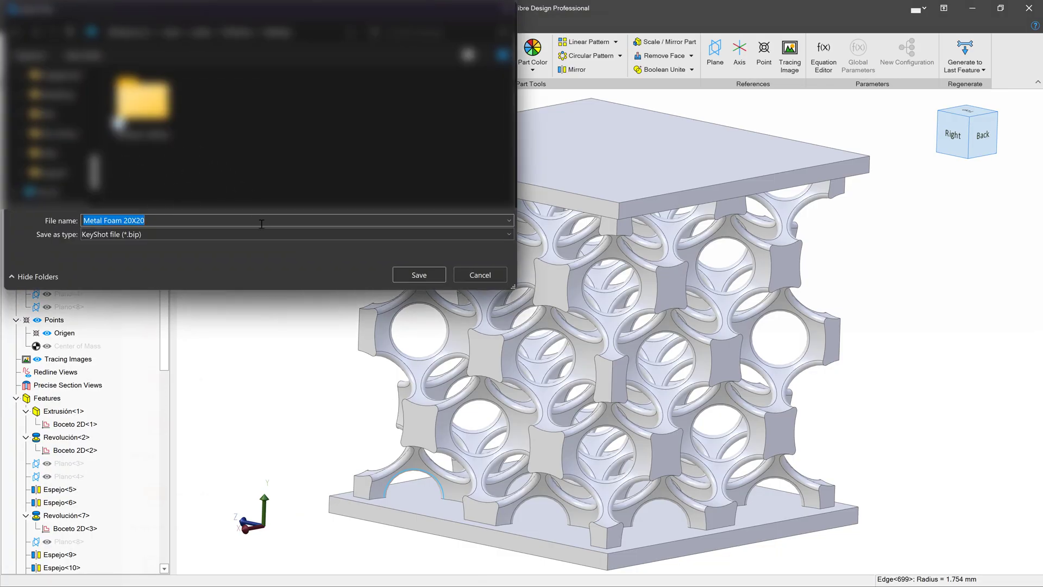
{"action": "mouse_move", "coordinate": [411, 282]}
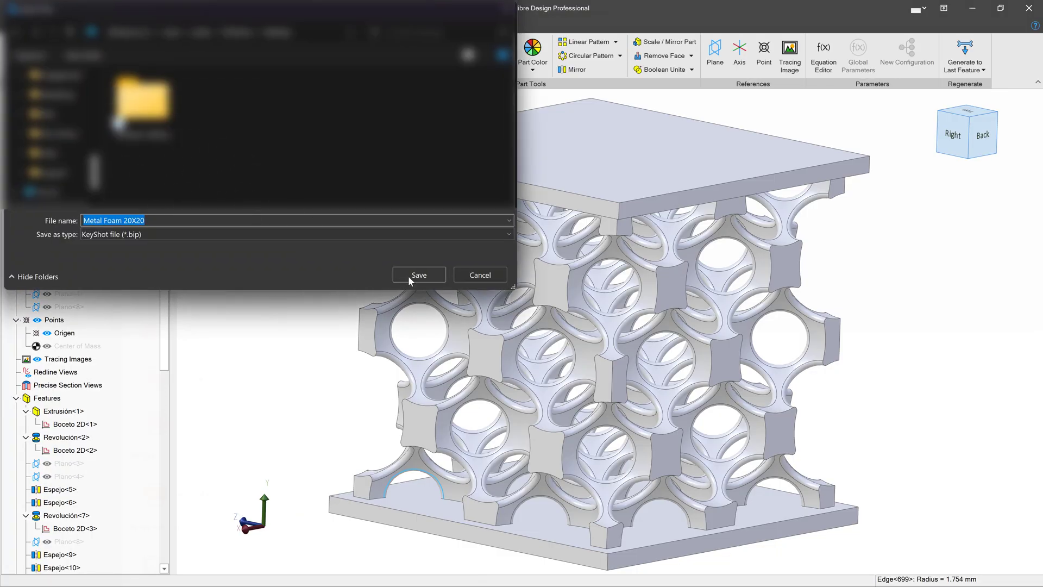
{"action": "left_click", "coordinate": [419, 275]}
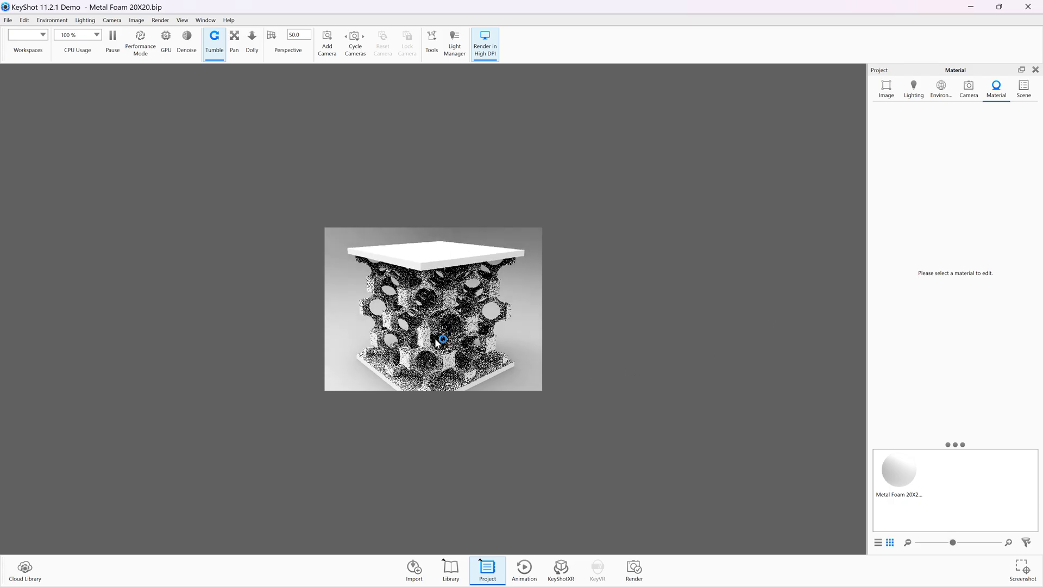
{"action": "left_click_drag", "start_coordinate": [441, 338], "coordinate": [406, 331]}
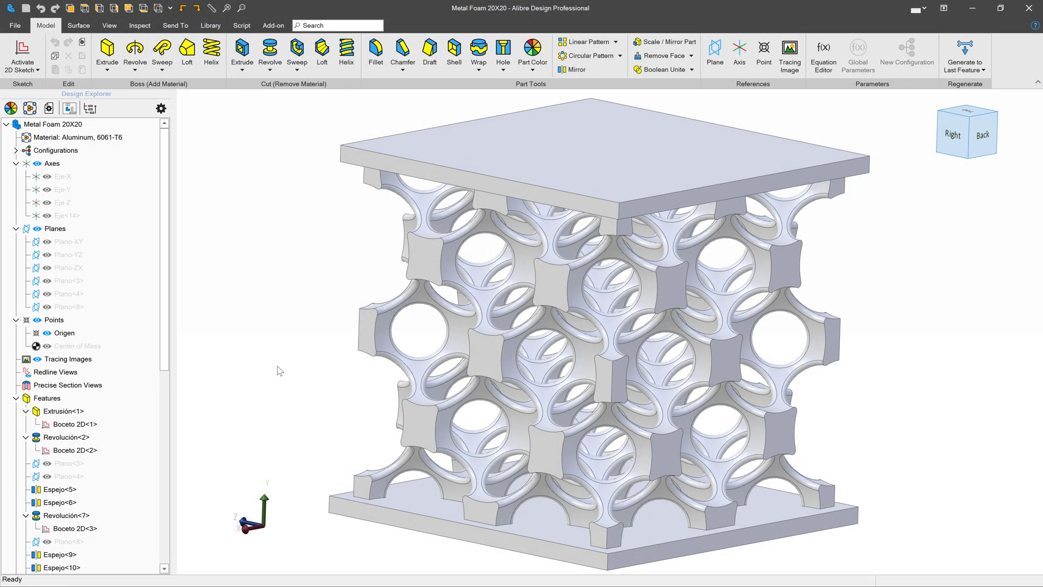
{"action": "mouse_move", "coordinate": [297, 374]}
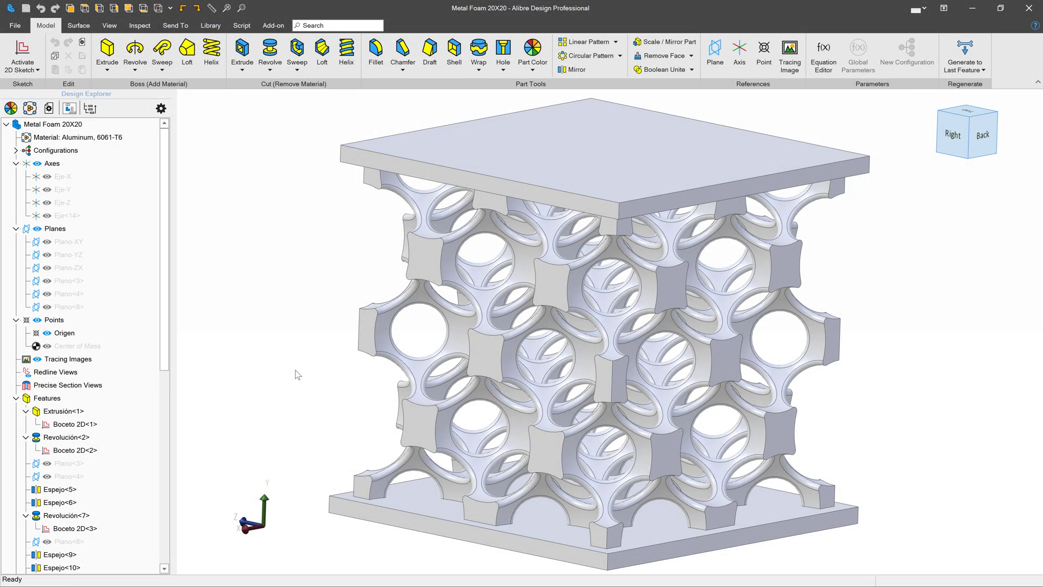
{"action": "mouse_move", "coordinate": [180, 33]}
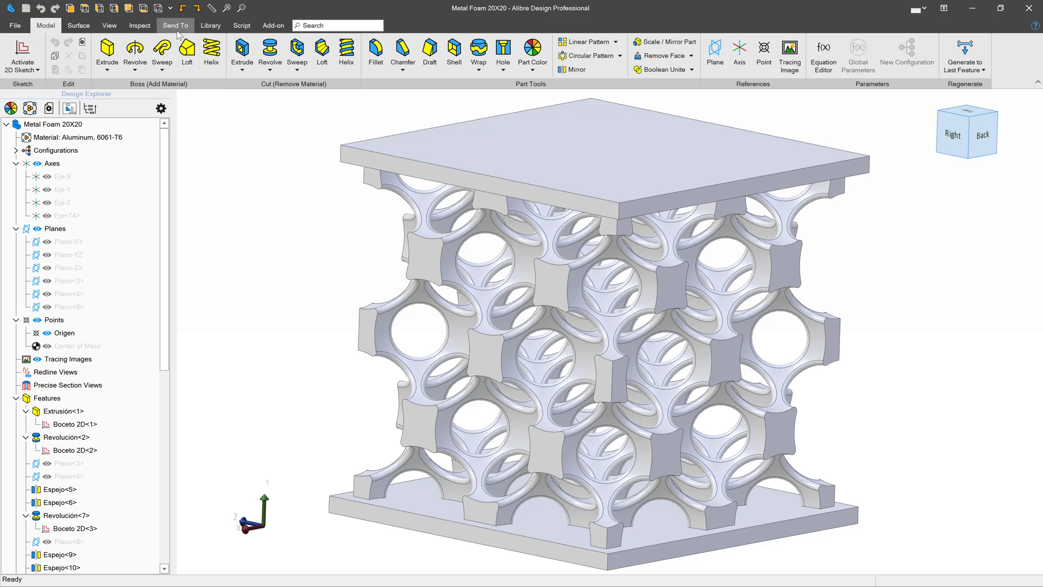
Push the metal foam part into KeyShot using Send To > Render
{"action": "left_click", "coordinate": [135, 25]}
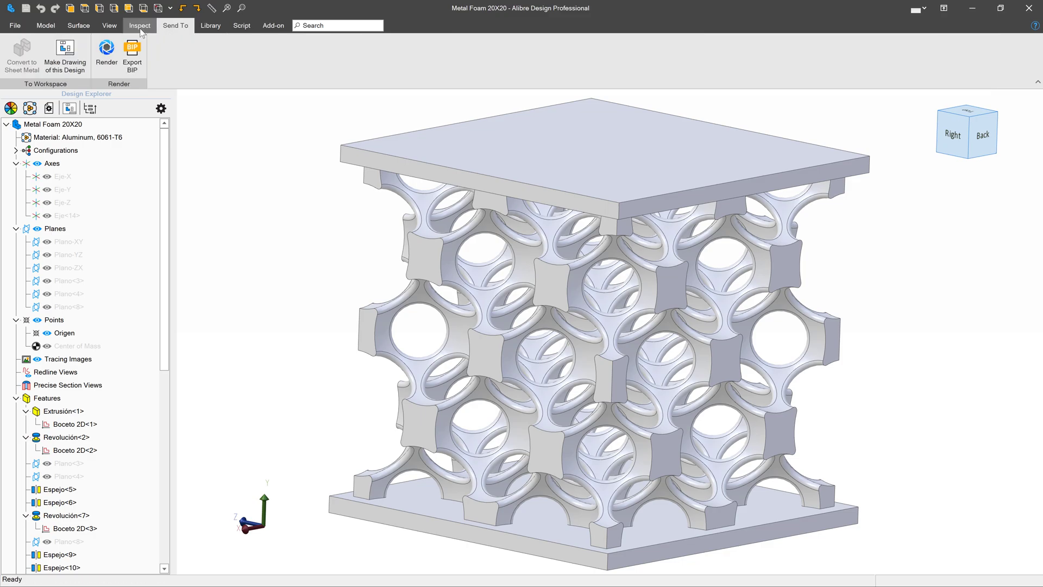
{"action": "left_click", "coordinate": [104, 49]}
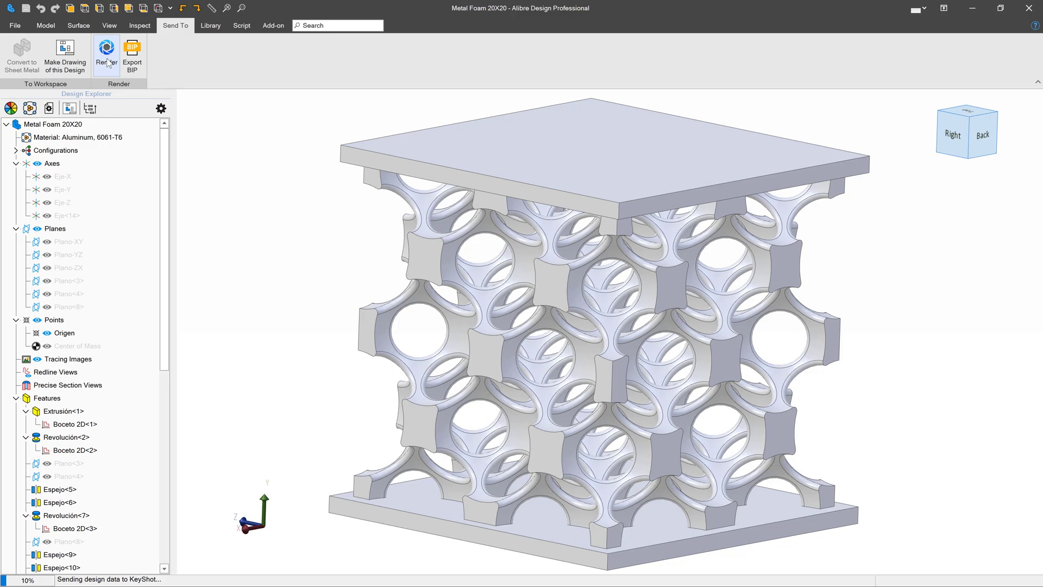
{"action": "left_click", "coordinate": [107, 47]}
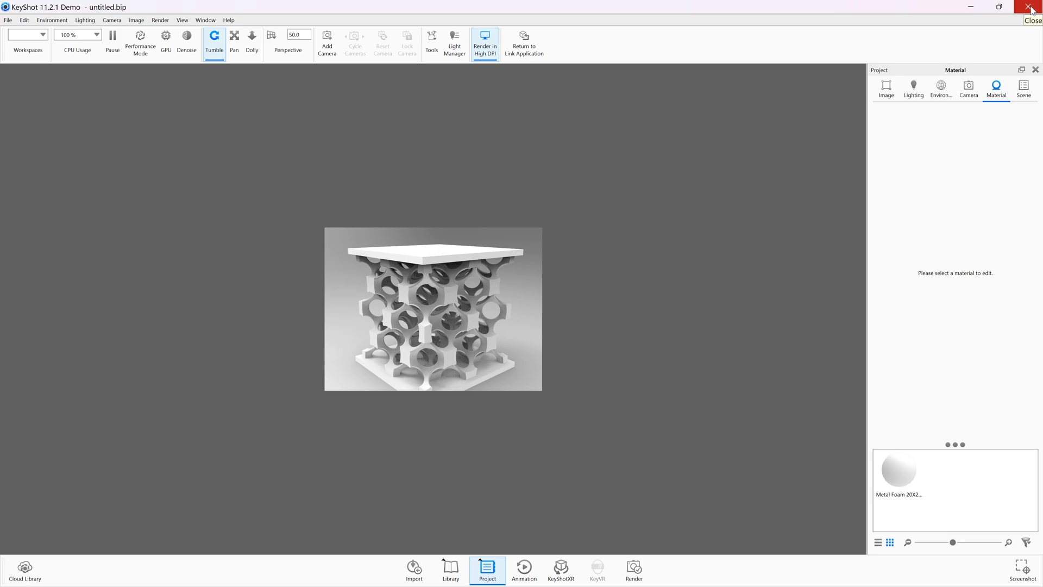
{"action": "mouse_move", "coordinate": [1015, 9]}
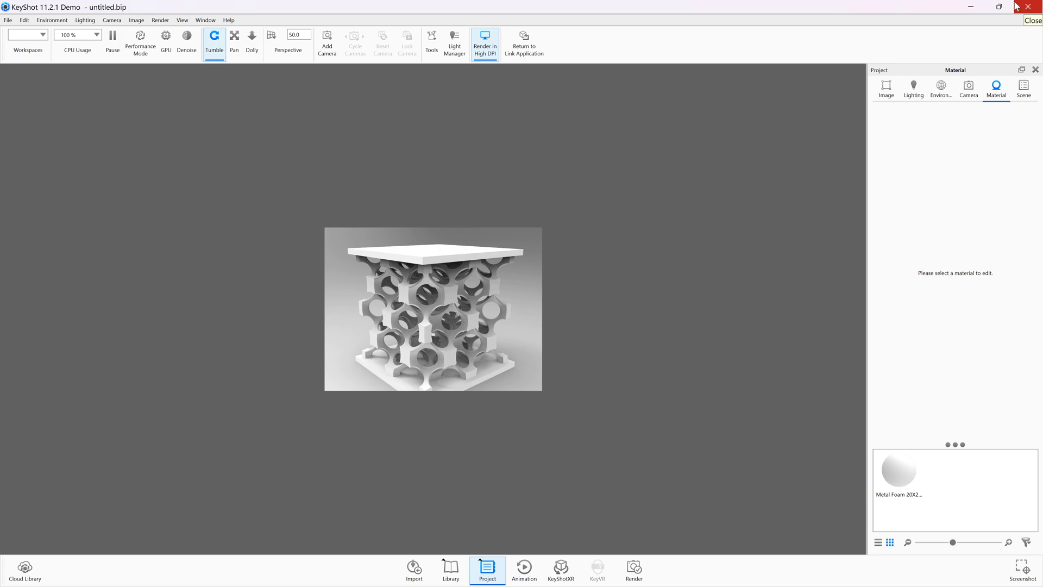